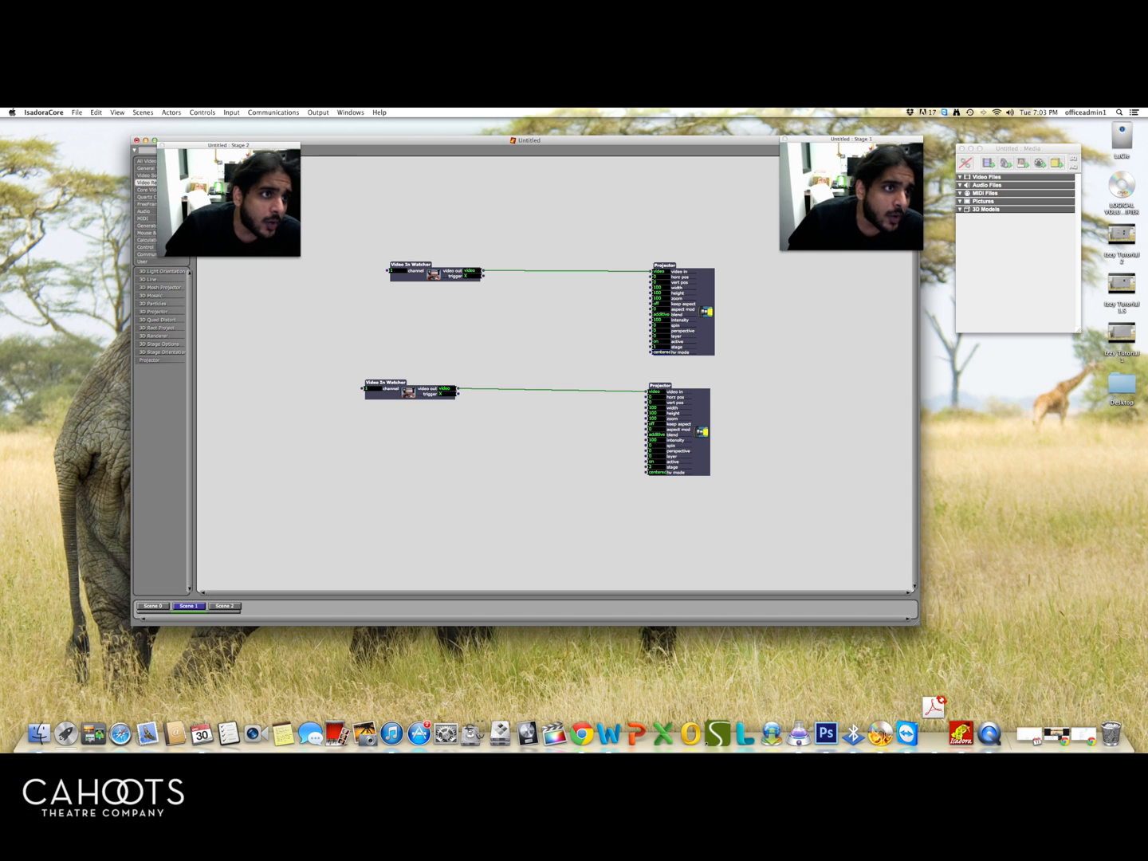
# - Focus the Isadora window and open the File menu to reach Import Media
pyautogui.click(78, 111)
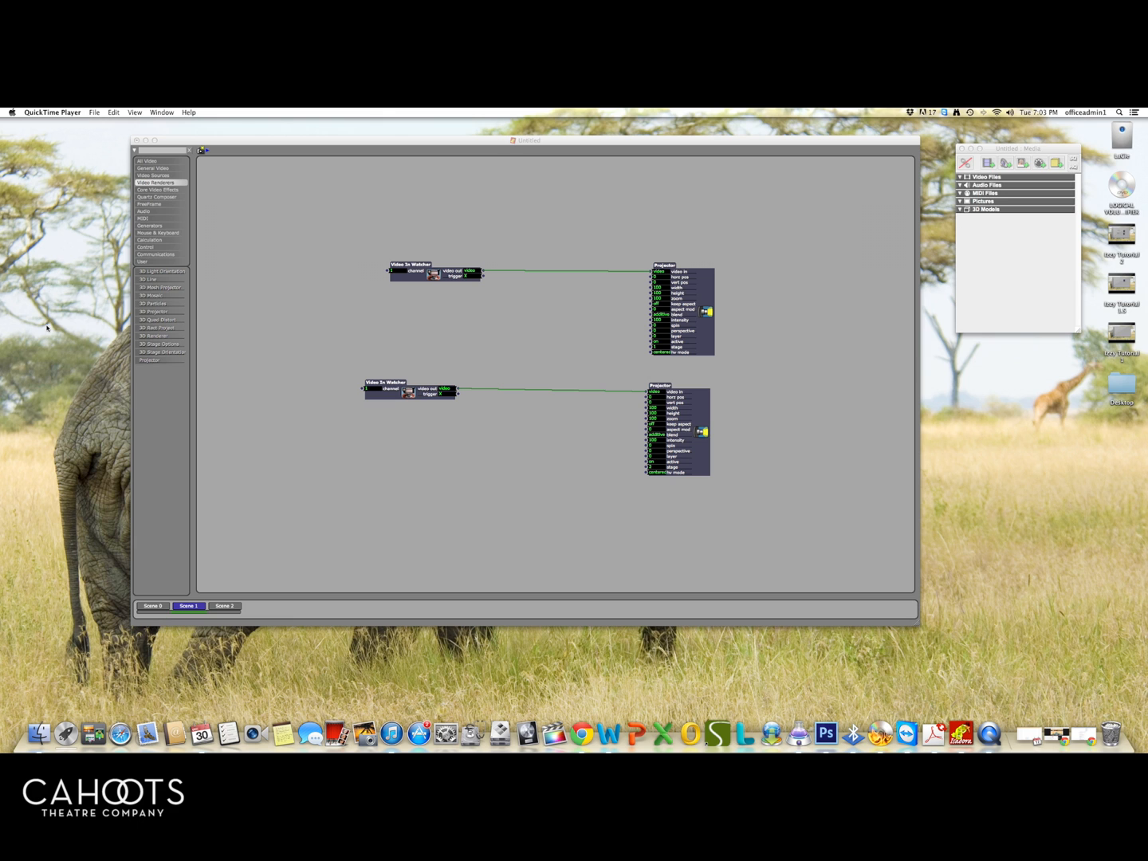
pyautogui.click(77, 111)
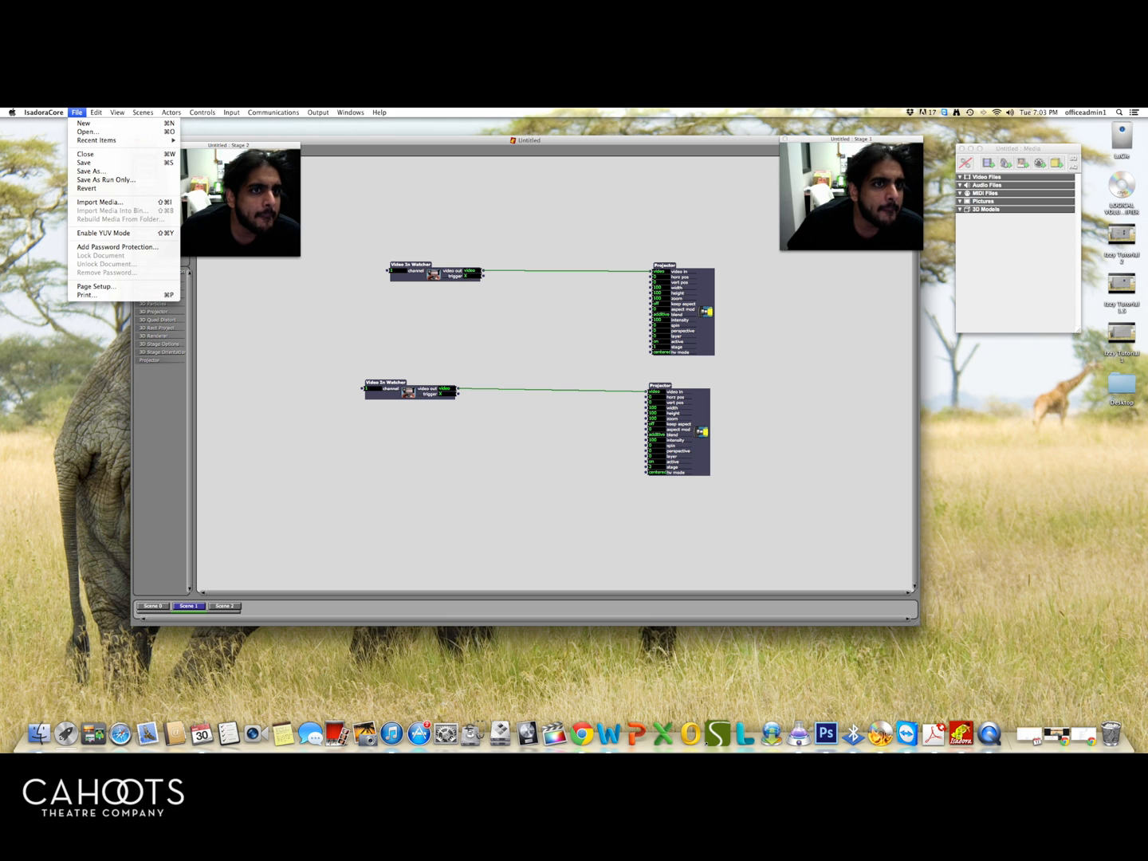
pyautogui.moveTo(88, 123)
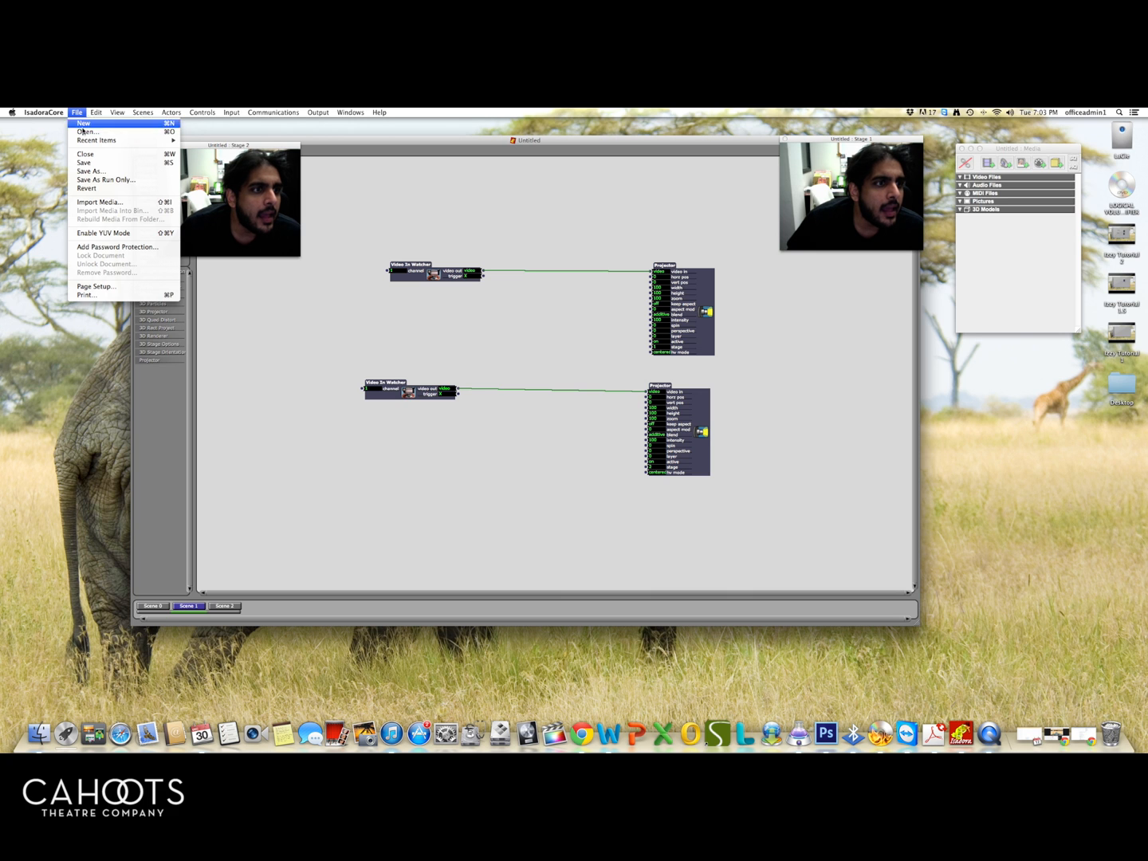
pyautogui.moveTo(101, 202)
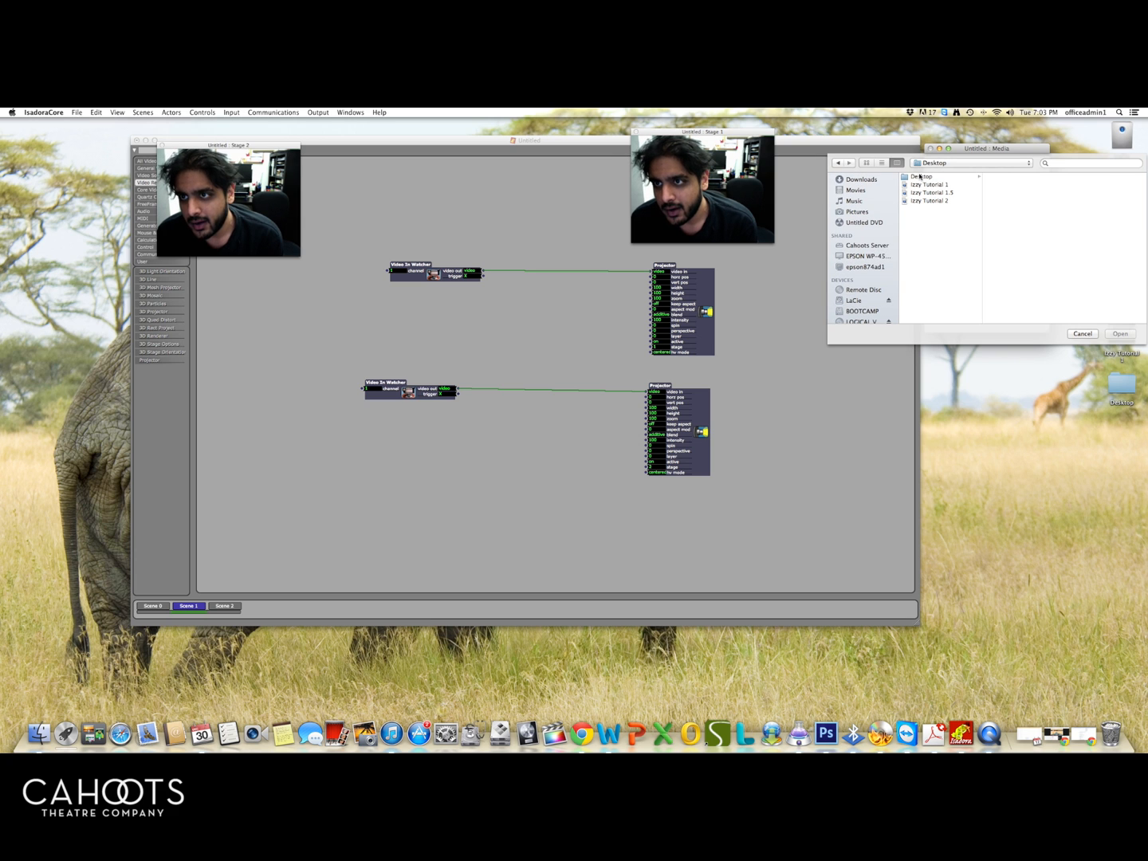
# - Import Creationstudio nametag.jpg from the Desktop into the project's Pictures
pyautogui.click(918, 176)
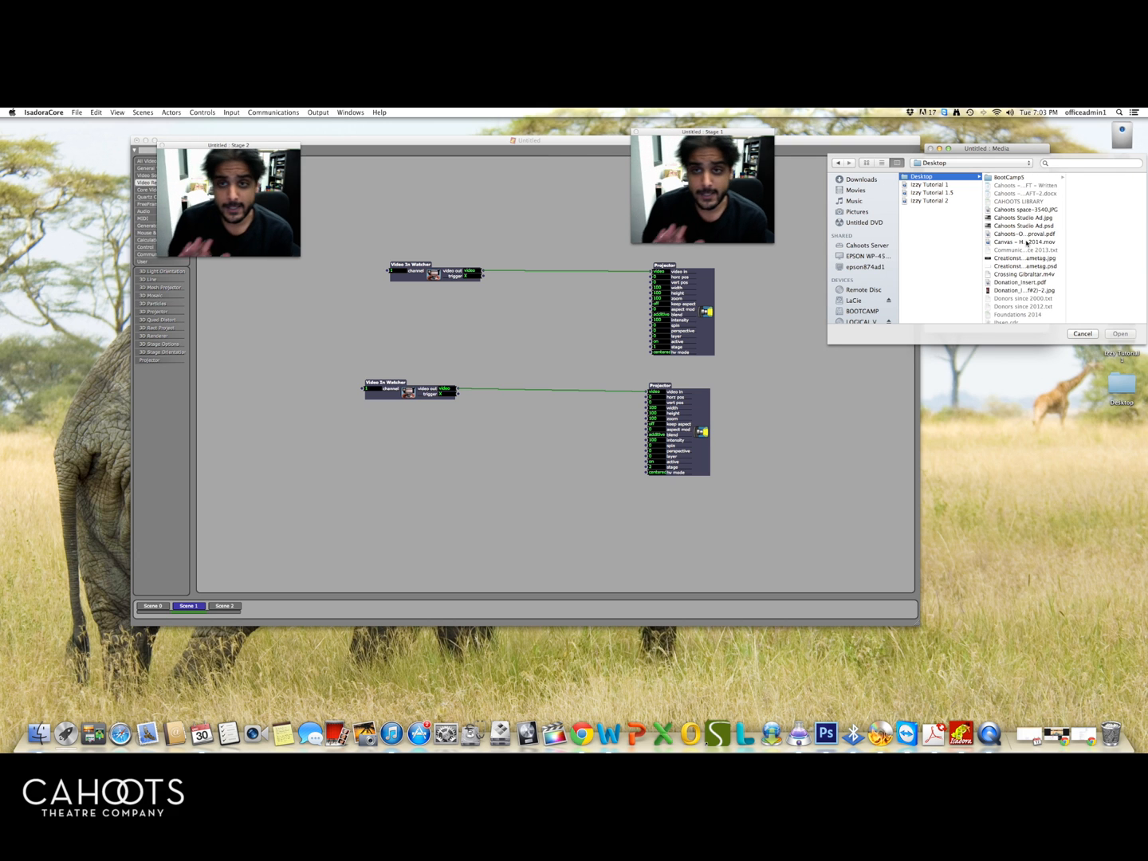
pyautogui.click(1024, 258)
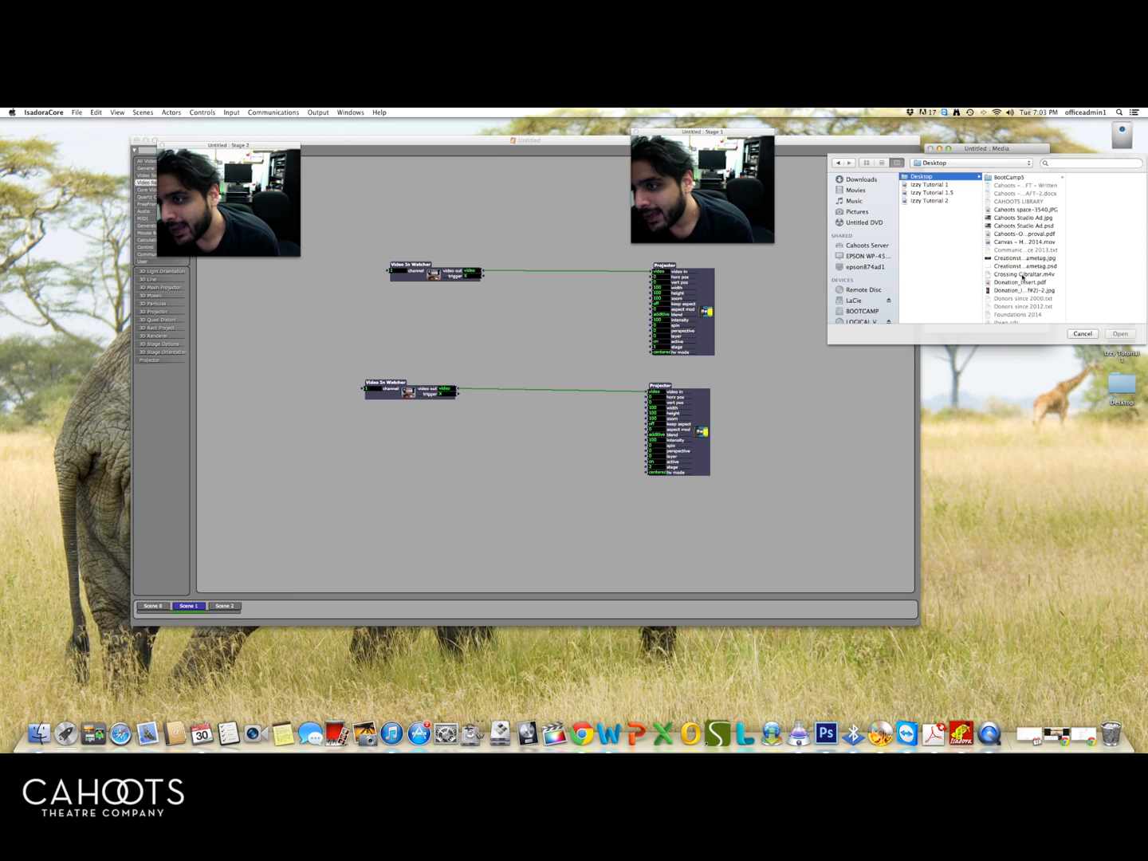
pyautogui.scroll(-3)
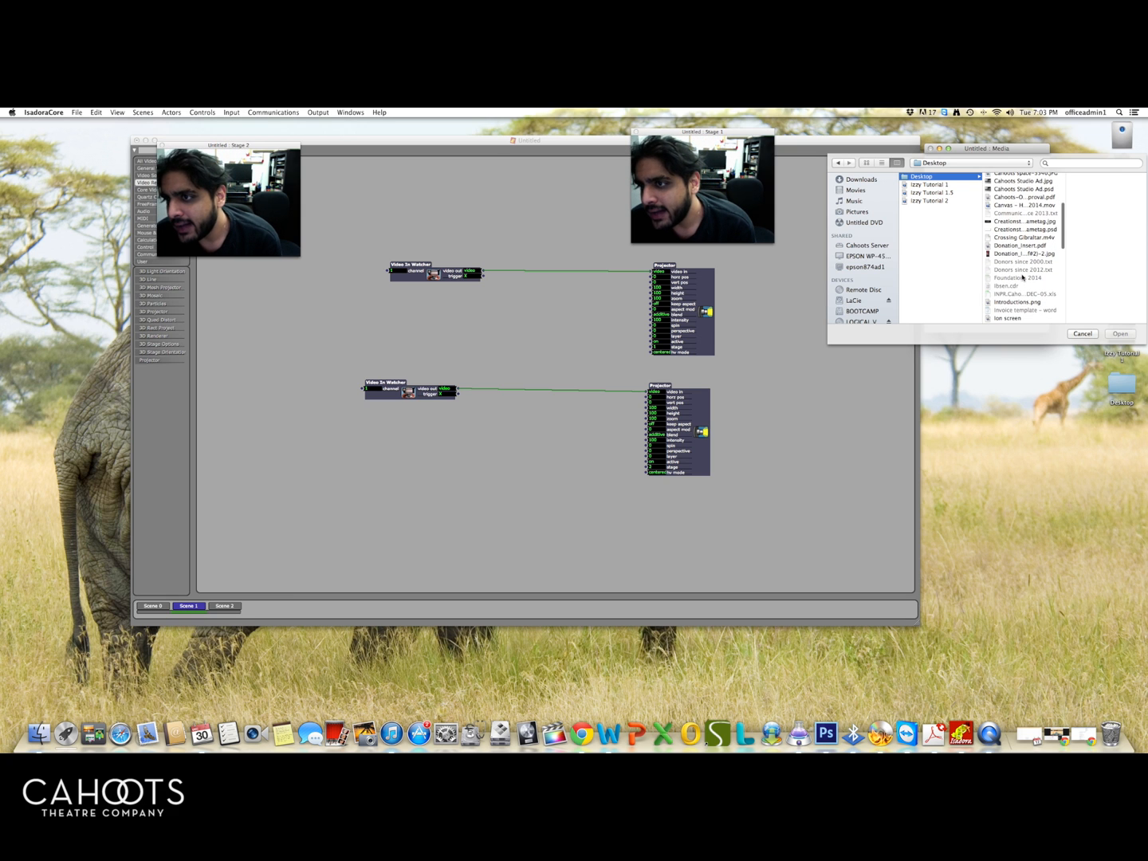
pyautogui.click(1011, 221)
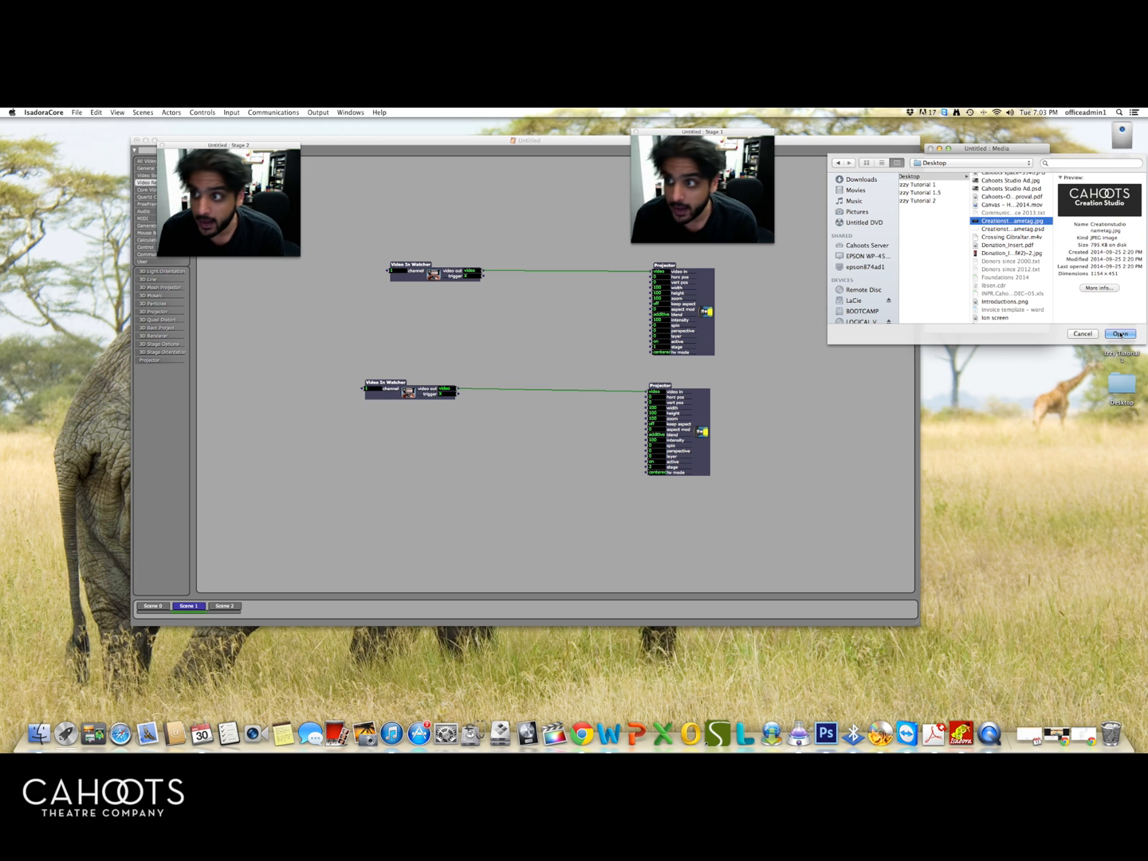
pyautogui.click(1119, 334)
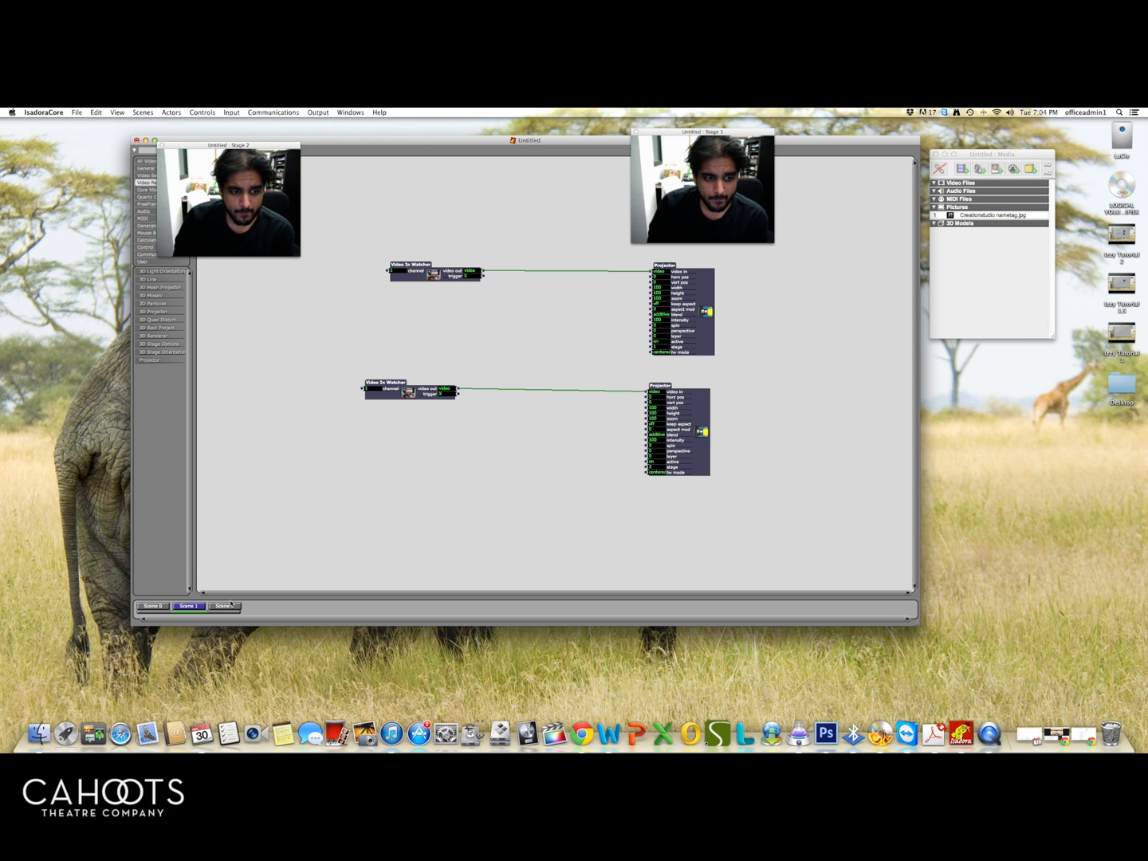
# - In Scene 2, add a Projector actor via the 'pro' search, plus a Picture Player actor
pyautogui.click(225, 606)
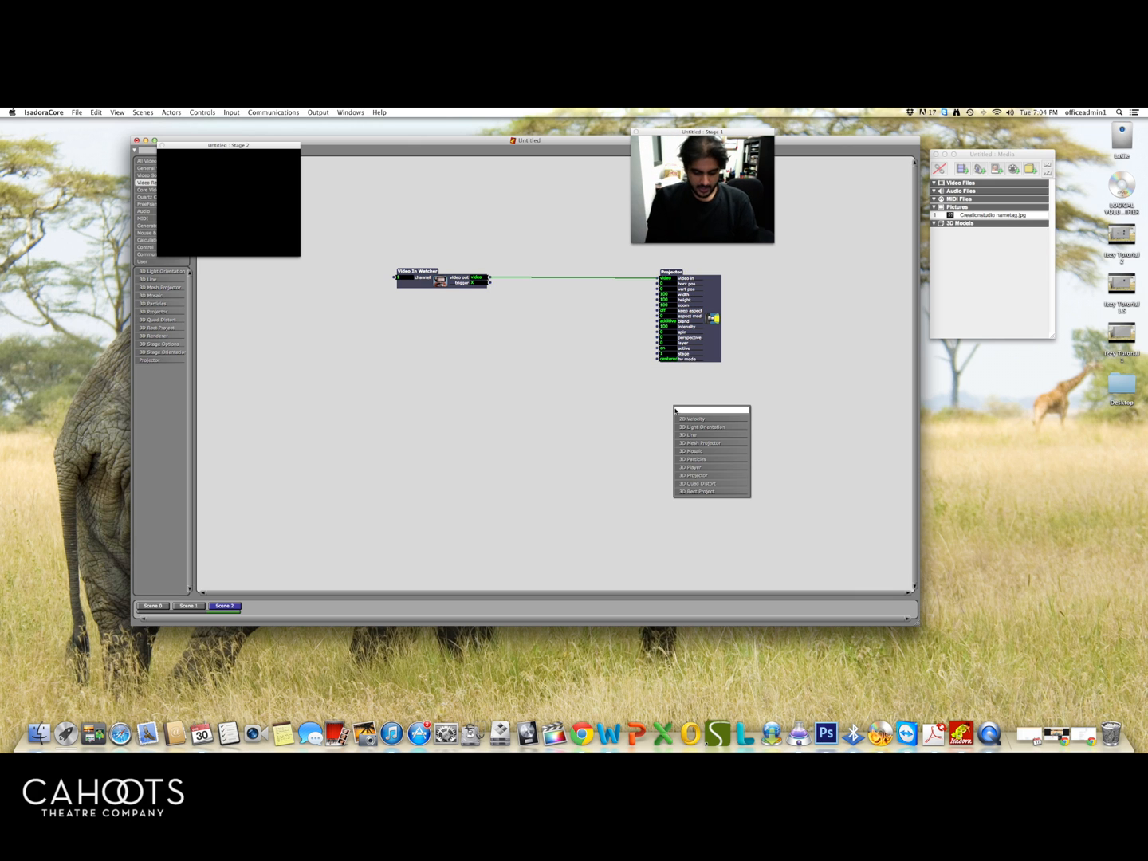
pyautogui.write('pro')
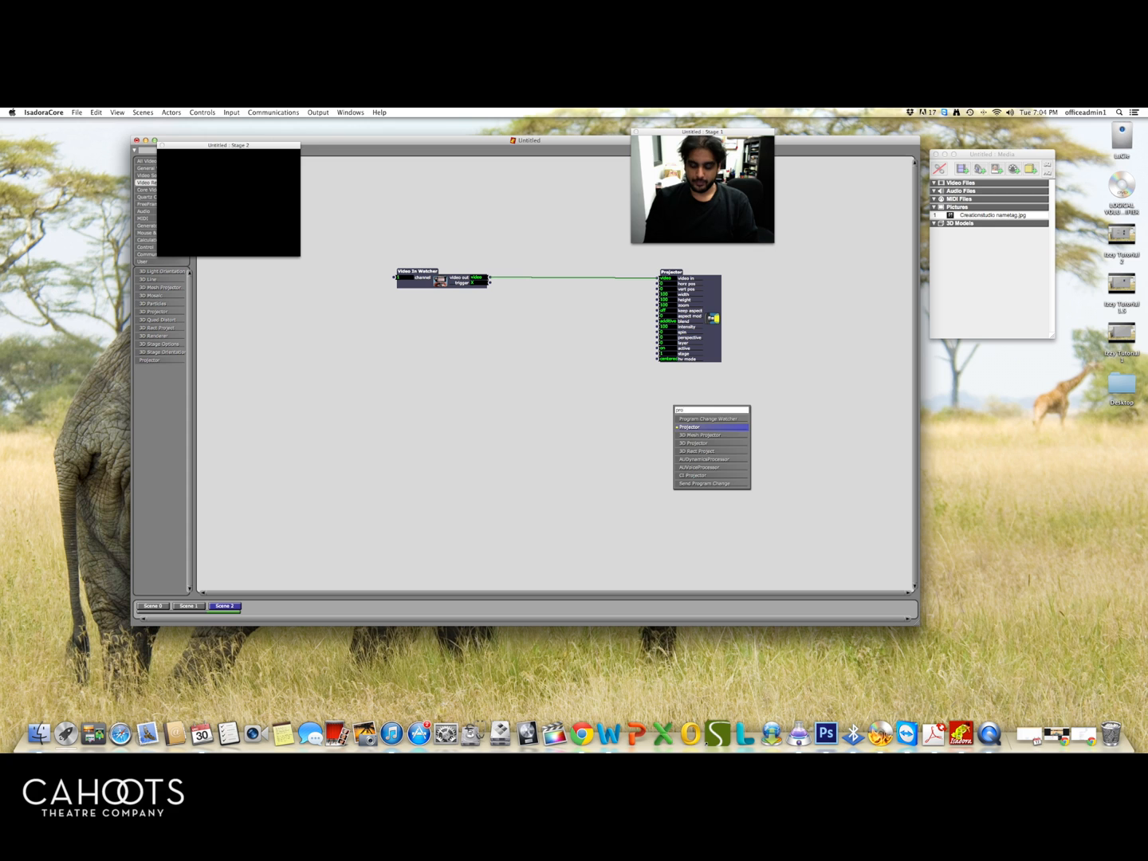
pyautogui.click(689, 426)
pyautogui.write('pi')
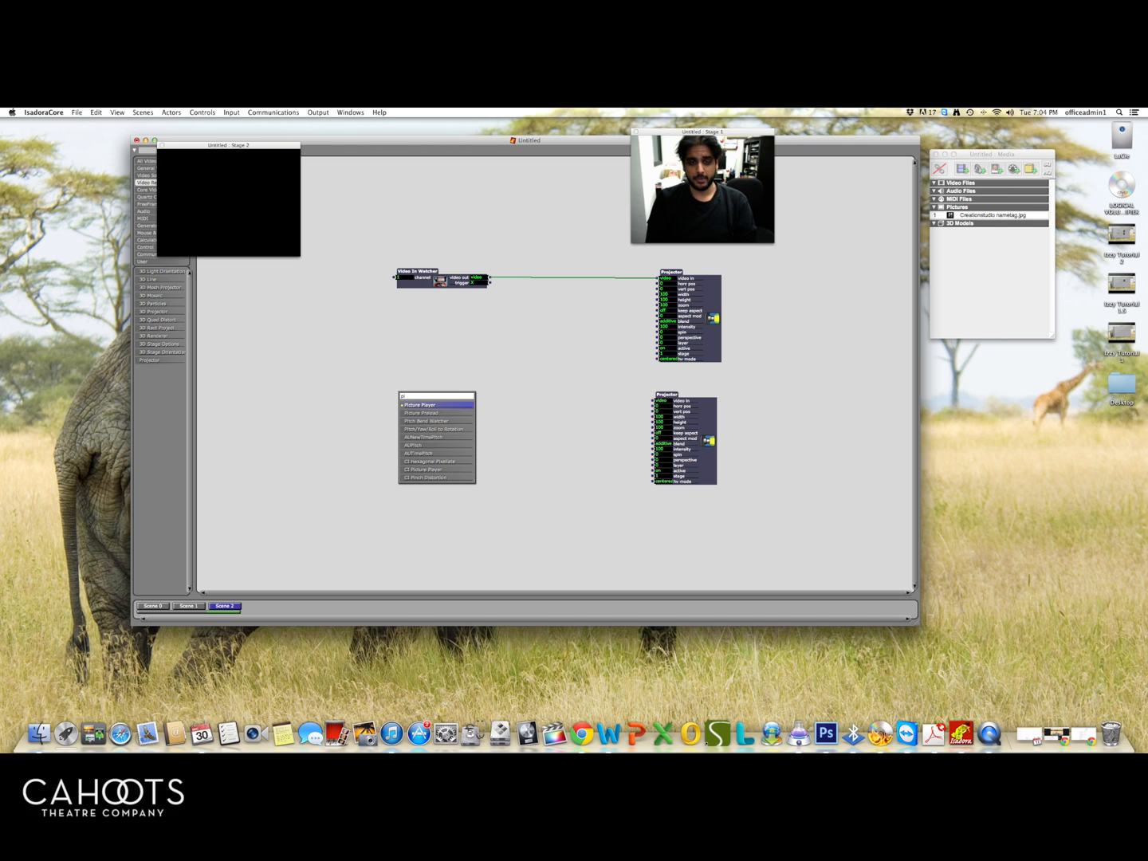
pyautogui.click(423, 404)
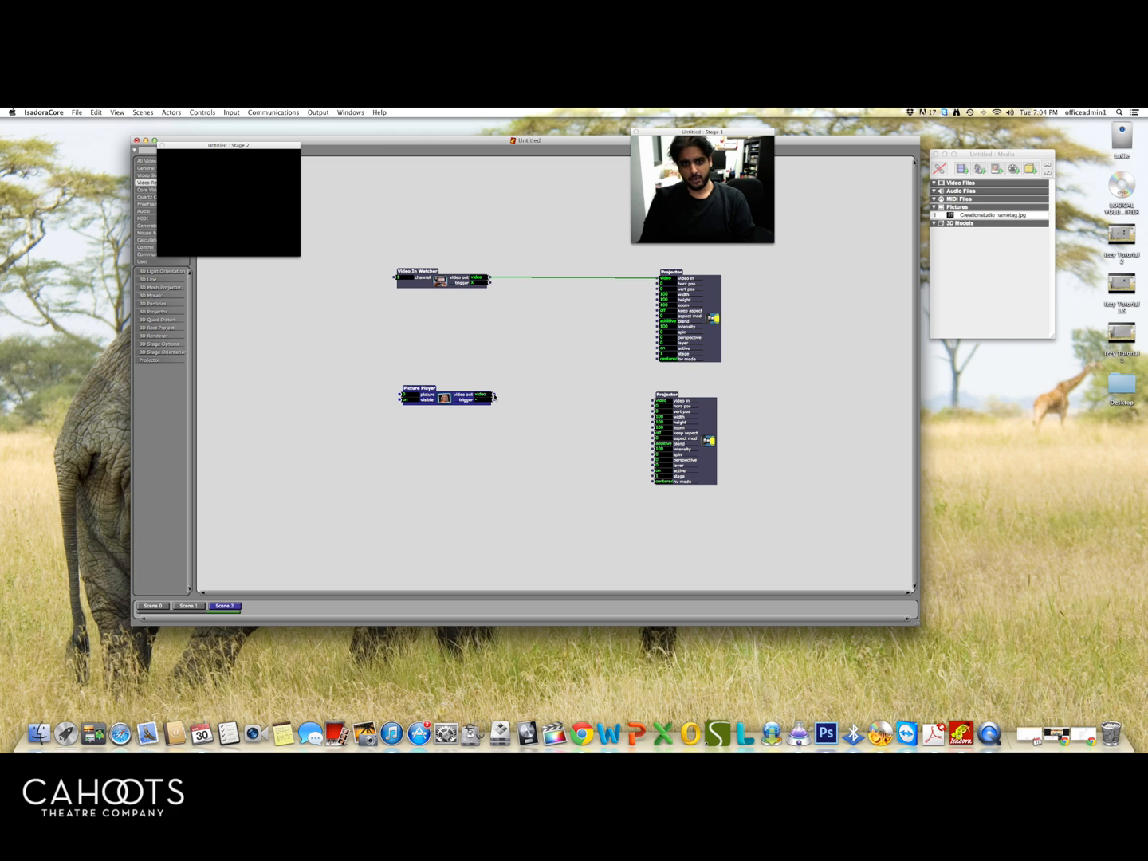
# - Wire the Picture Player's video output into the second Projector's video input
pyautogui.moveTo(491, 396); pyautogui.dragTo(655, 401)
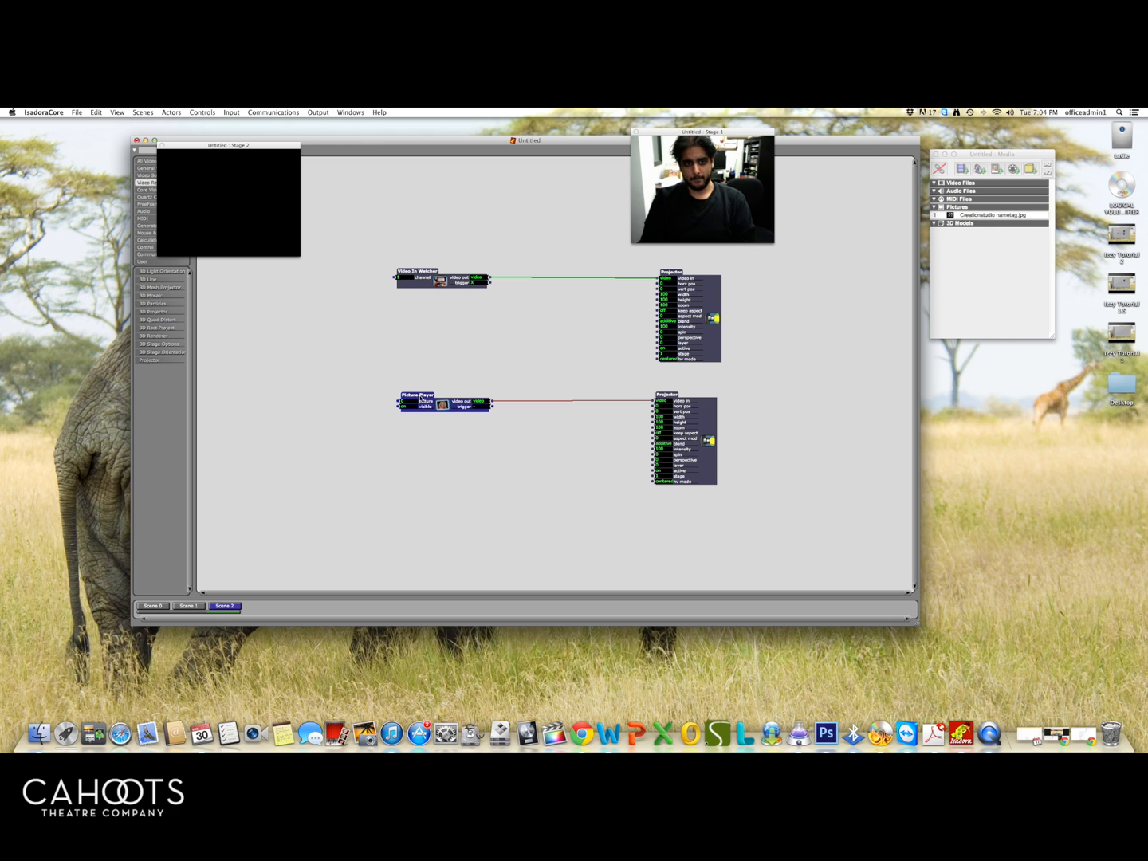
pyautogui.moveTo(403, 401)
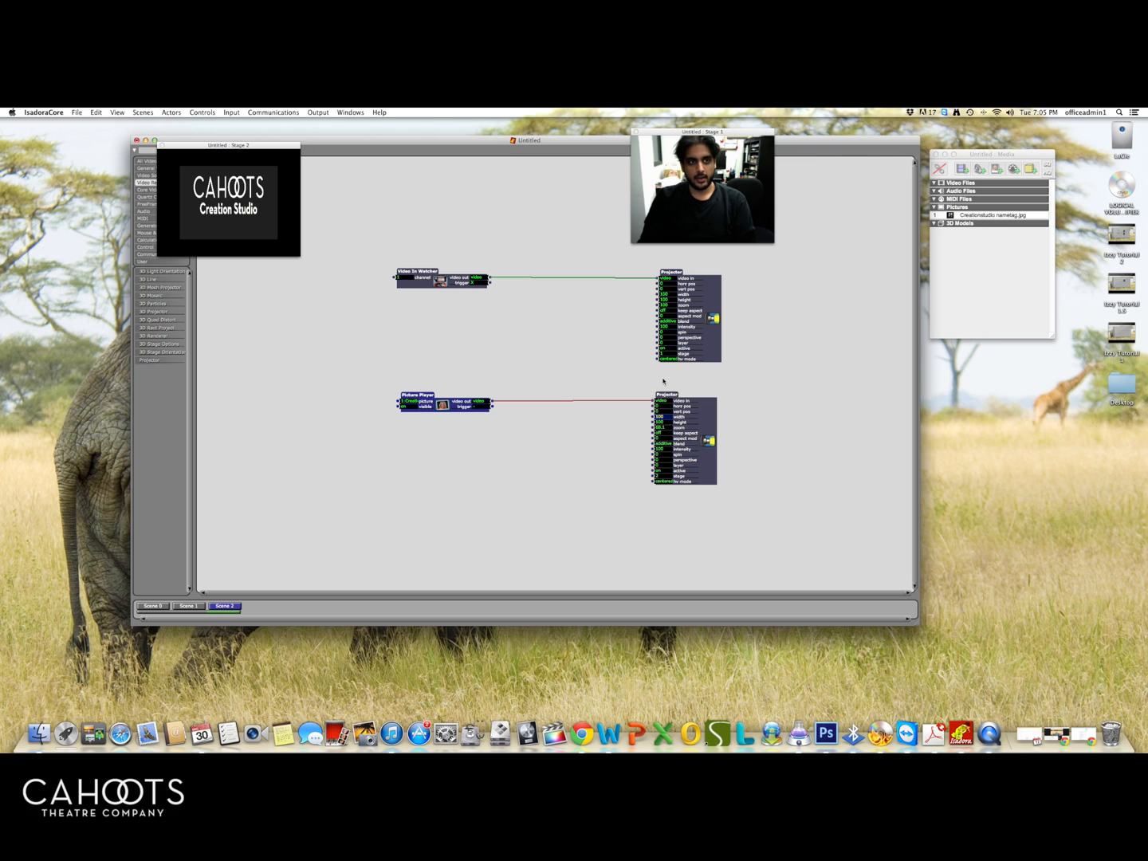
pyautogui.moveTo(712, 251)
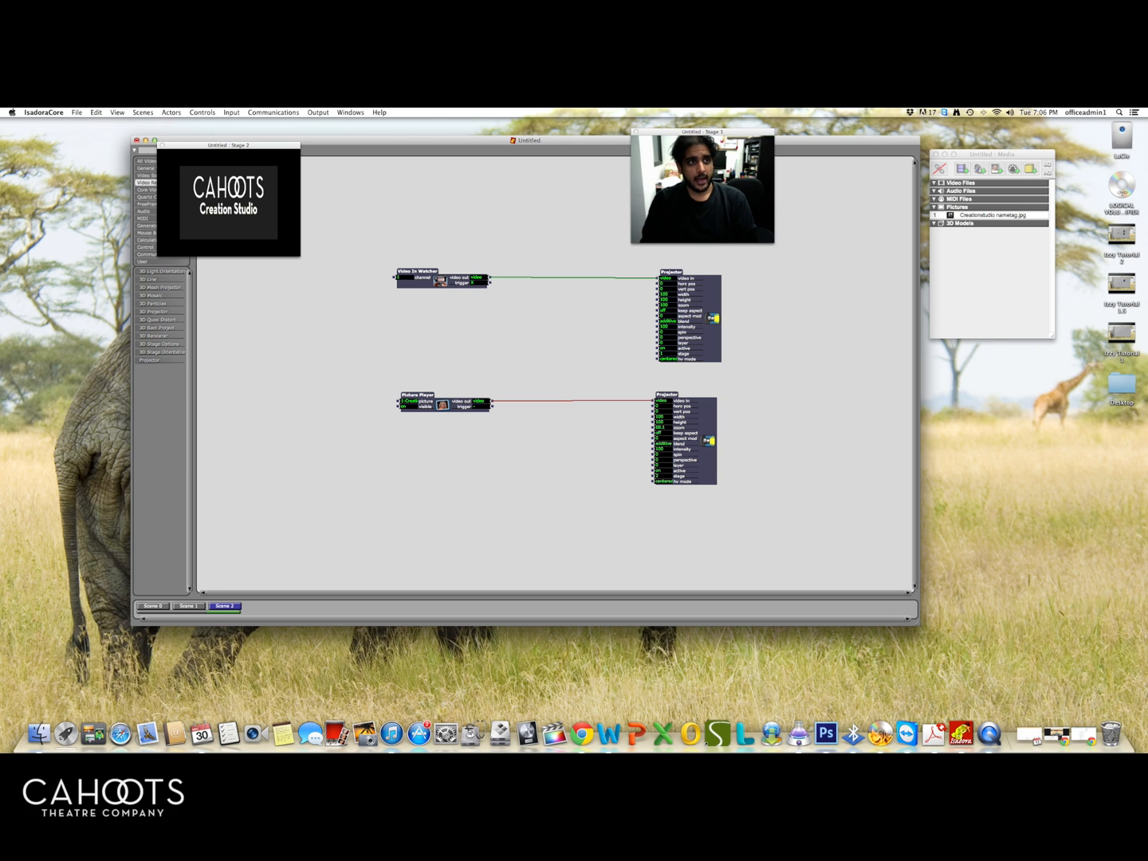
# - Open File > Import Media and browse the Desktop list toward 04 Ljubljana.m4a
pyautogui.click(76, 112)
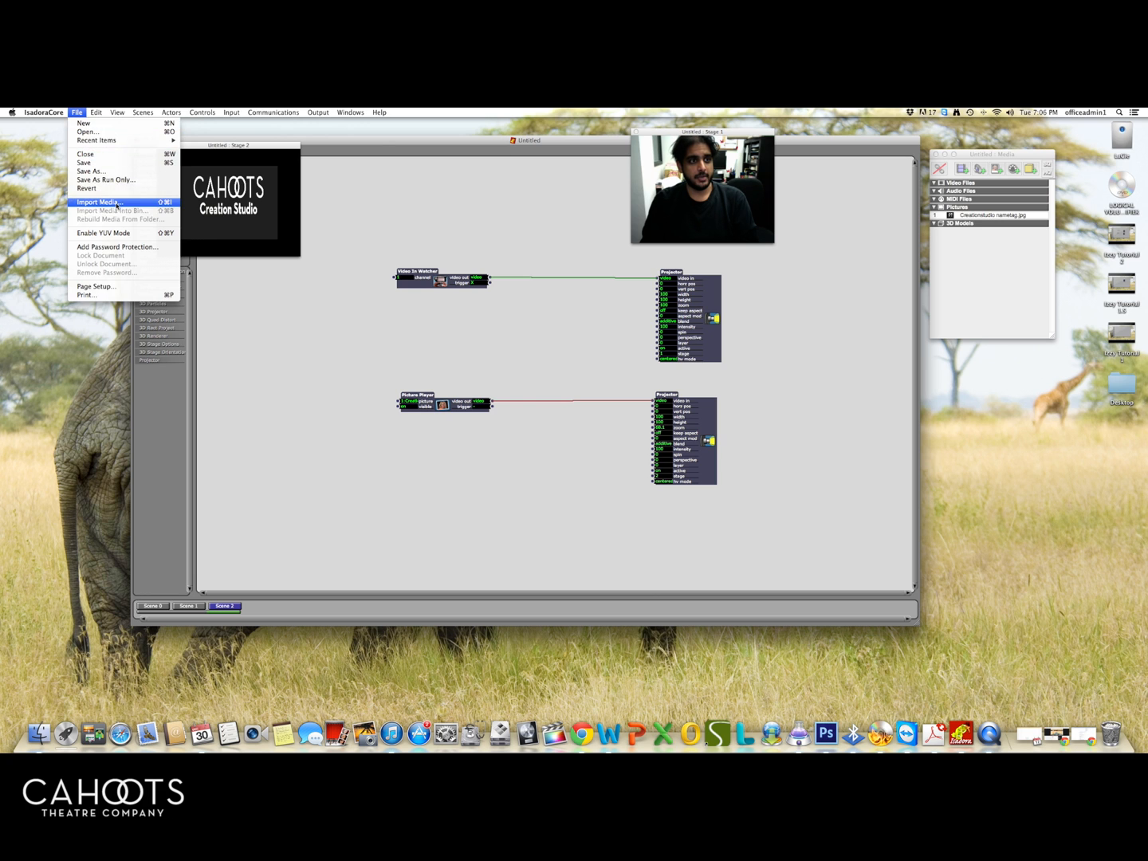
pyautogui.click(111, 200)
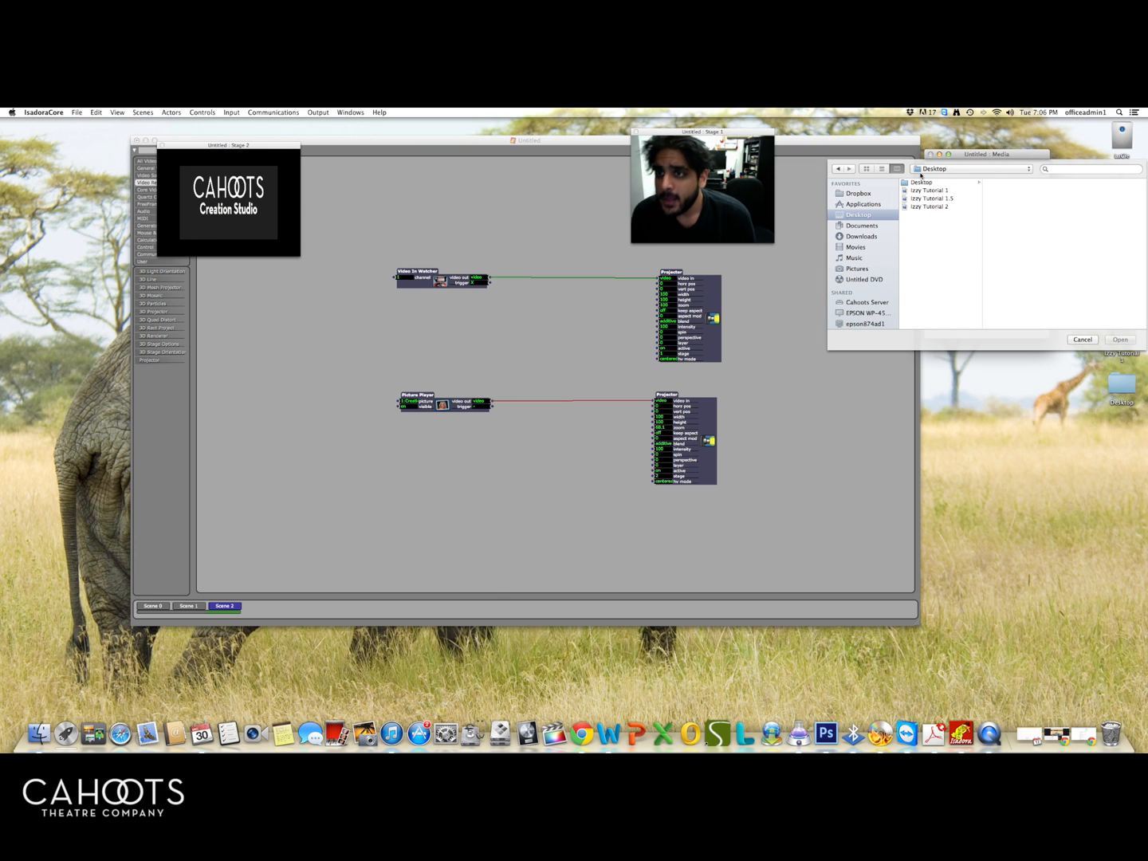
pyautogui.click(921, 182)
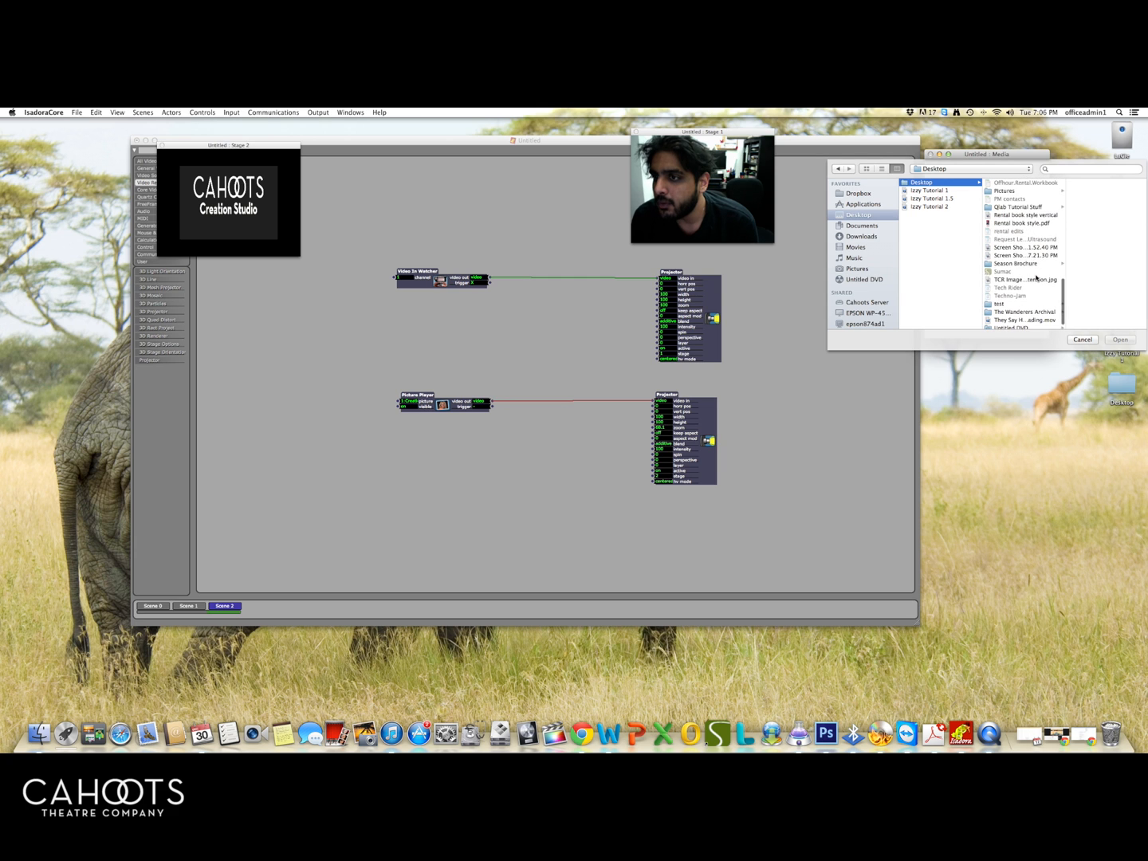
pyautogui.scroll(-3)
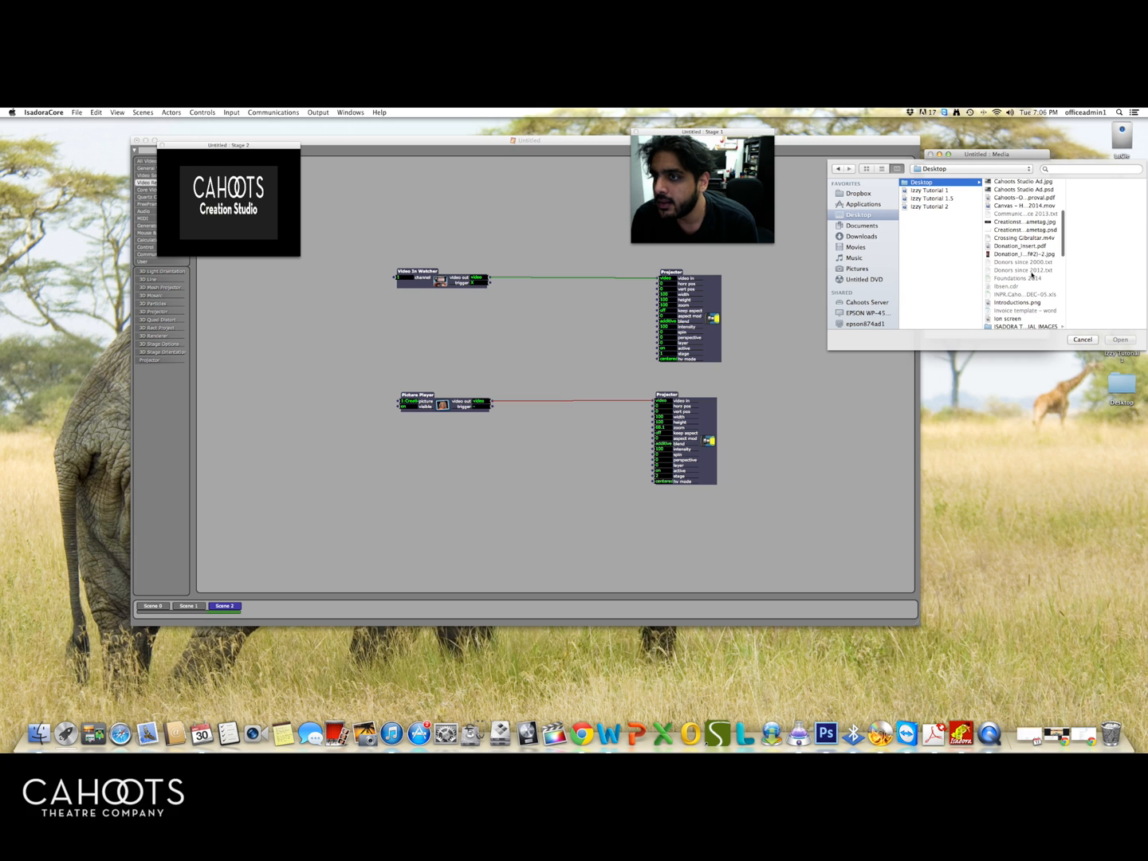
pyautogui.scroll(-3)
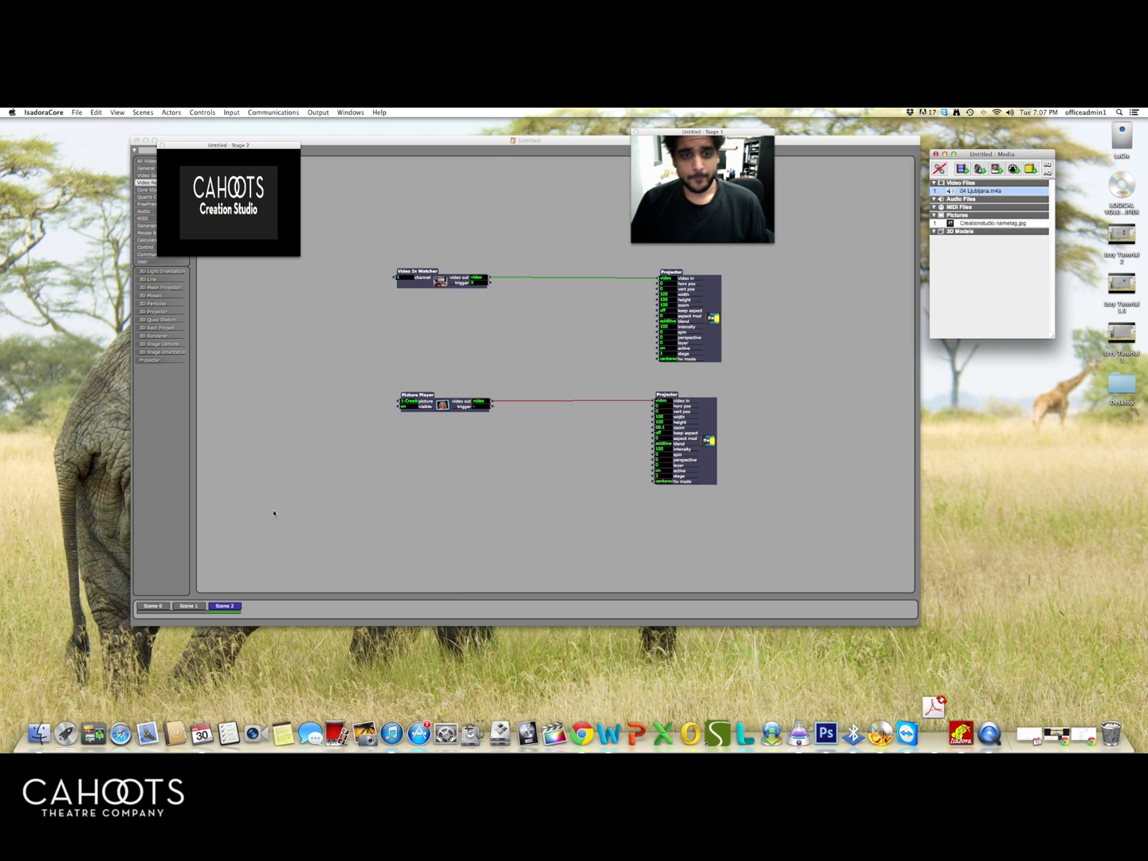
# - Insert a new empty scene from the Scene menu
pyautogui.click(76, 112)
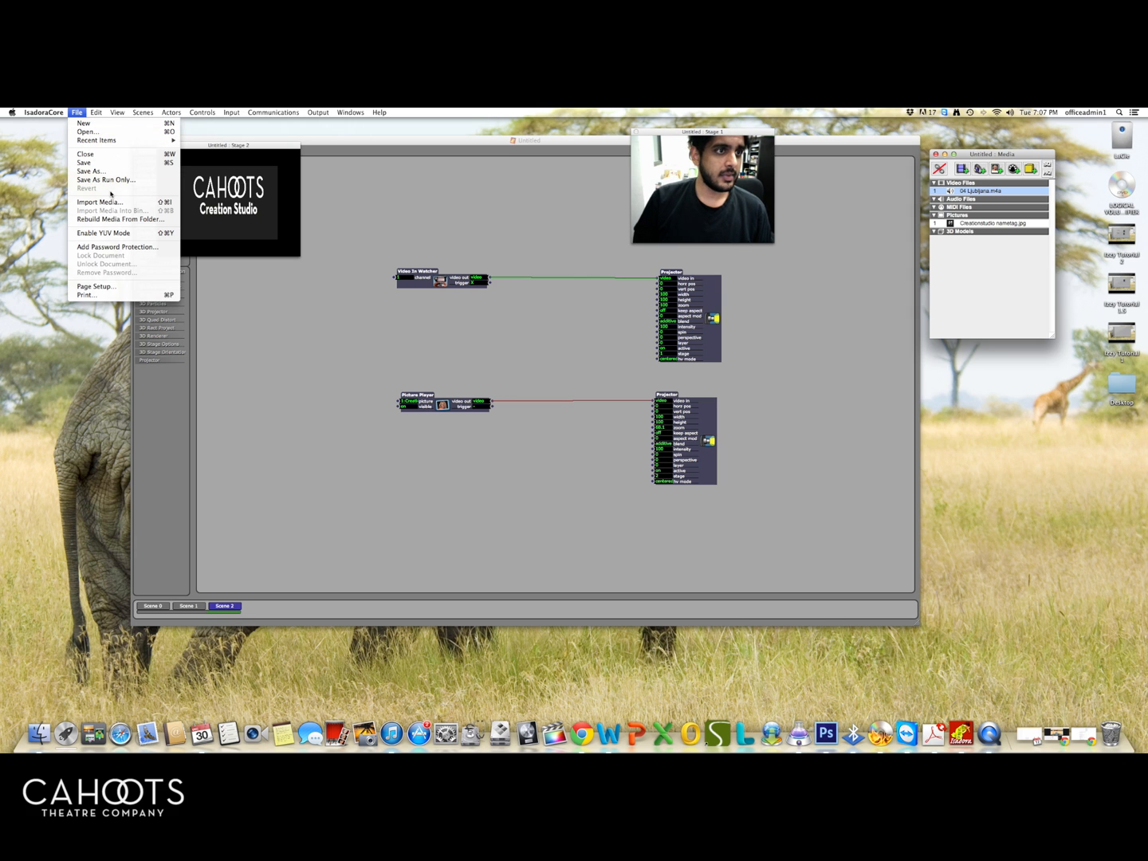
pyautogui.click(143, 112)
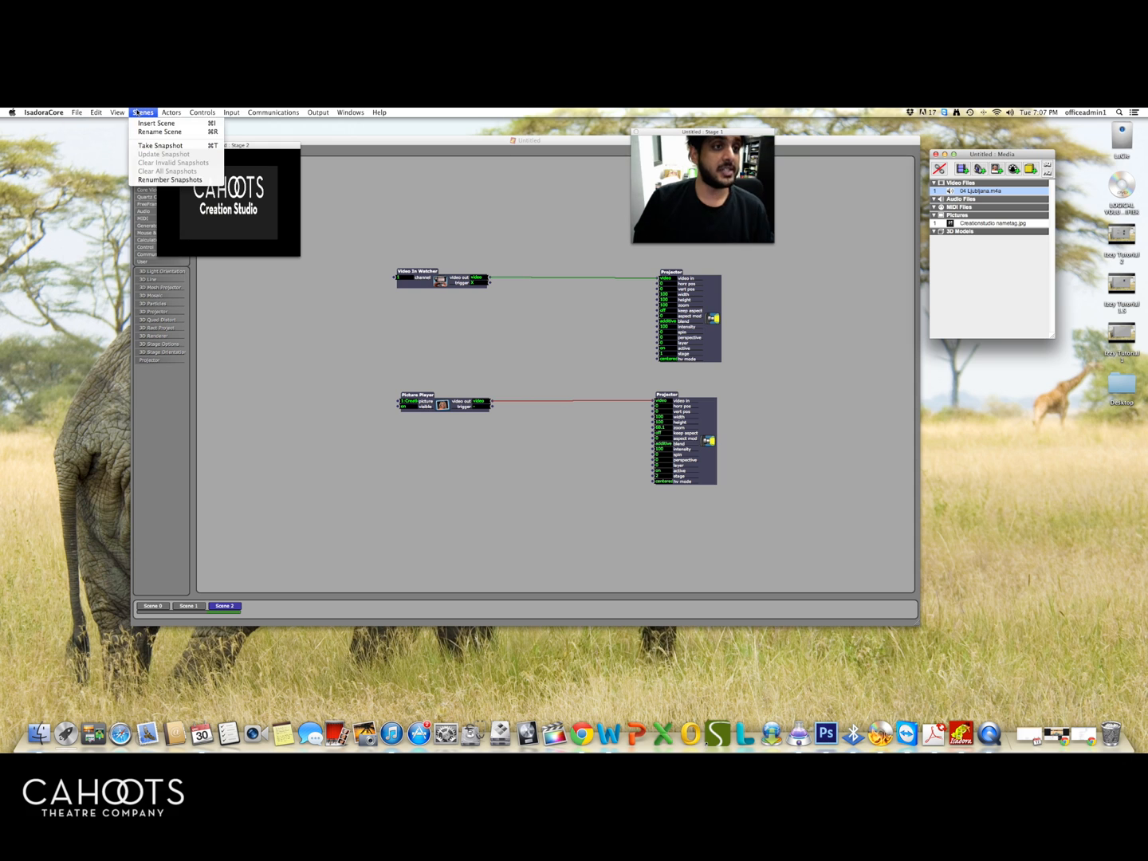
pyautogui.click(152, 123)
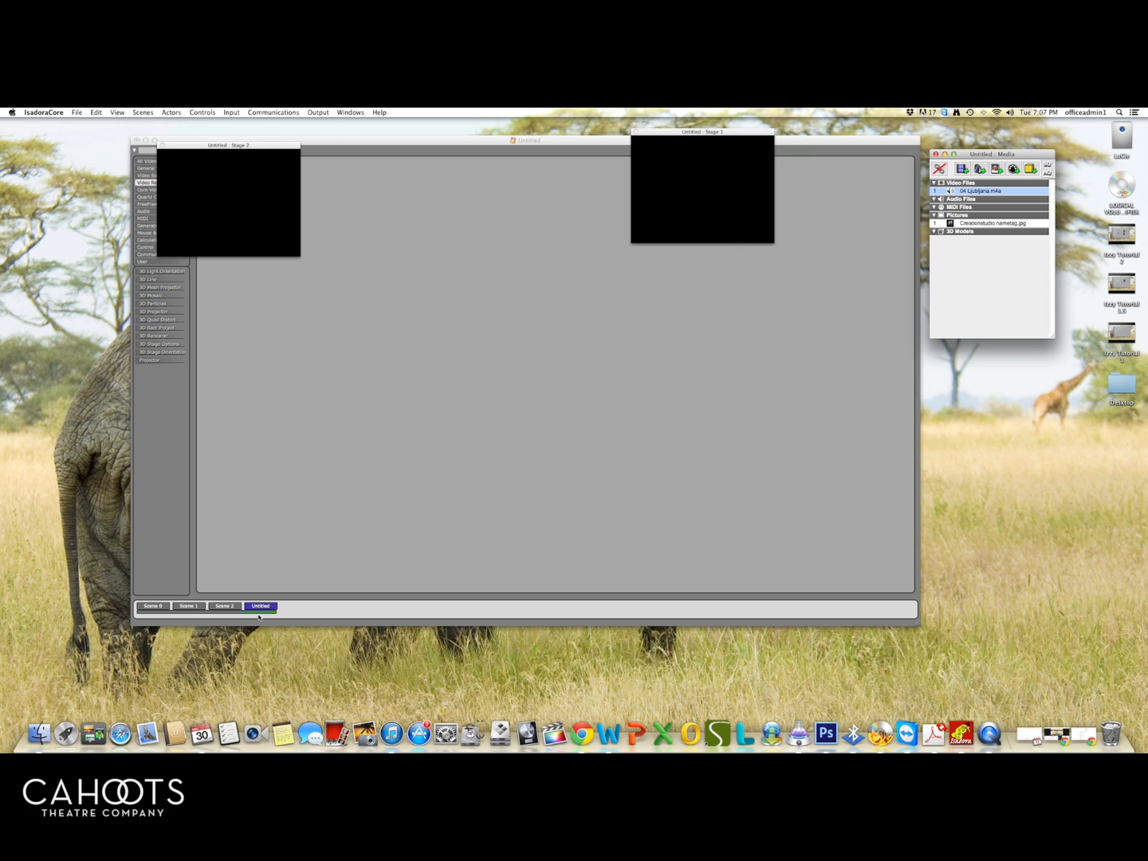
# - Name the new scene, then bring up actions for the Scene 2 camera-to-projector chain
pyautogui.rightClick(259, 606)
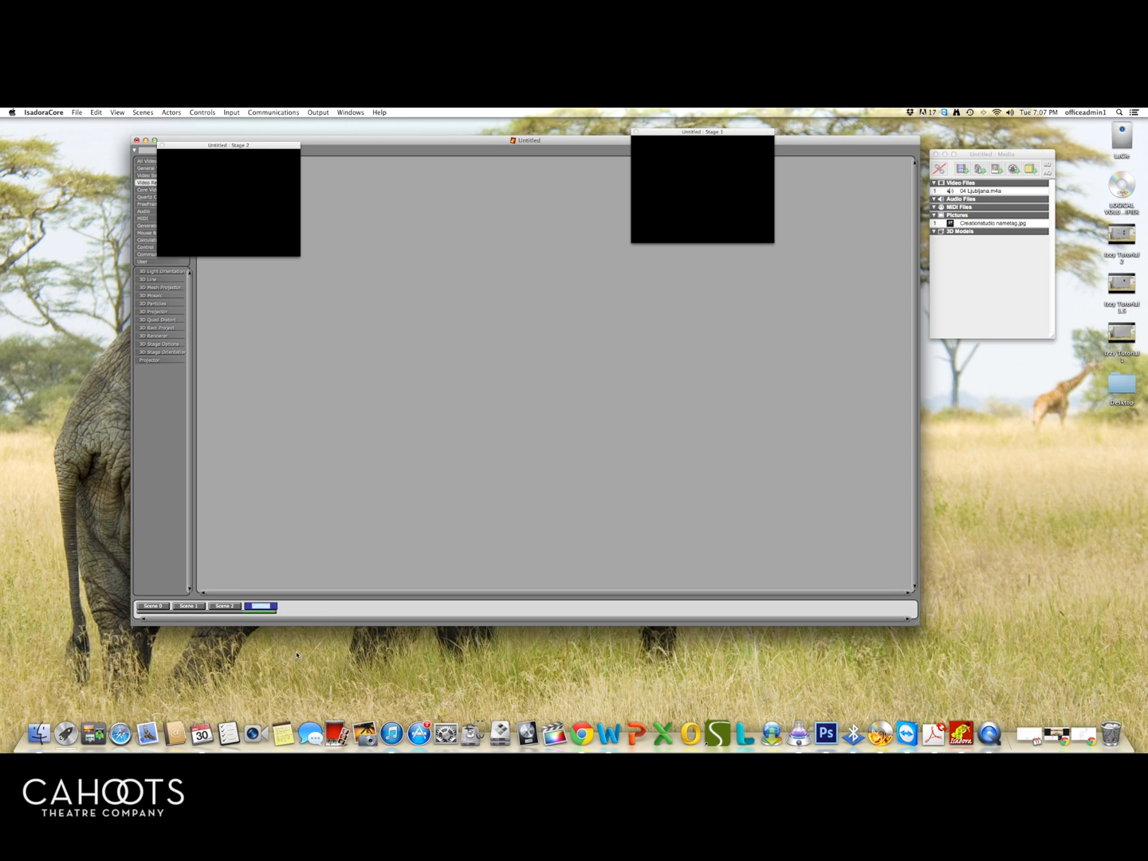
pyautogui.click(260, 606)
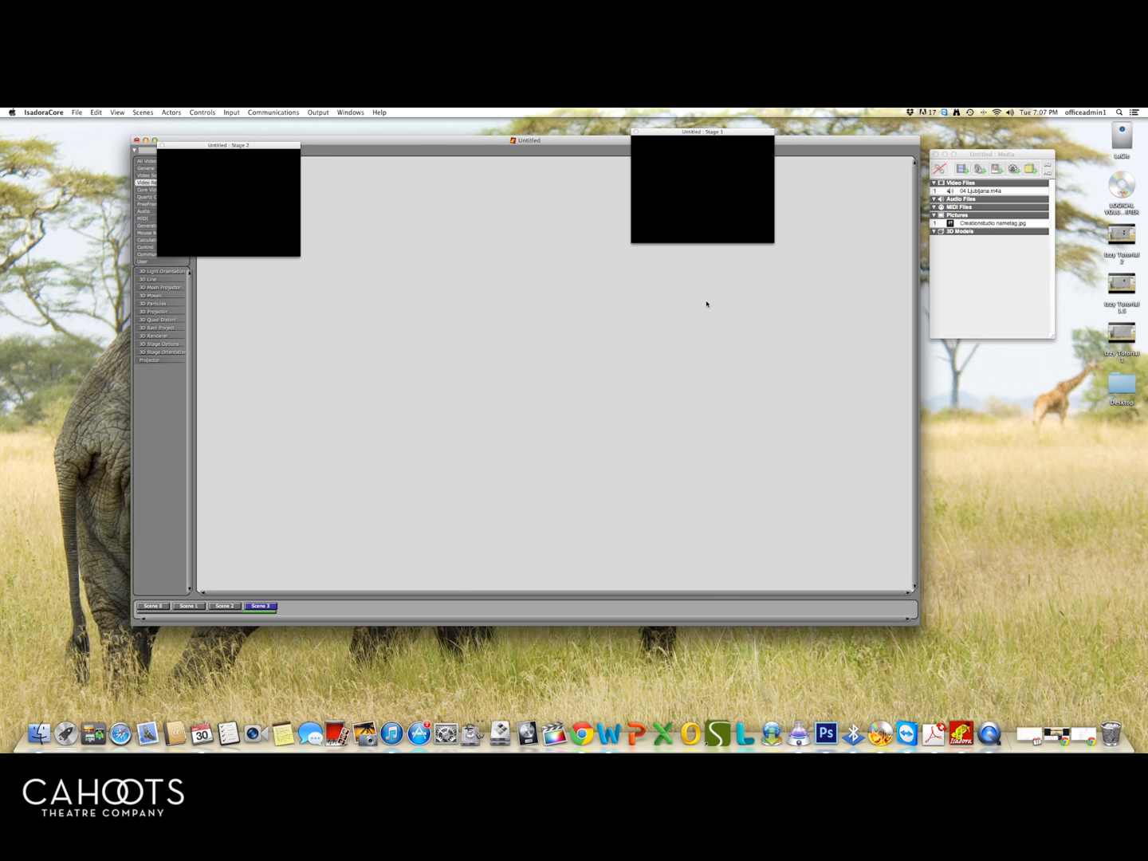
pyautogui.moveTo(257, 565)
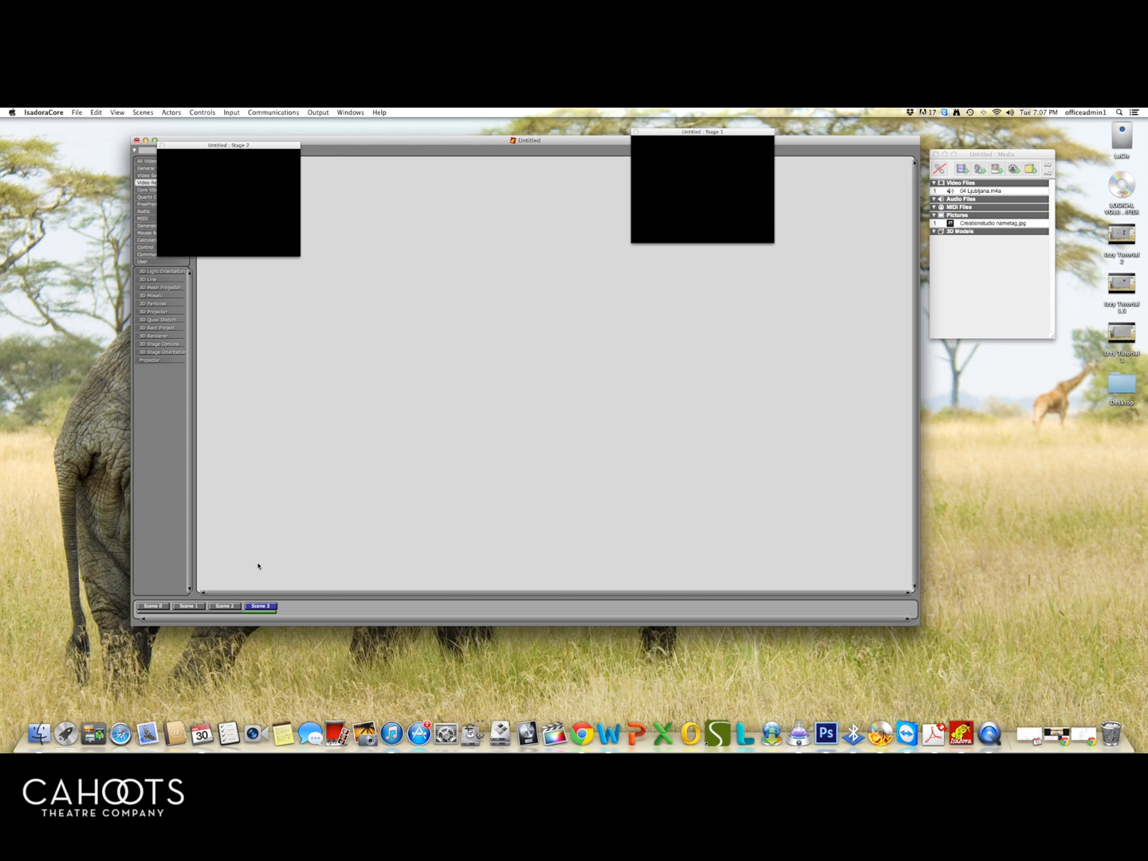
pyautogui.click(224, 605)
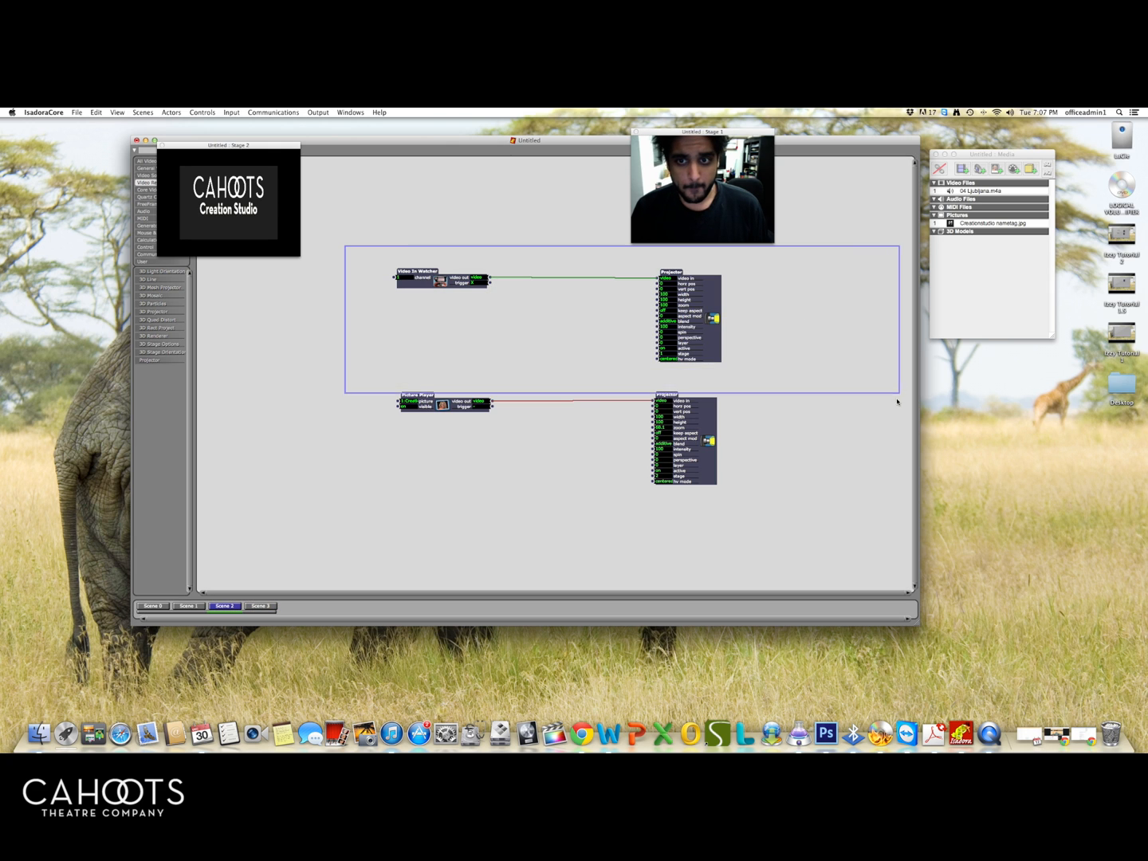
pyautogui.rightClick(690, 287)
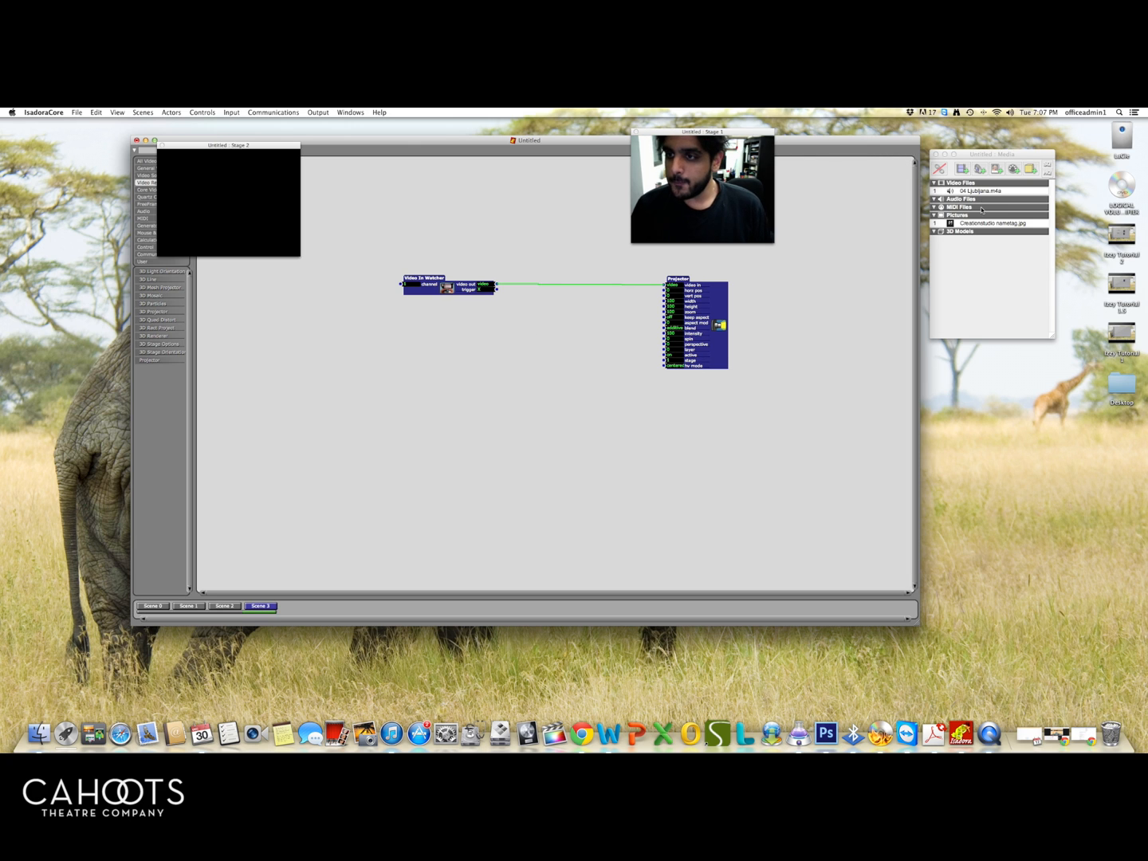
# - Place a Movie Player in Scene 3 by dragging the movie in from the media window
pyautogui.click(976, 191)
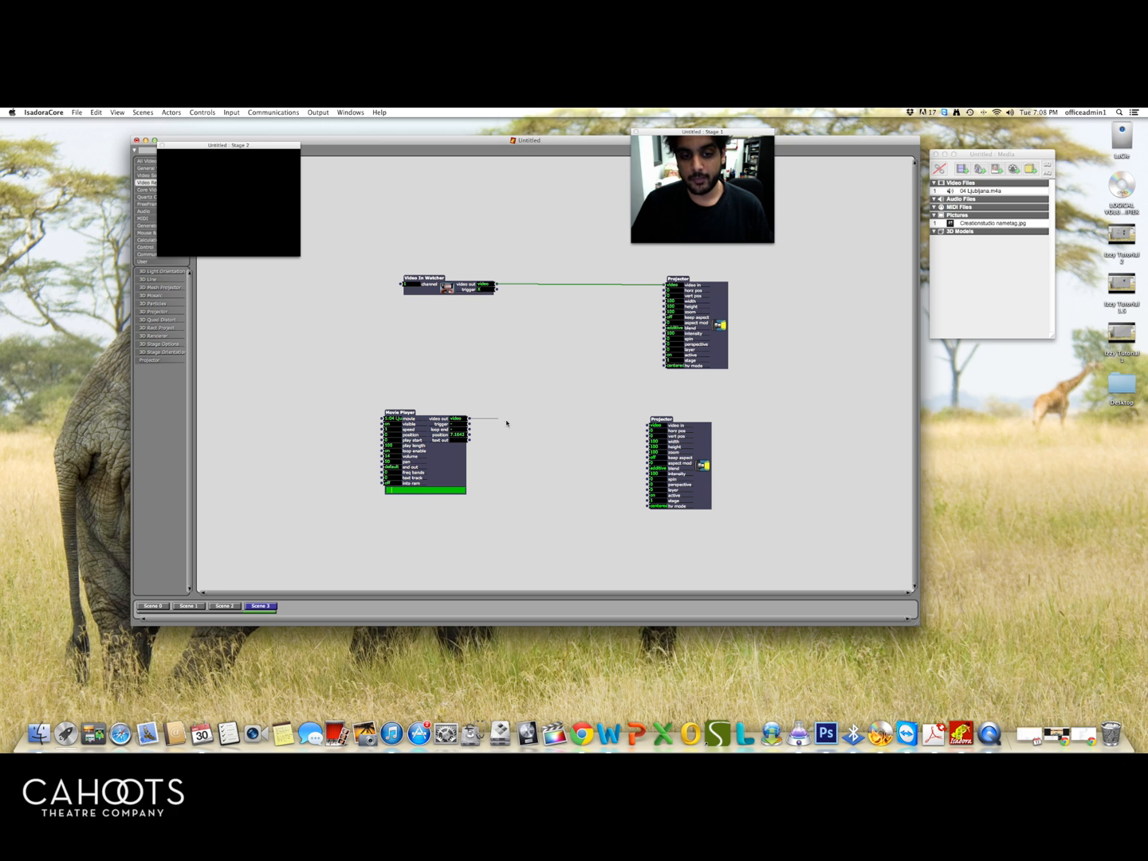
pyautogui.moveTo(467, 417); pyautogui.dragTo(650, 426)
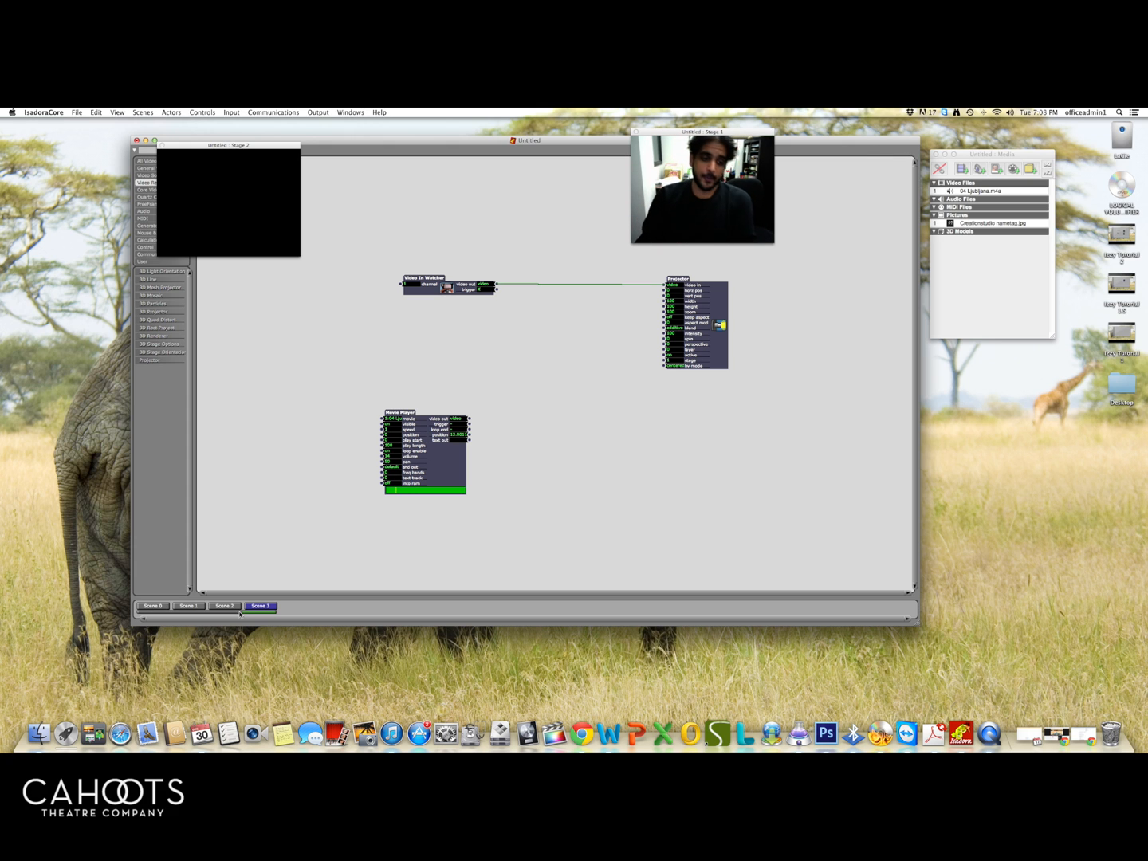
pyautogui.click(224, 606)
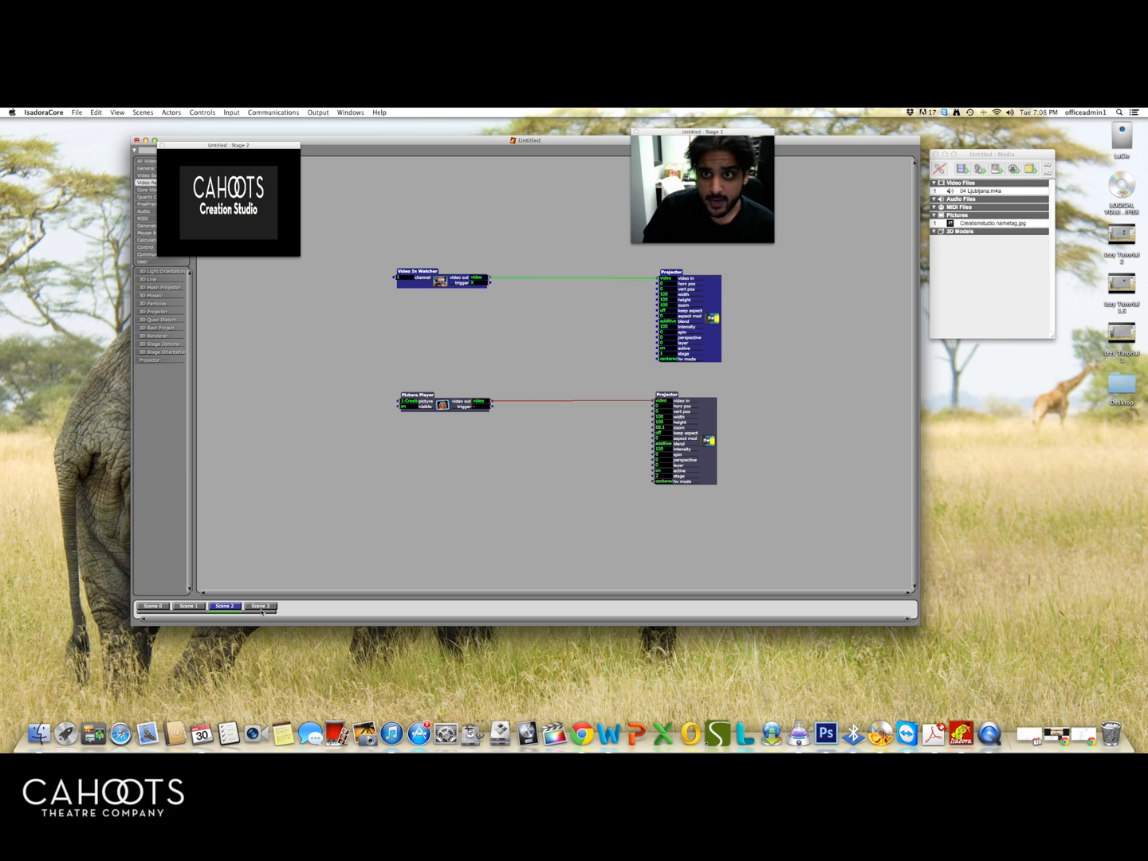
pyautogui.click(259, 606)
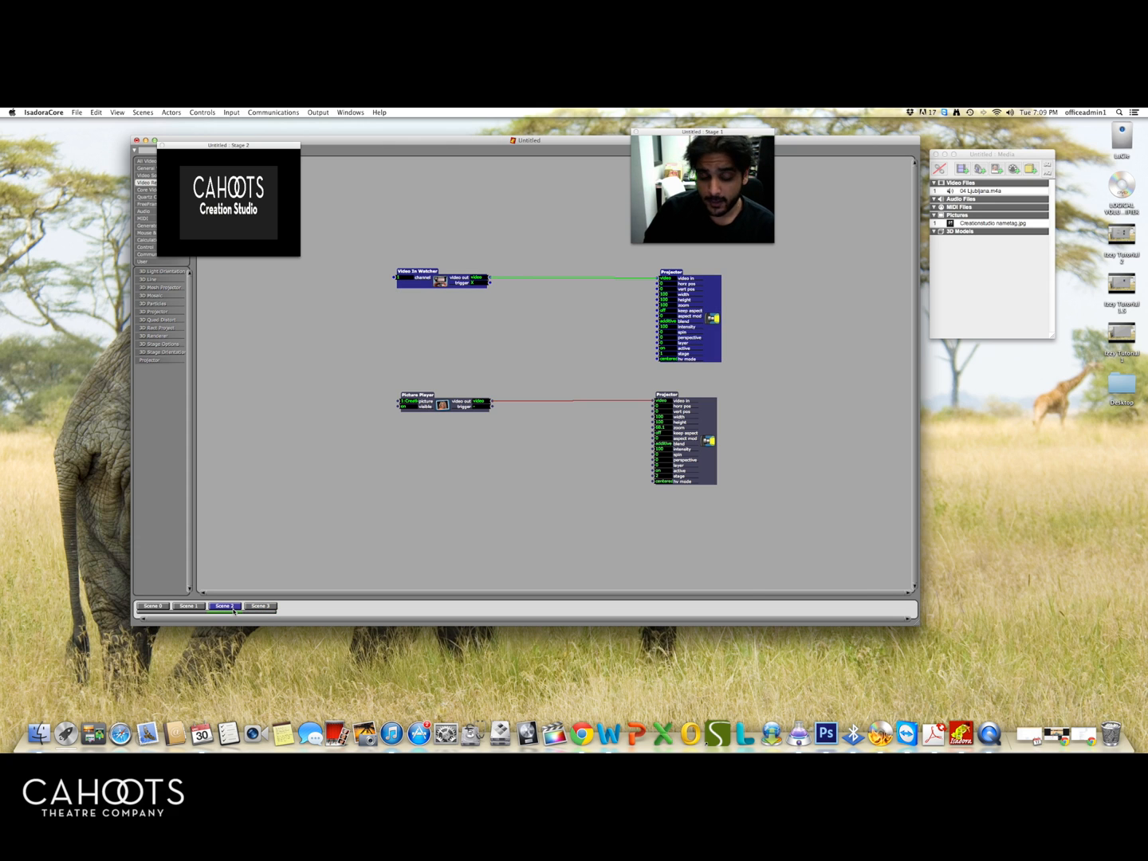
pyautogui.click(259, 606)
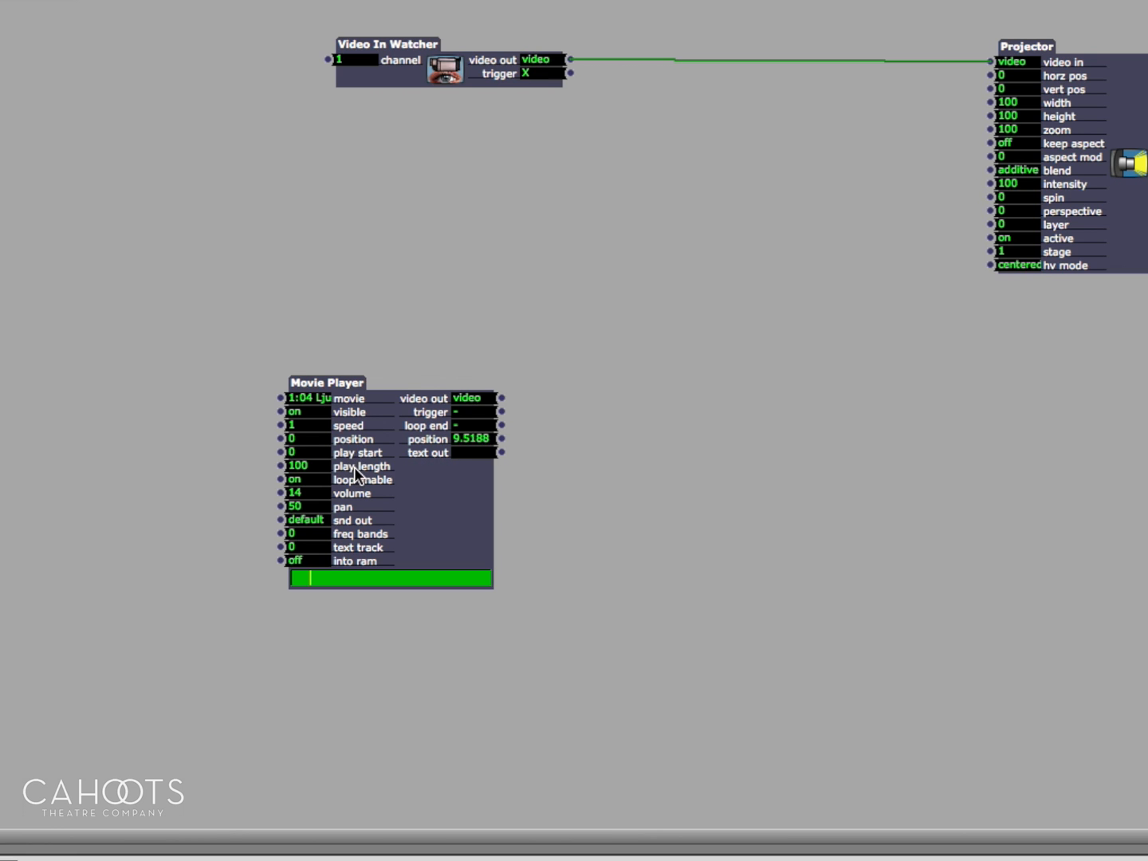
pyautogui.click(356, 452)
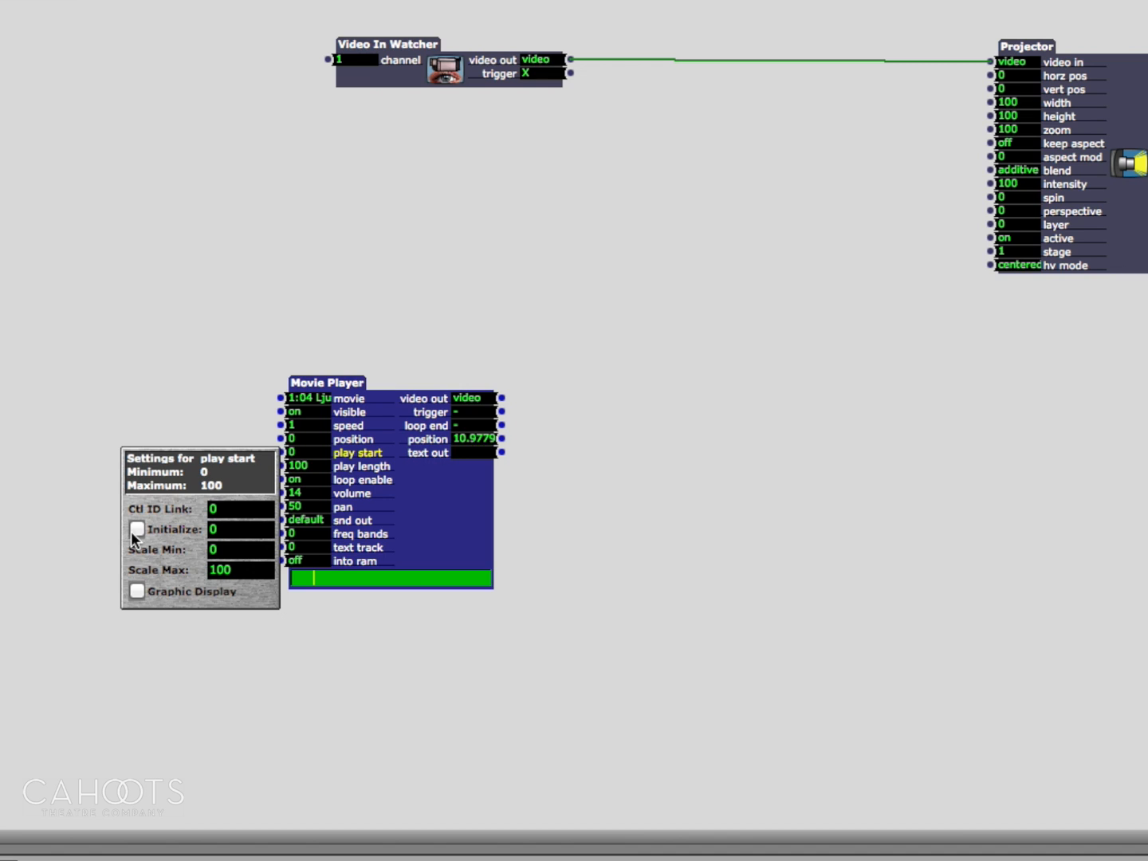
pyautogui.moveTo(137, 529)
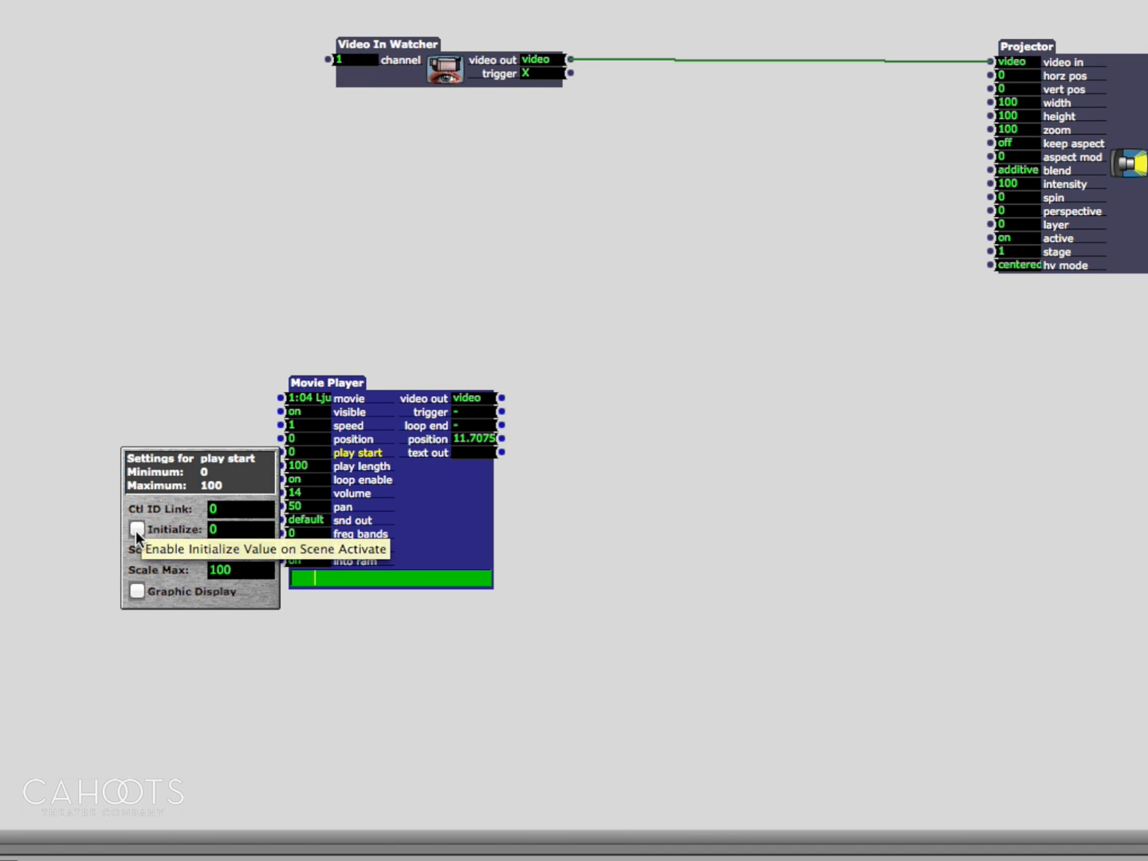
pyautogui.click(137, 528)
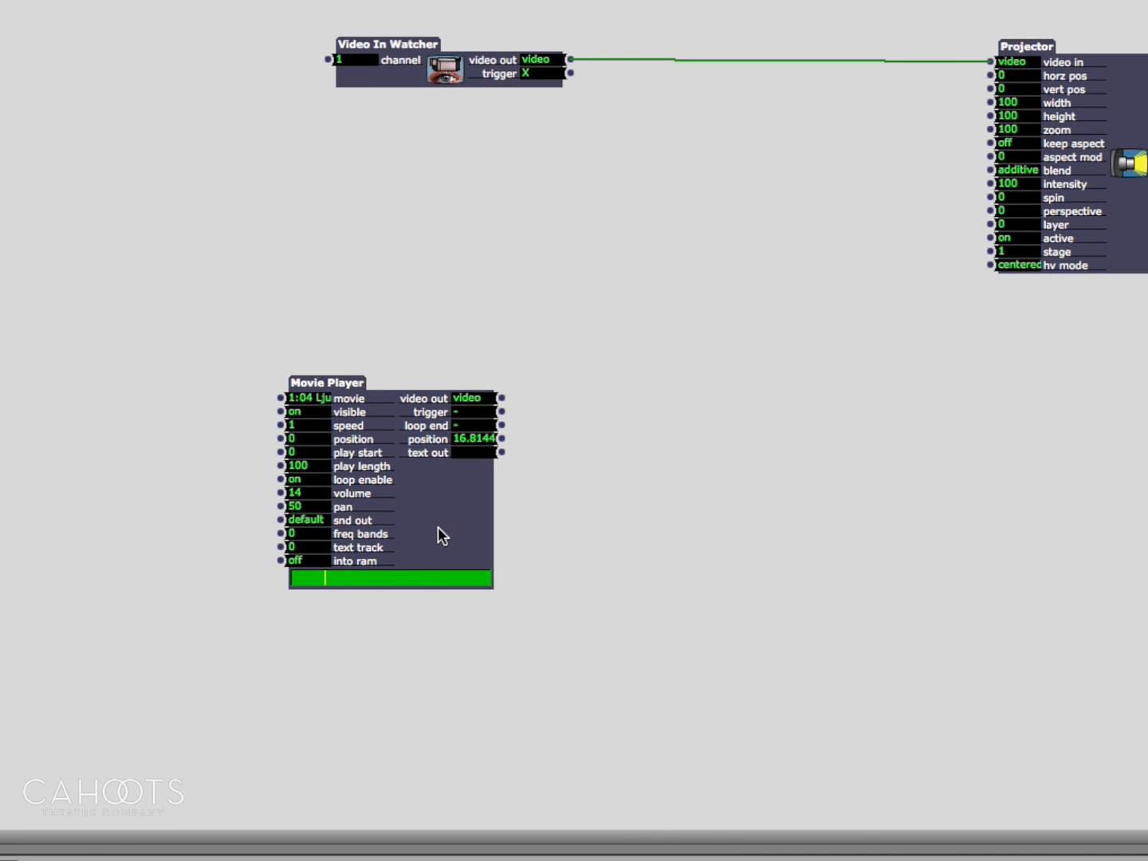
pyautogui.moveTo(441, 535)
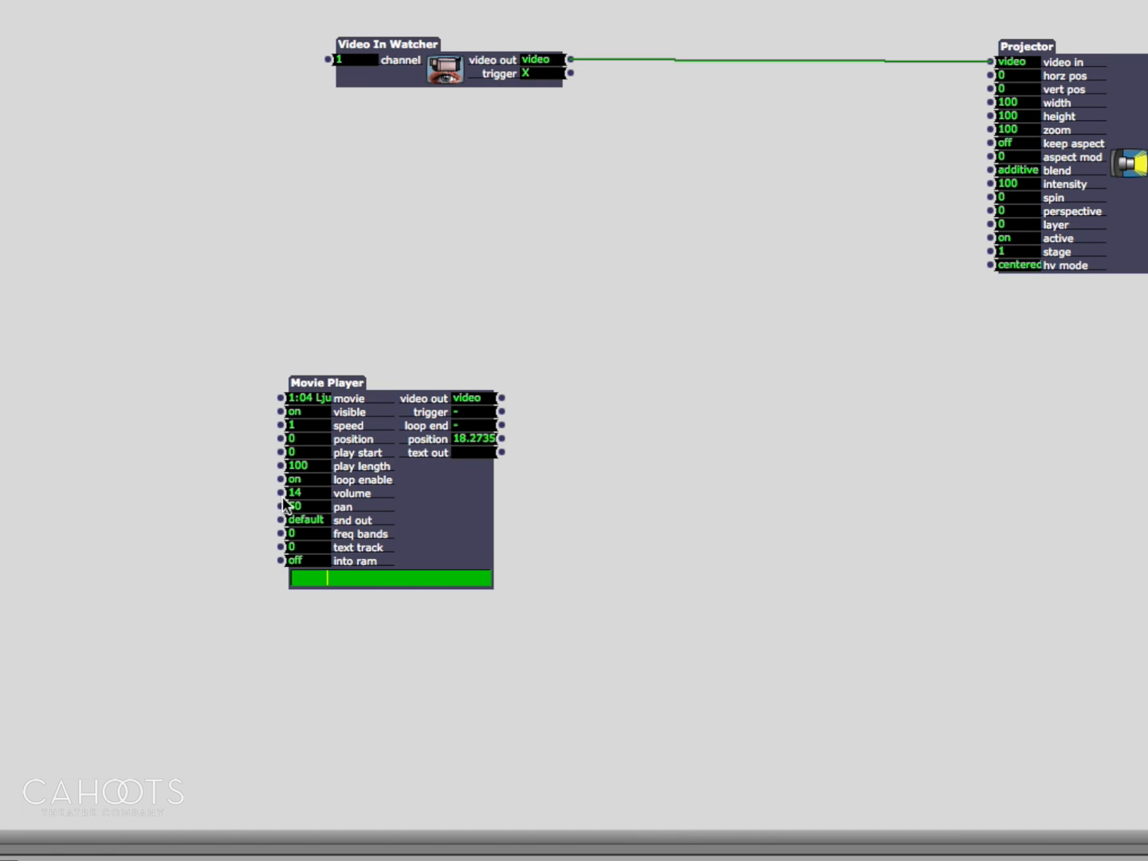
pyautogui.click(297, 505)
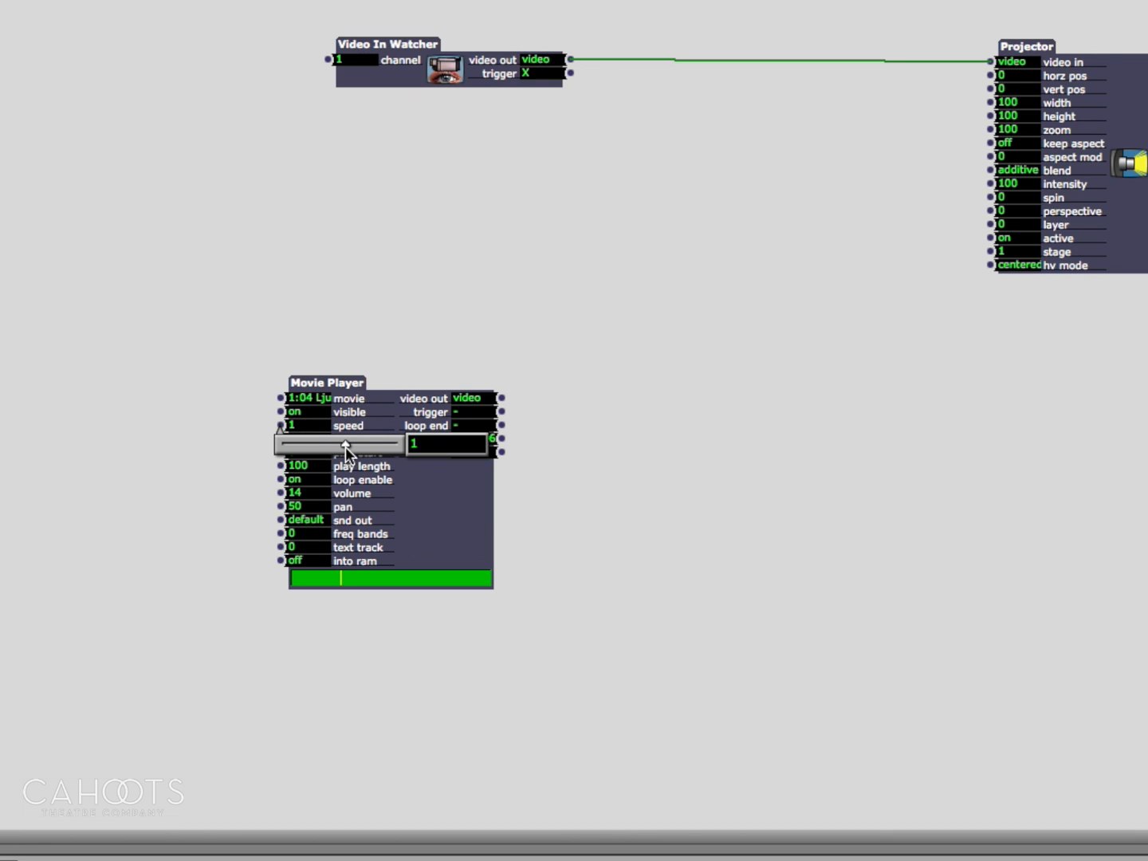
pyautogui.moveTo(344, 443); pyautogui.dragTo(369, 443)
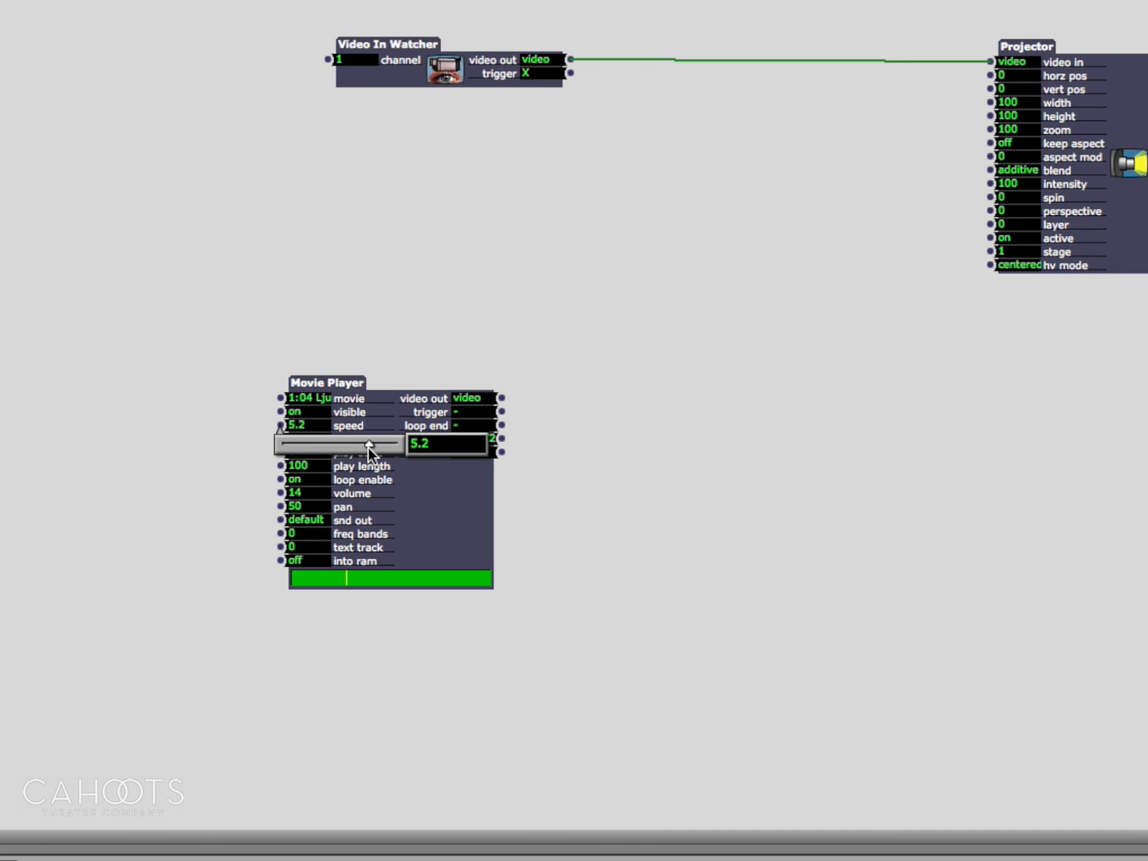
pyautogui.moveTo(369, 445); pyautogui.dragTo(338, 445)
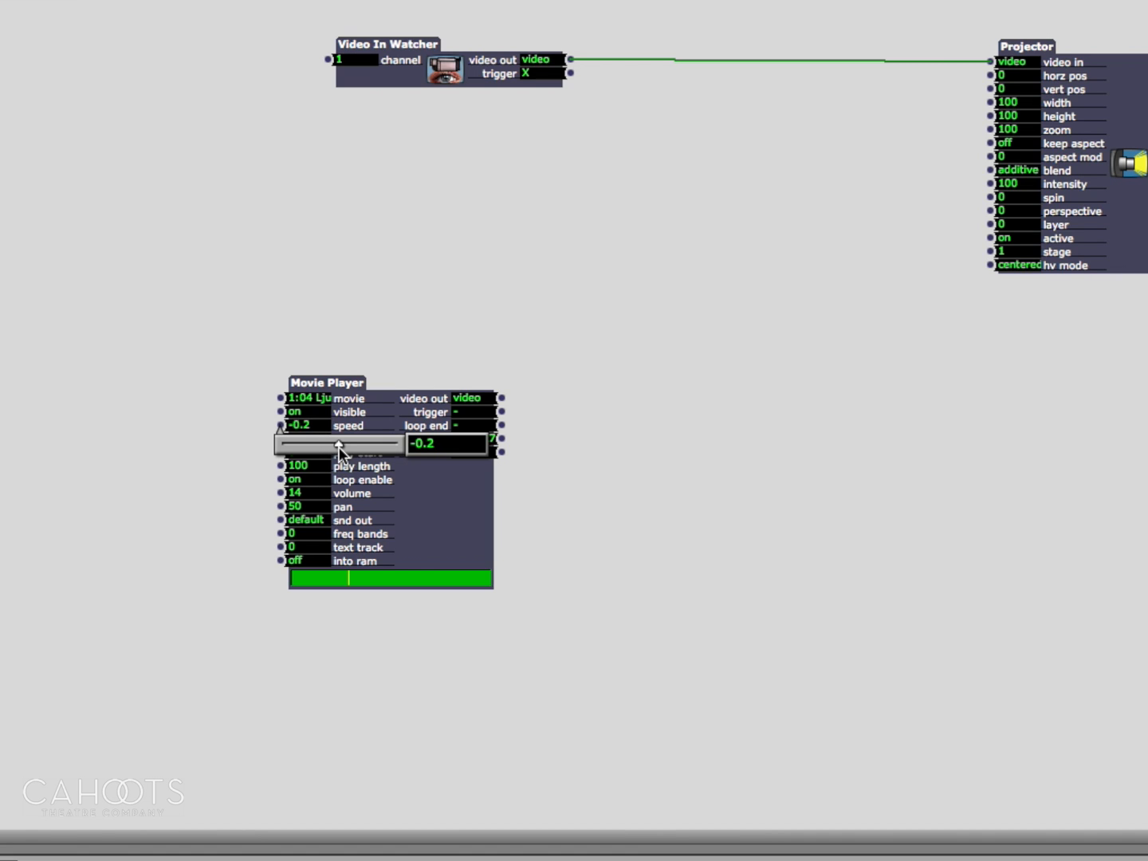
pyautogui.moveTo(315, 444); pyautogui.dragTo(342, 443)
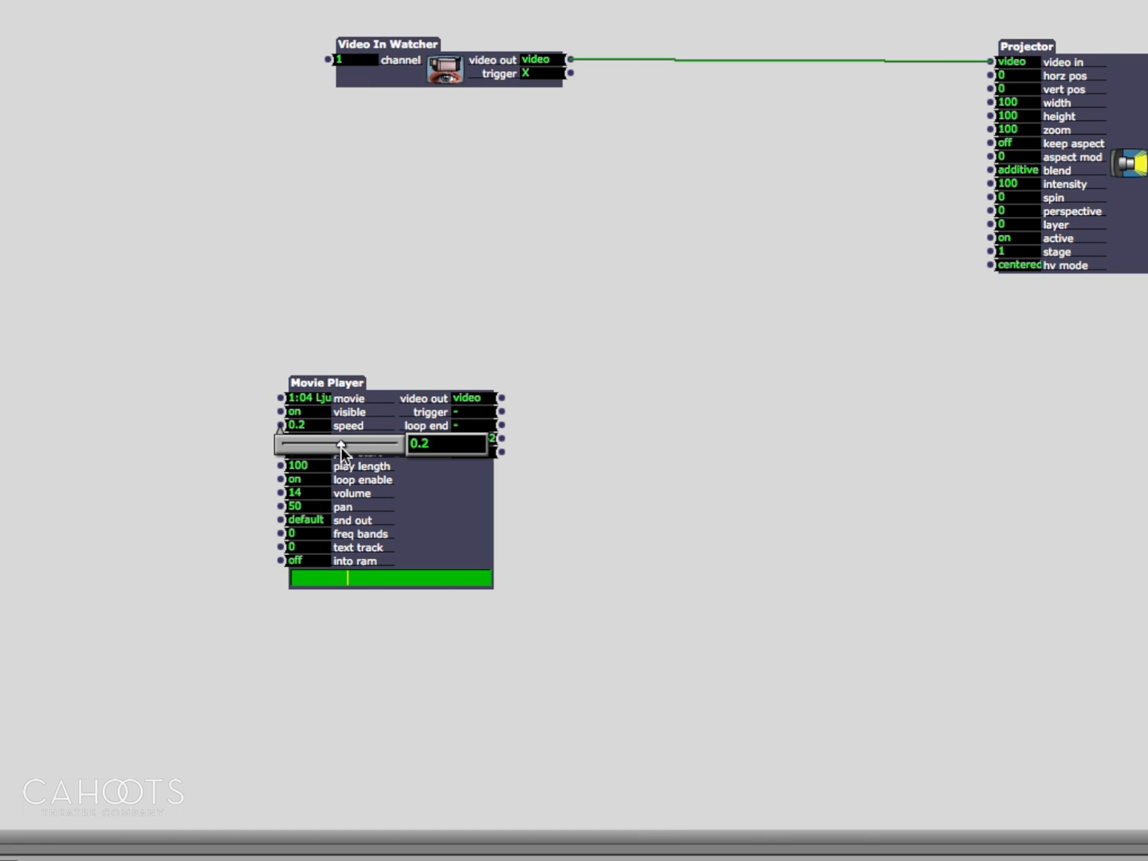
pyautogui.moveTo(343, 443); pyautogui.dragTo(354, 443)
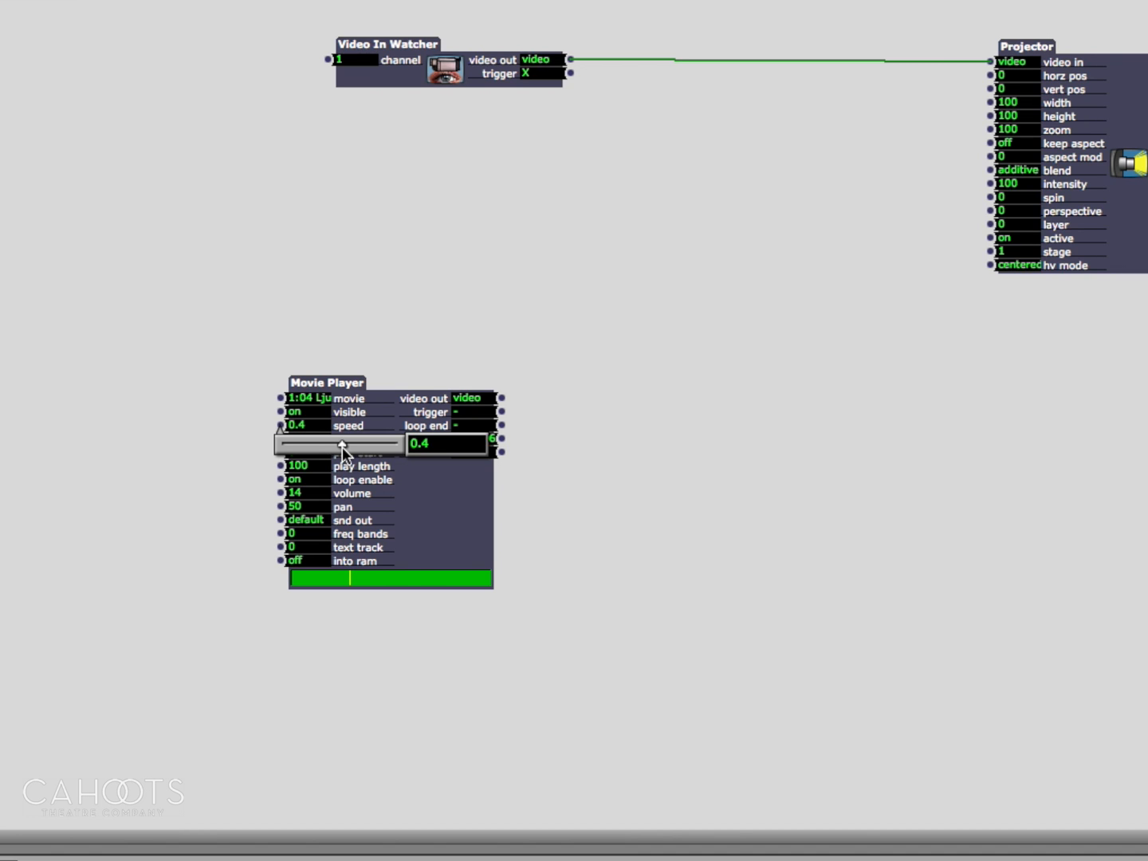
pyautogui.moveTo(339, 444); pyautogui.dragTo(354, 443)
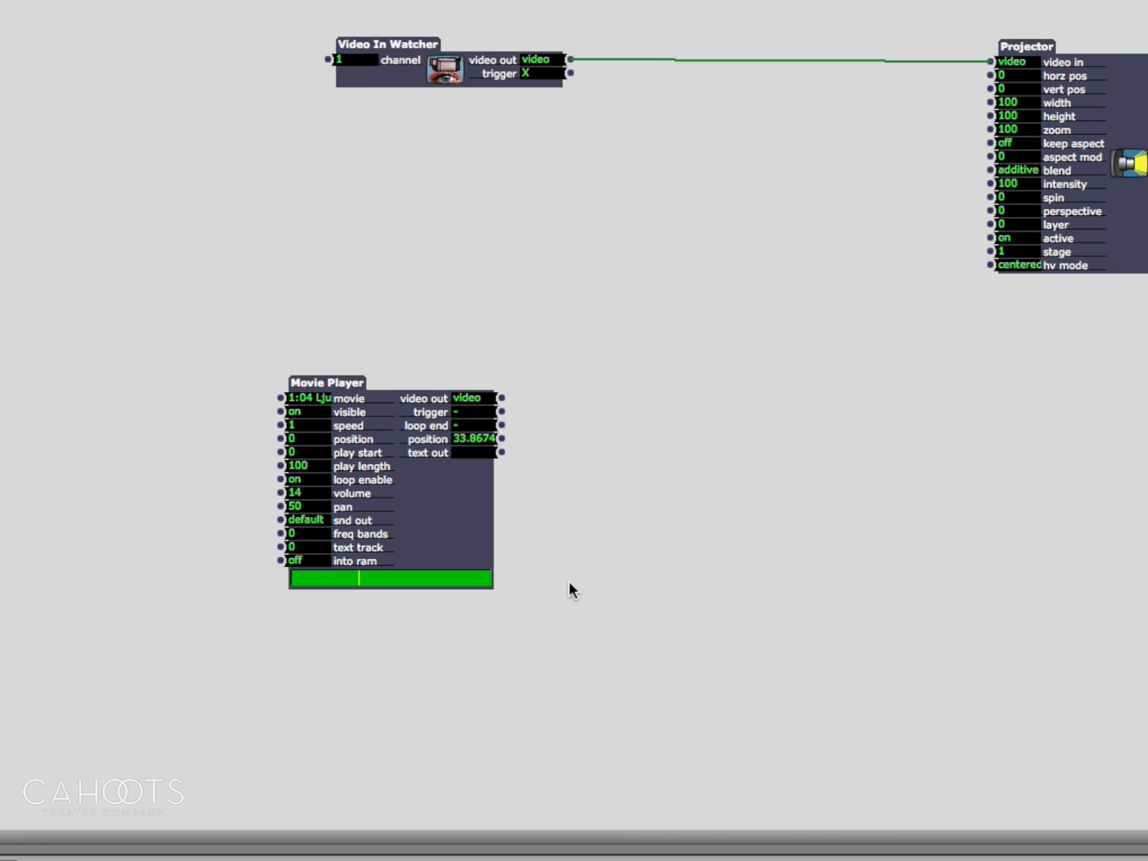
pyautogui.moveTo(425, 513)
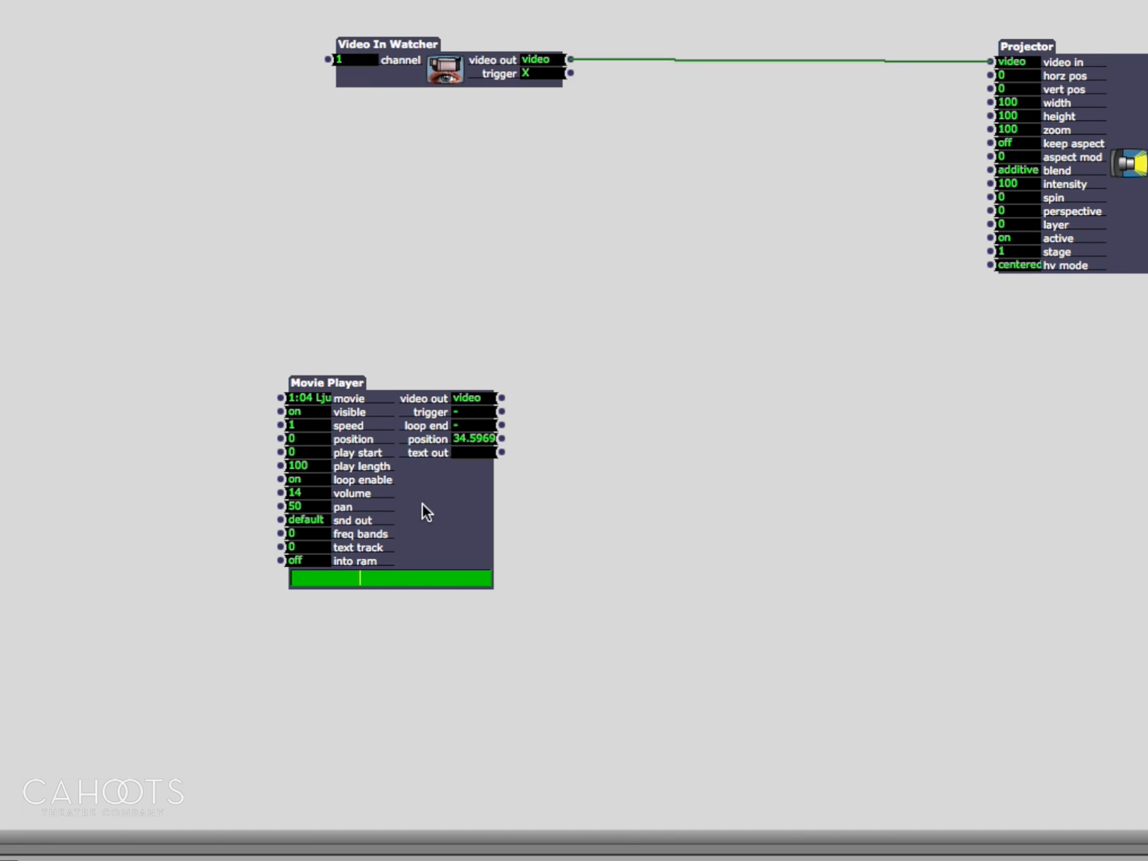
pyautogui.moveTo(324, 501)
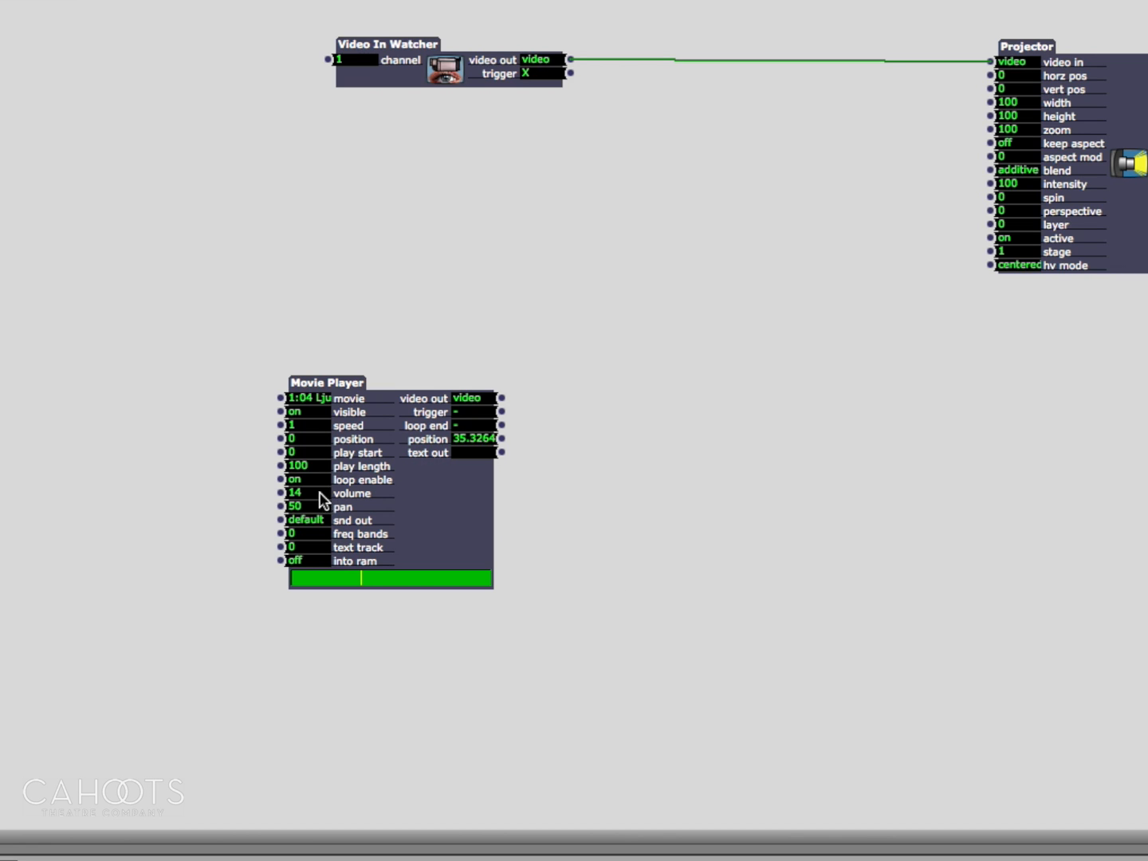
pyautogui.moveTo(410, 482)
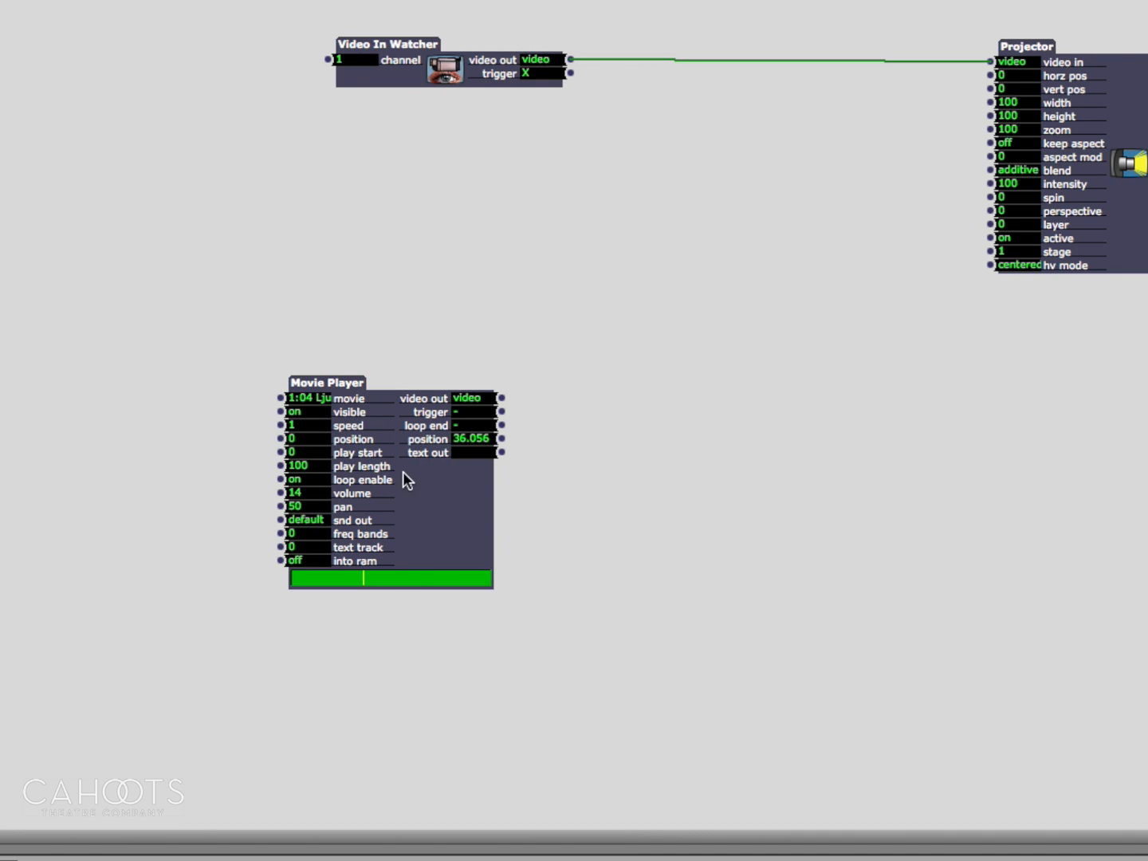
# - Select the Movie Player and toggle its visible input off, then back on
pyautogui.click(327, 382)
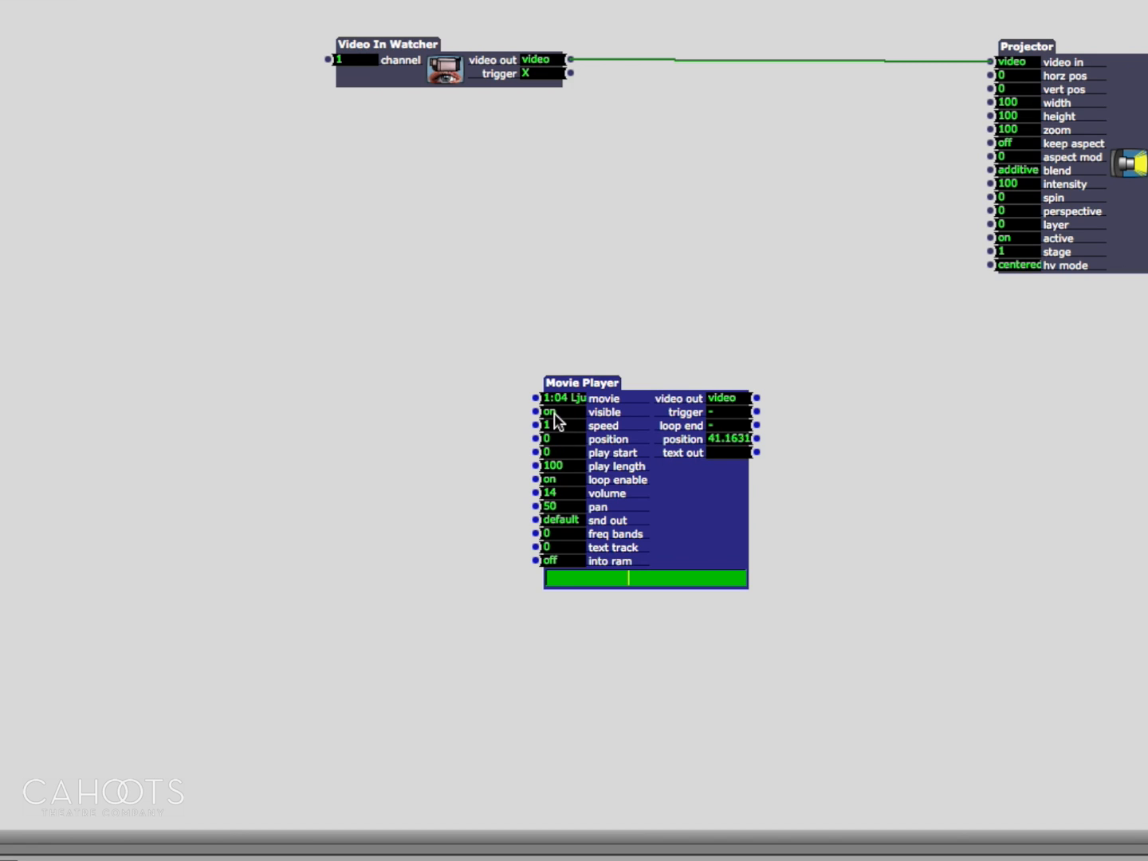
pyautogui.click(552, 411)
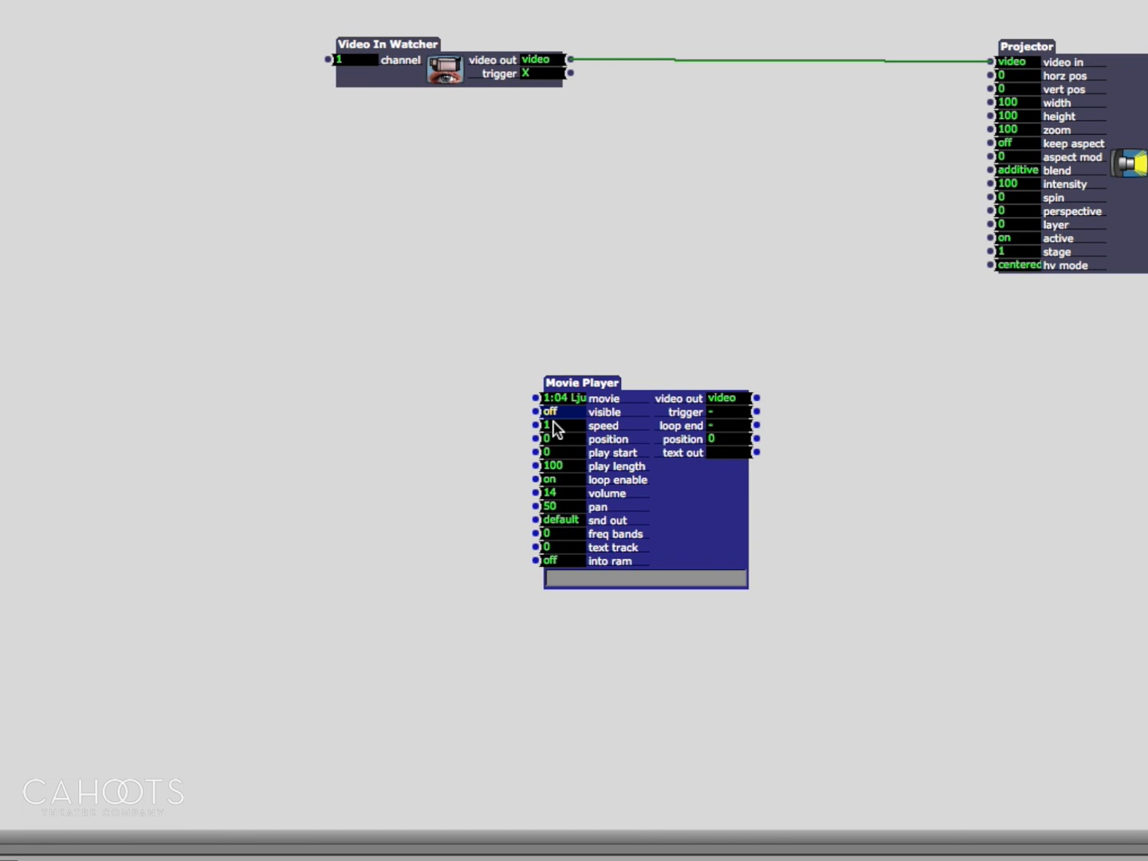
pyautogui.click(558, 412)
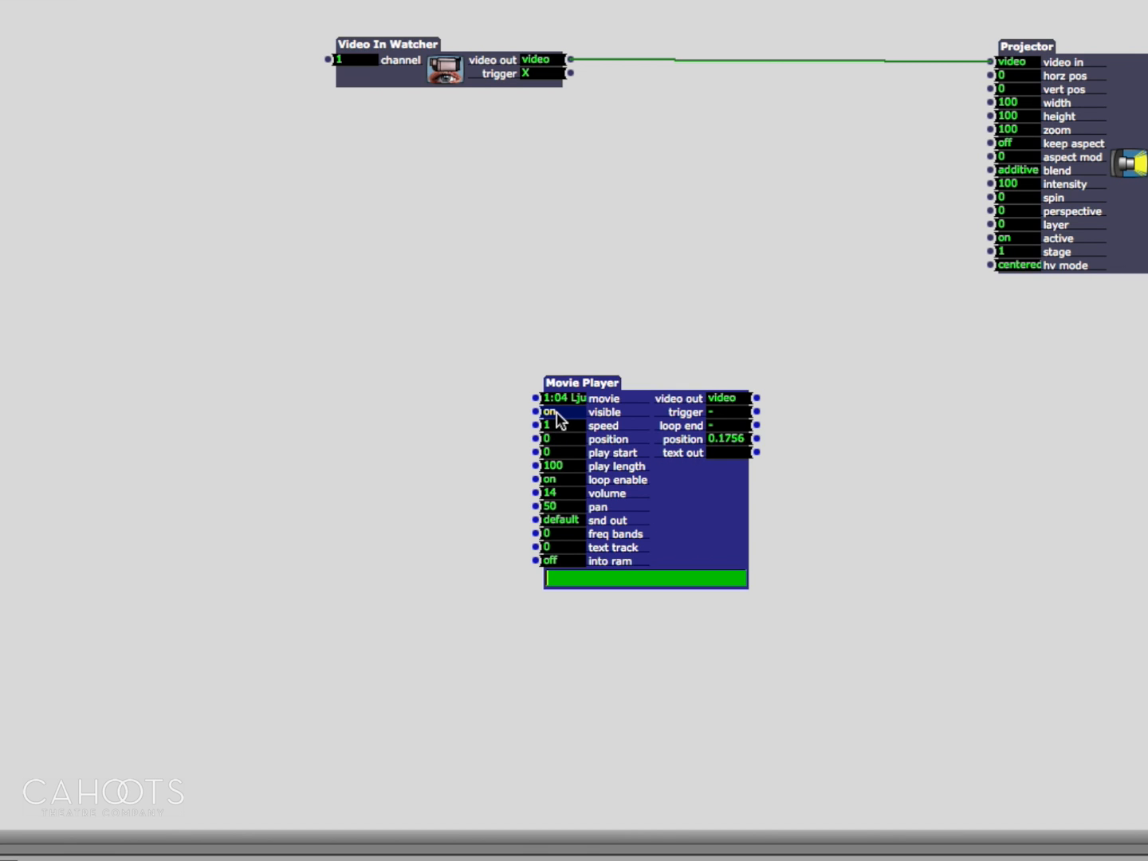
pyautogui.click(558, 412)
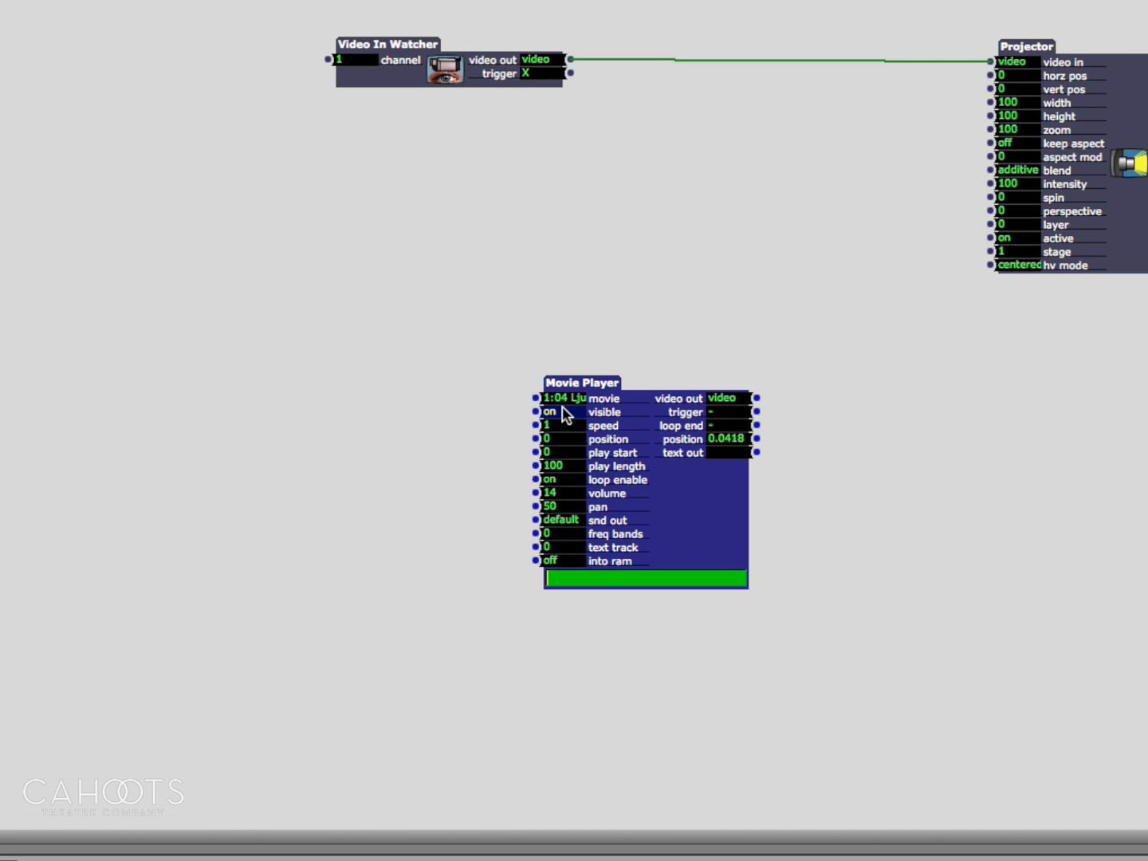
pyautogui.moveTo(569, 418)
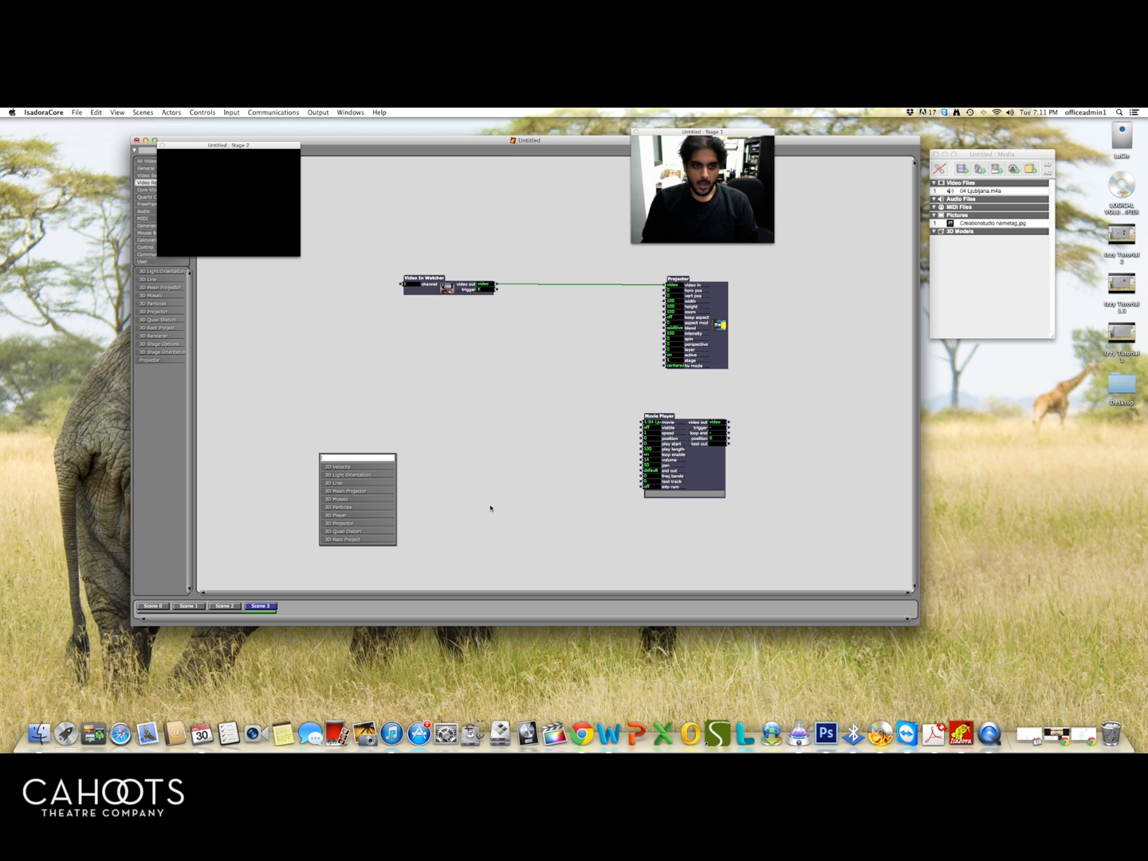
# - Search 'key' in the actor popup and add a Keyboard Watcher to Scene 3
pyautogui.write('key')
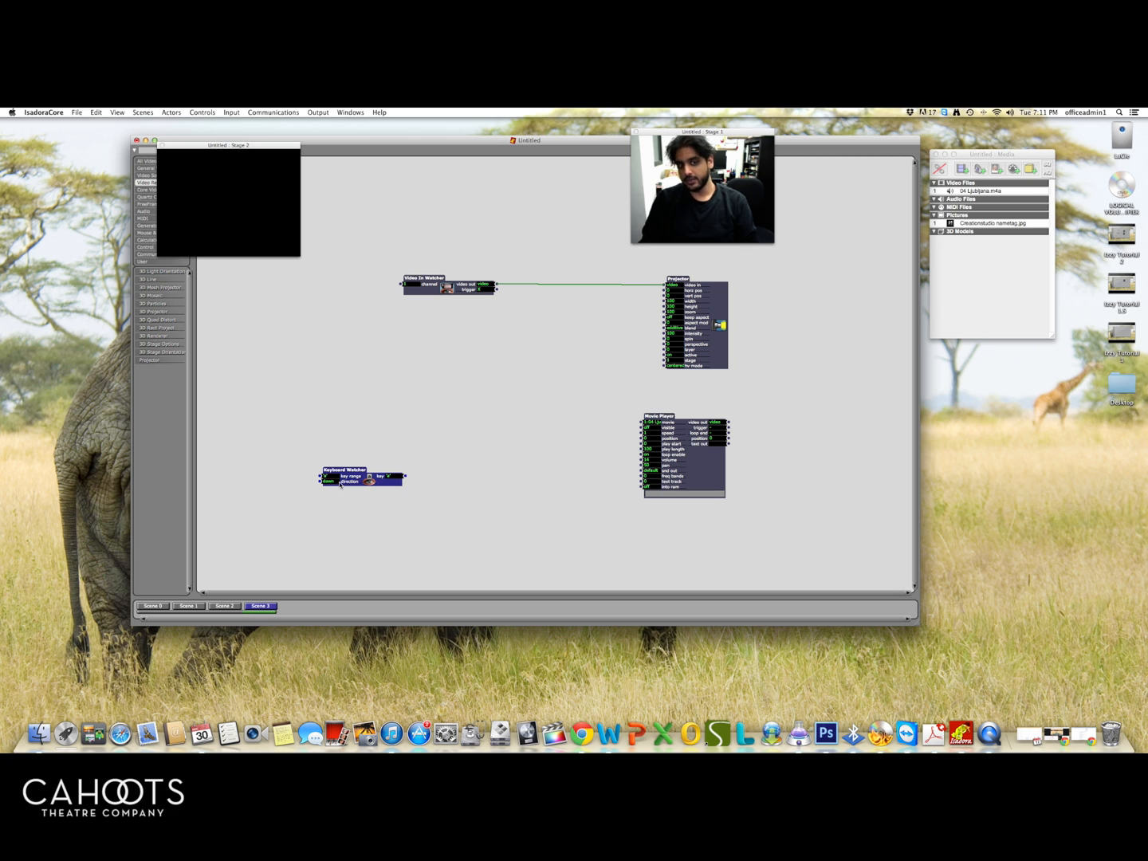
pyautogui.moveTo(342, 482)
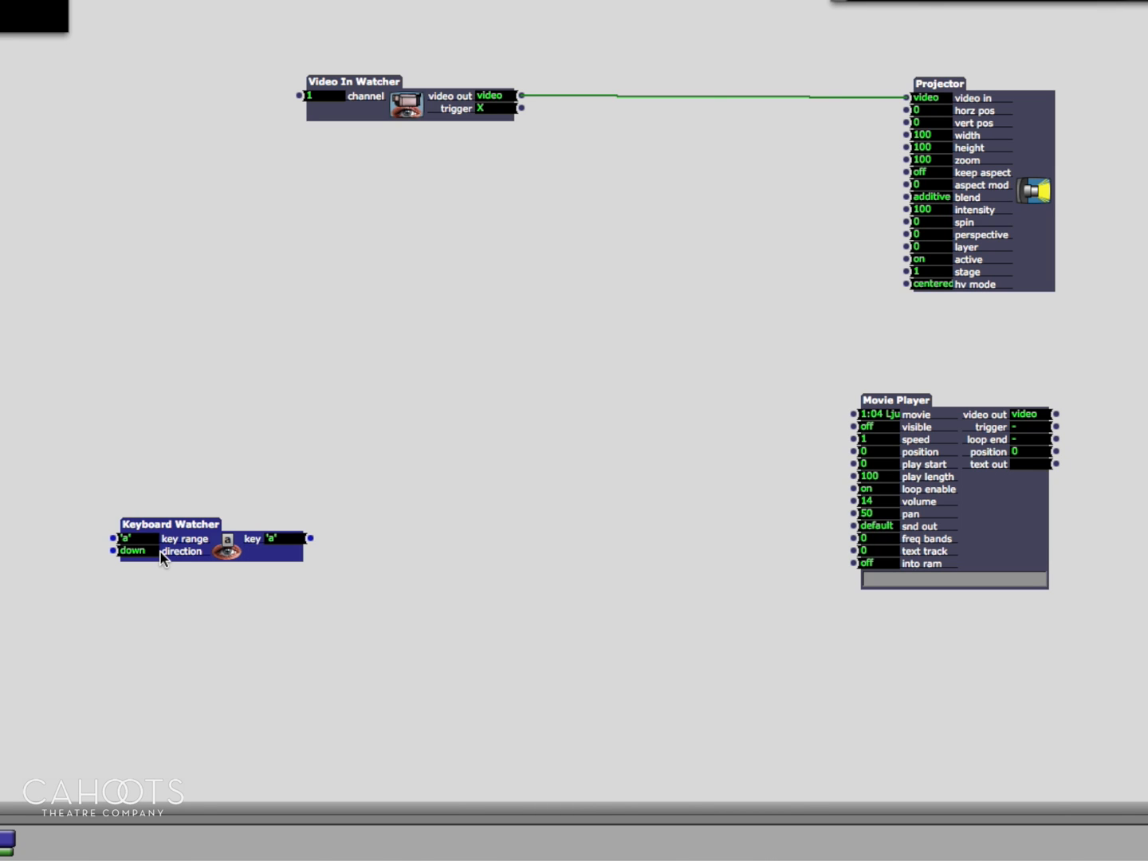
pyautogui.moveTo(155, 553)
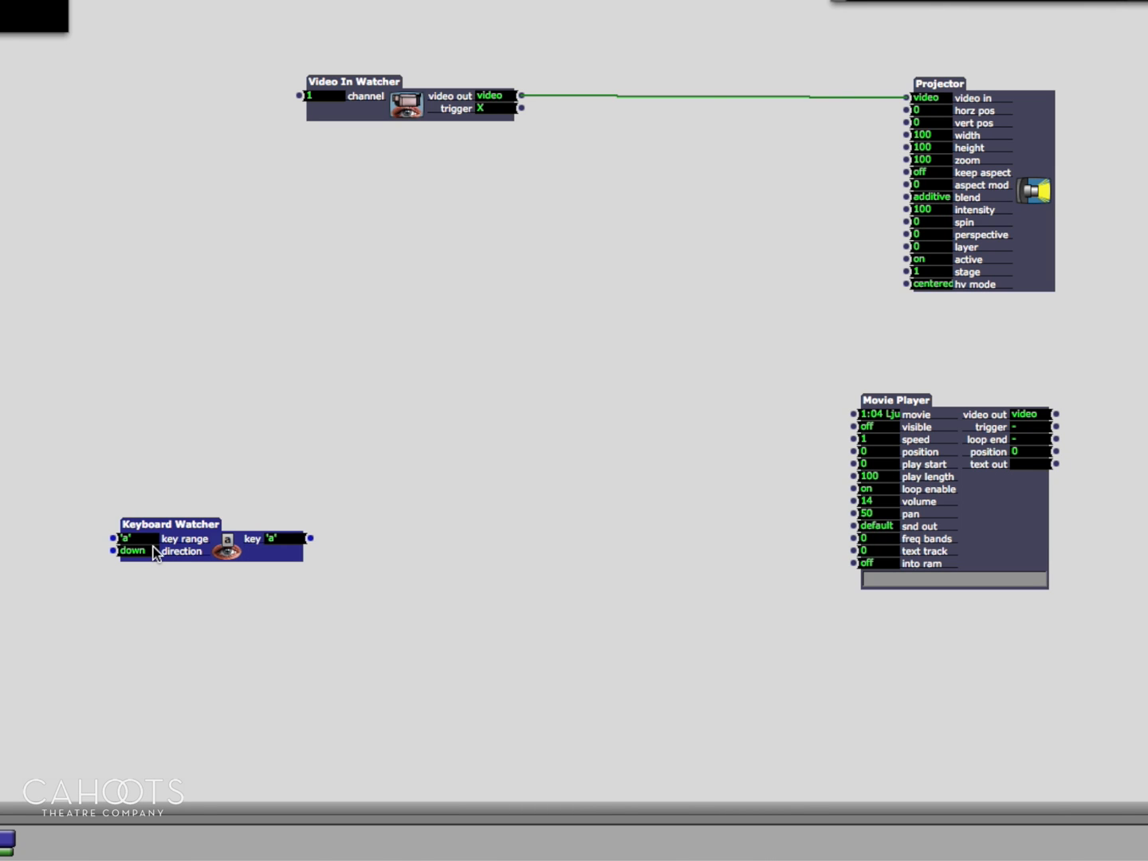
pyautogui.moveTo(198, 588)
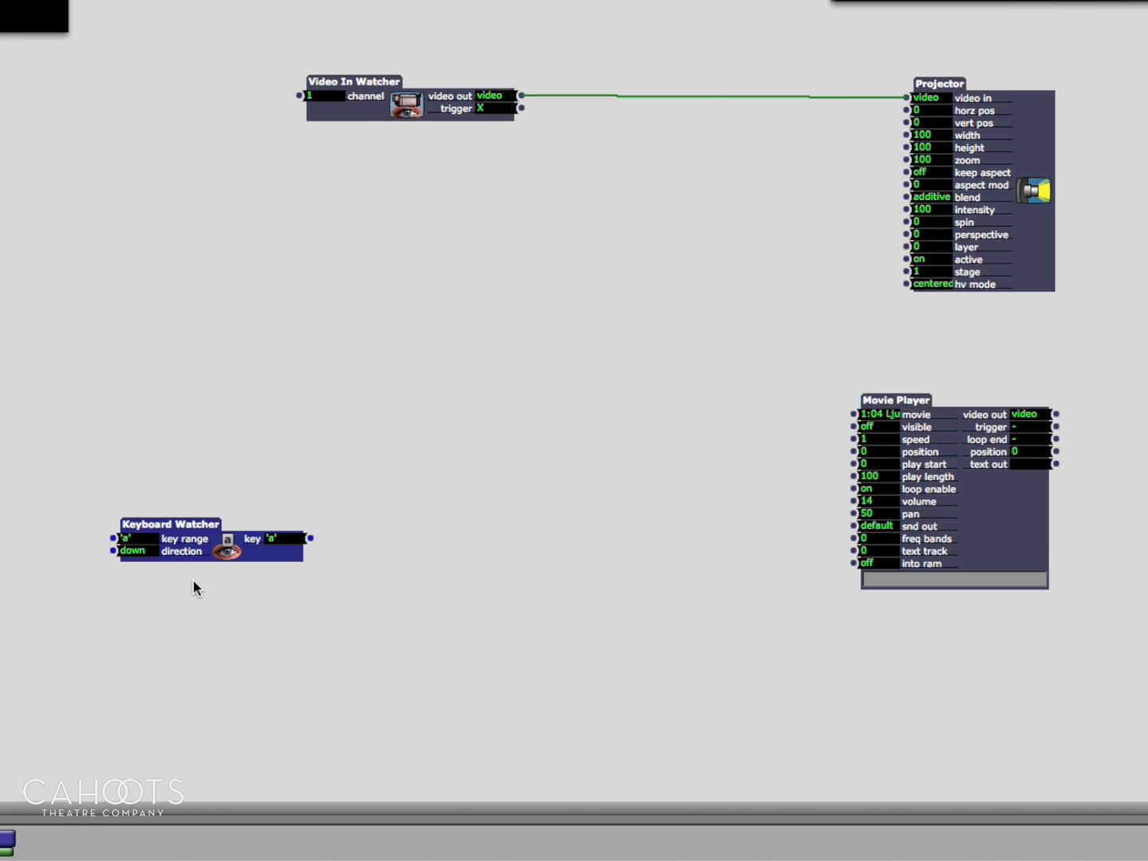
pyautogui.moveTo(130, 547)
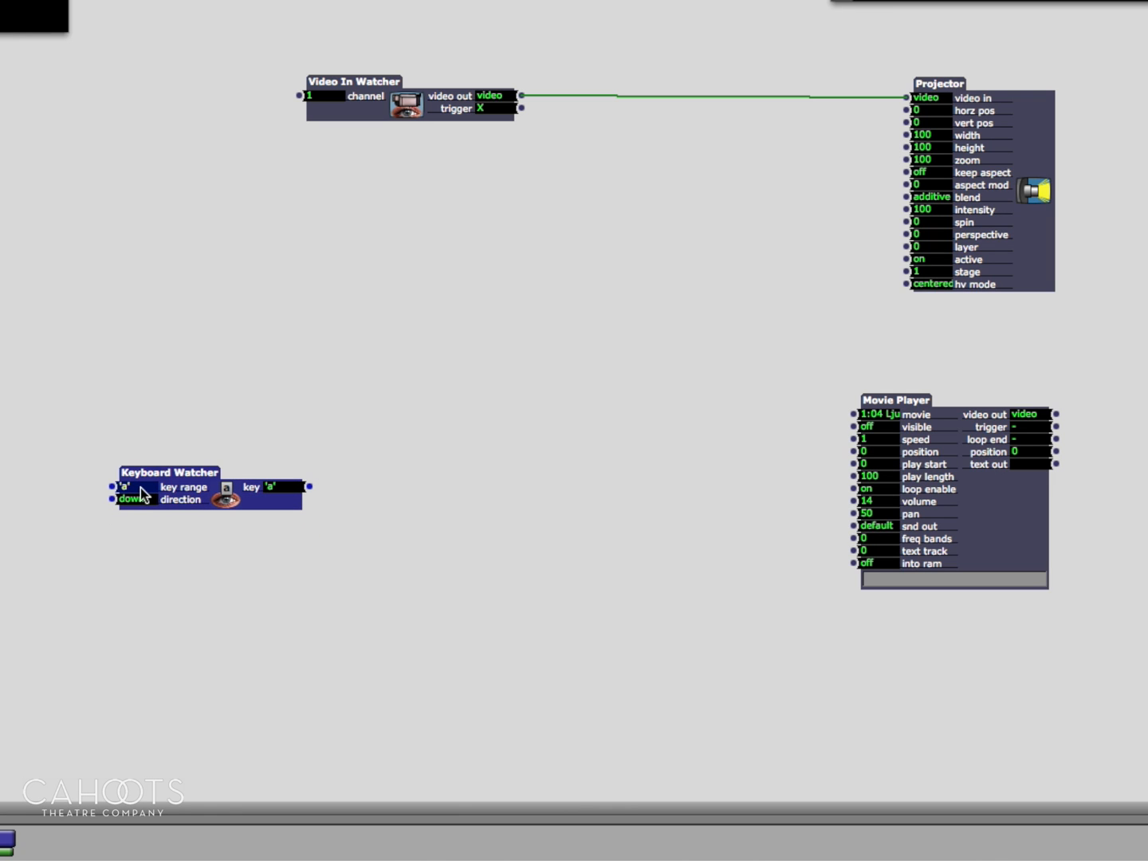
pyautogui.moveTo(127, 499)
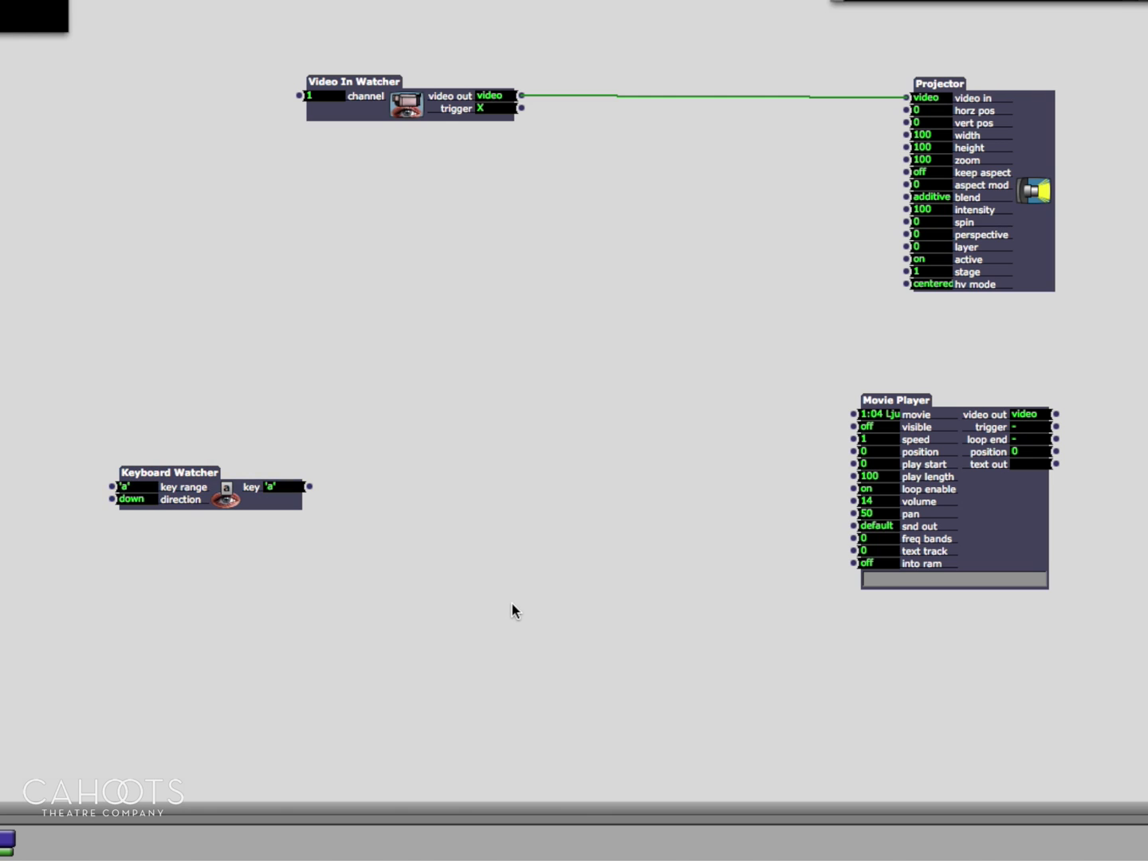
pyautogui.moveTo(885, 408)
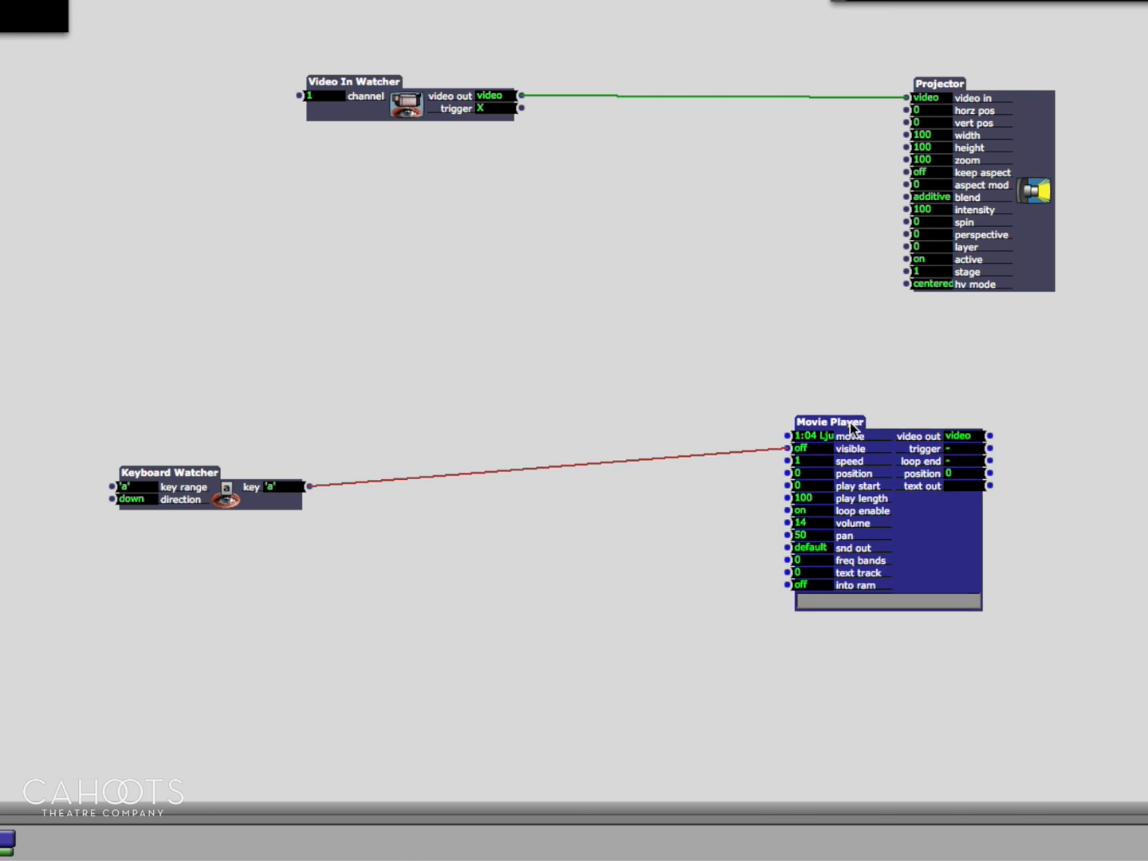
# - Move the Movie Player right and clear the Keyboard Watcher's link to its visible input
pyautogui.moveTo(831, 421); pyautogui.dragTo(913, 448)
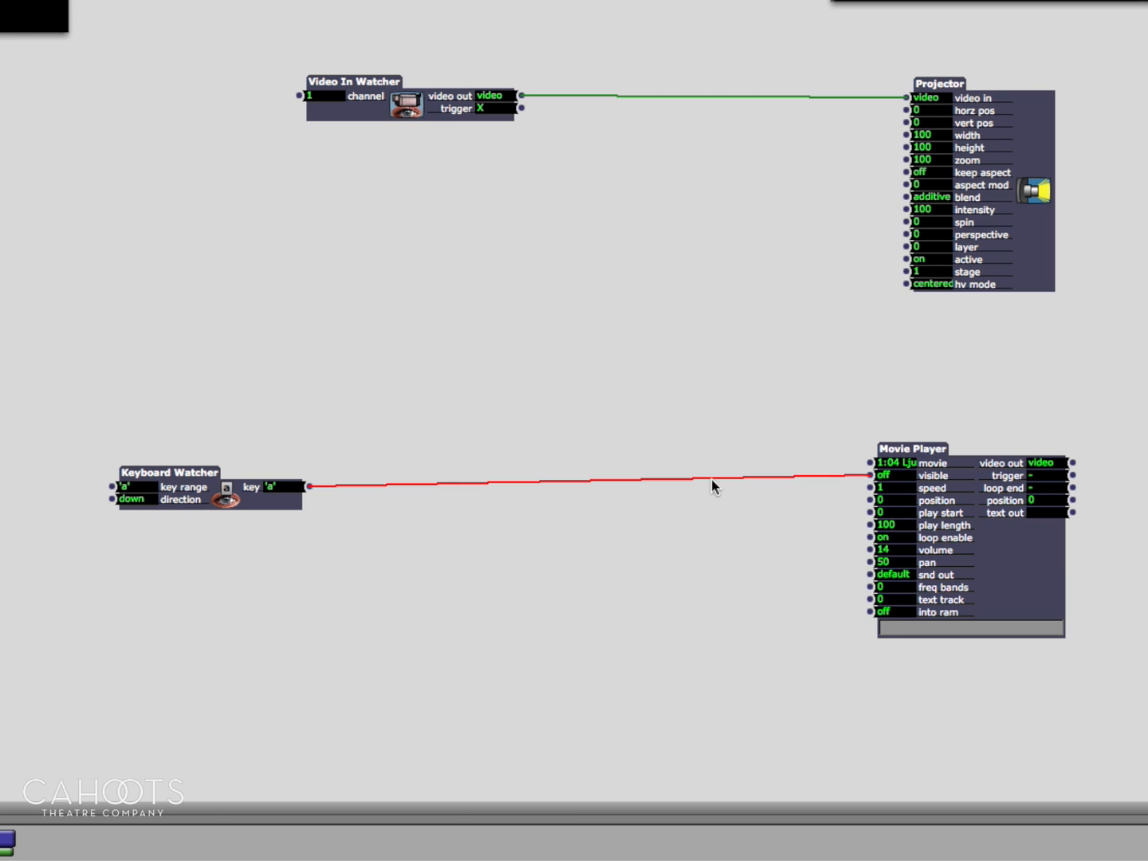
pyautogui.rightClick(714, 486)
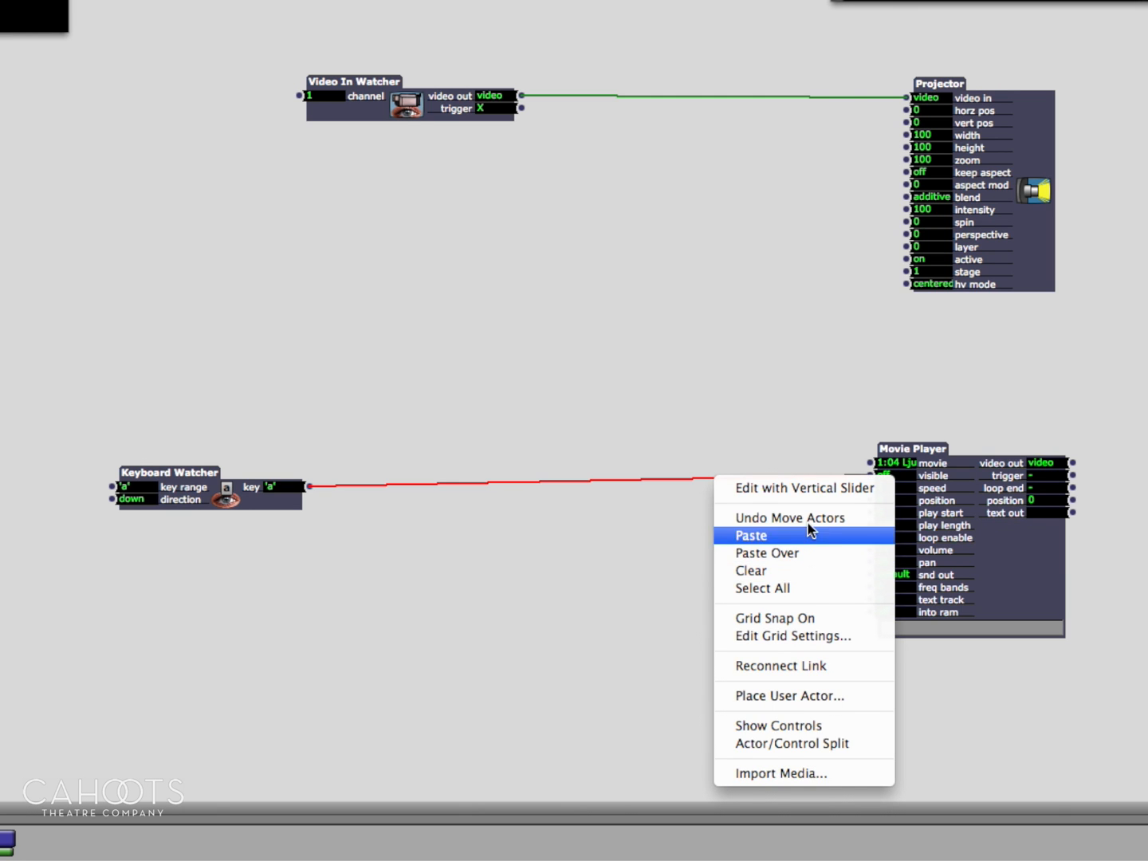
pyautogui.moveTo(812, 696)
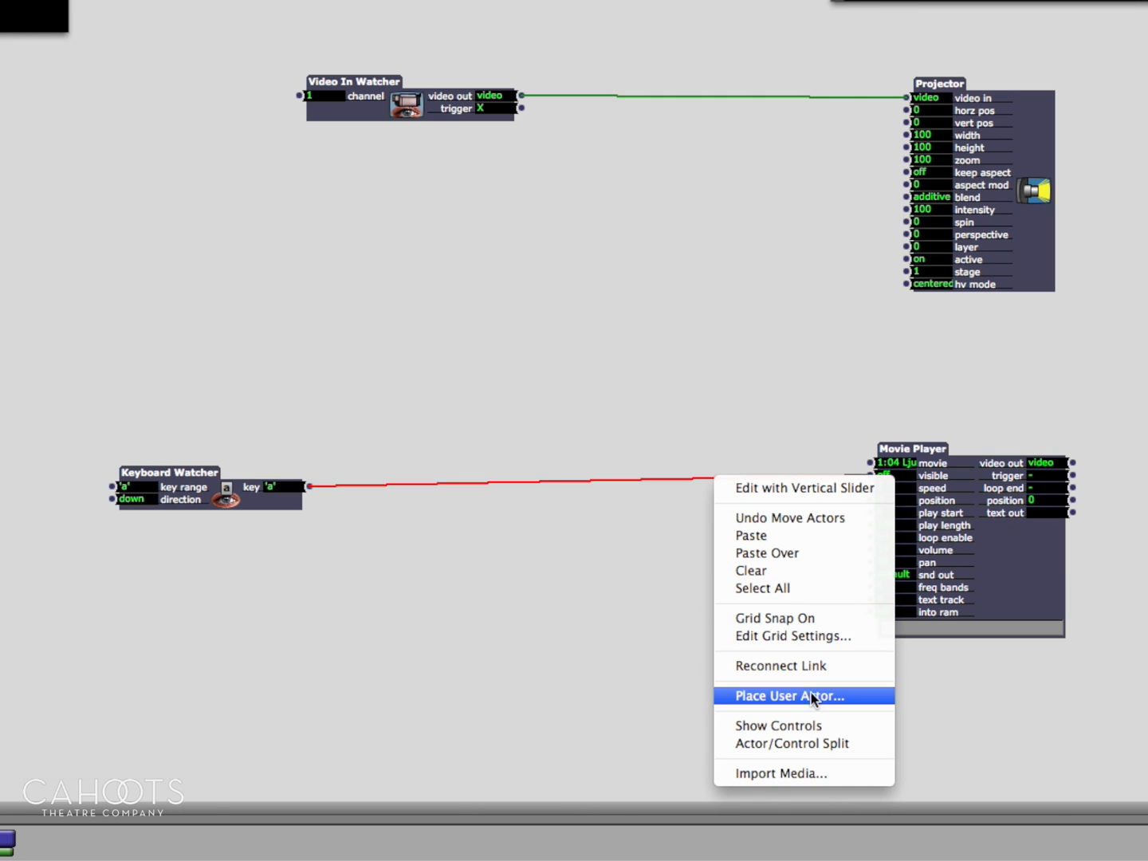
pyautogui.moveTo(761, 571)
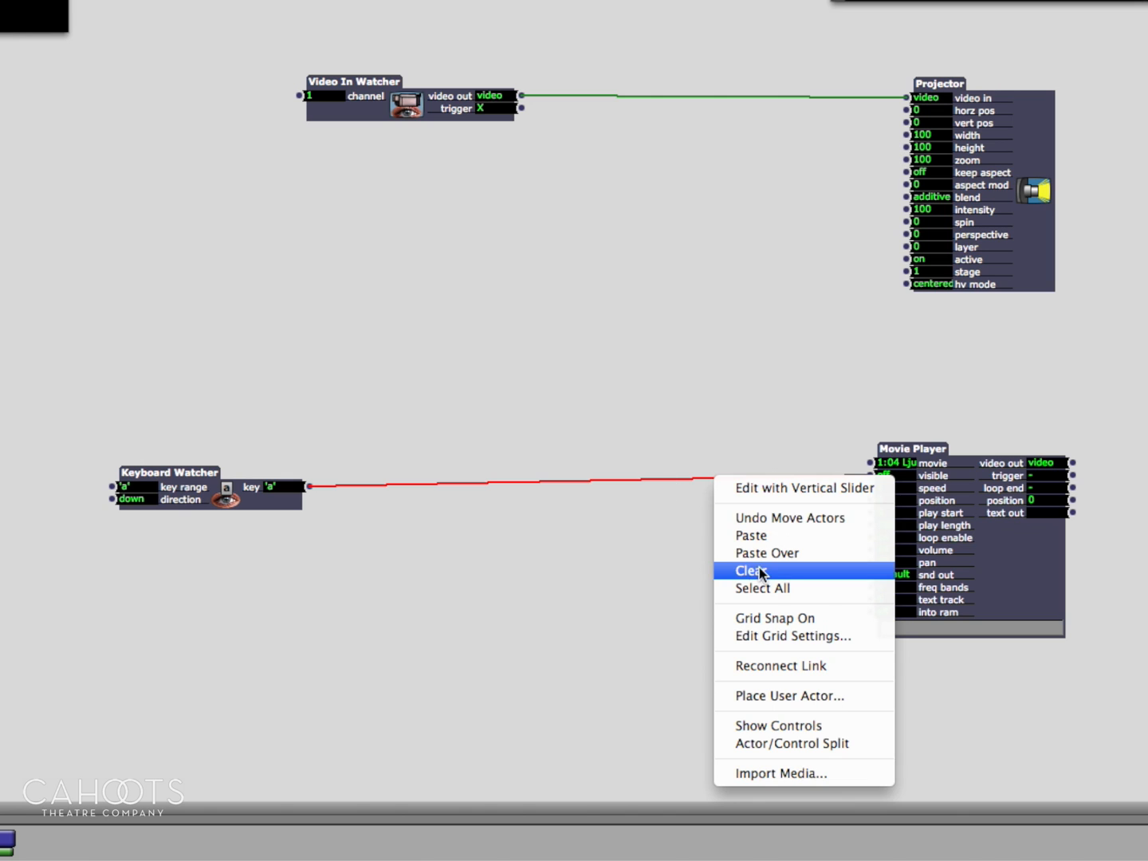
pyautogui.click(750, 571)
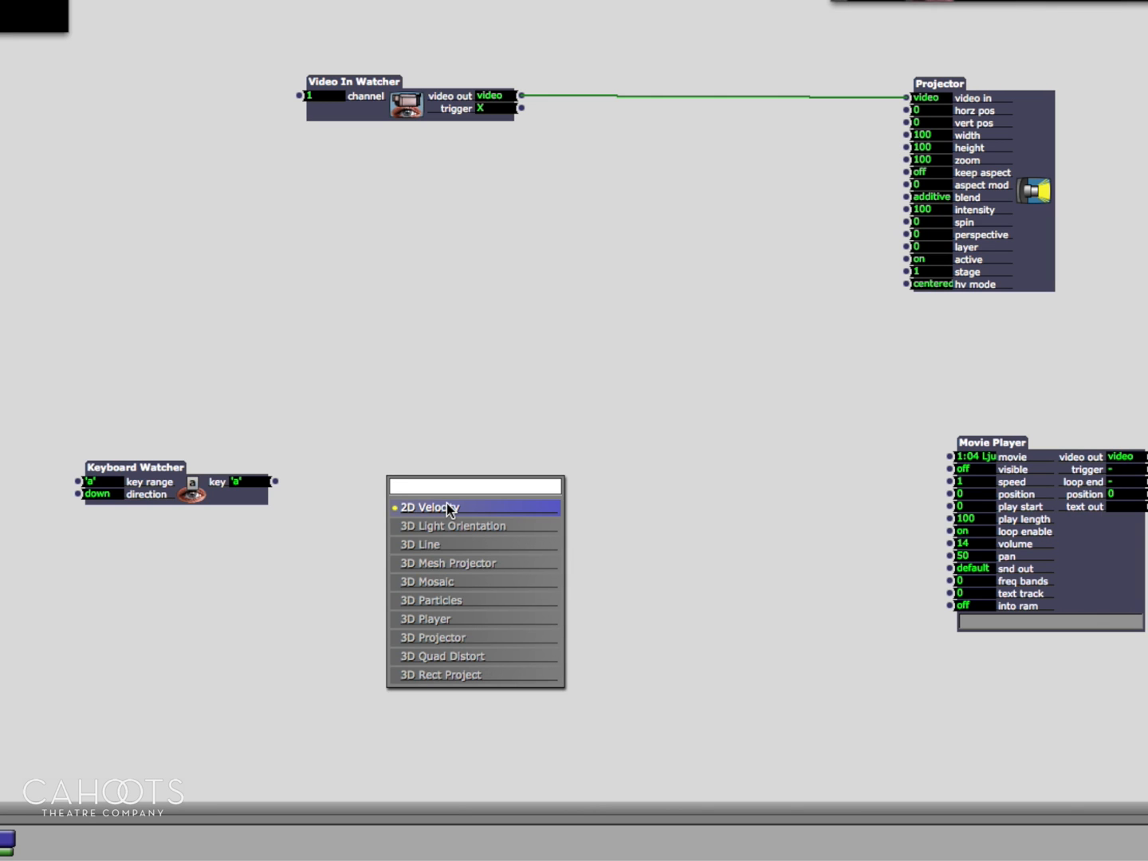
# - Add a Trigger Value actor and connect the Keyboard Watcher's key output to its trigger
pyautogui.write('tri')
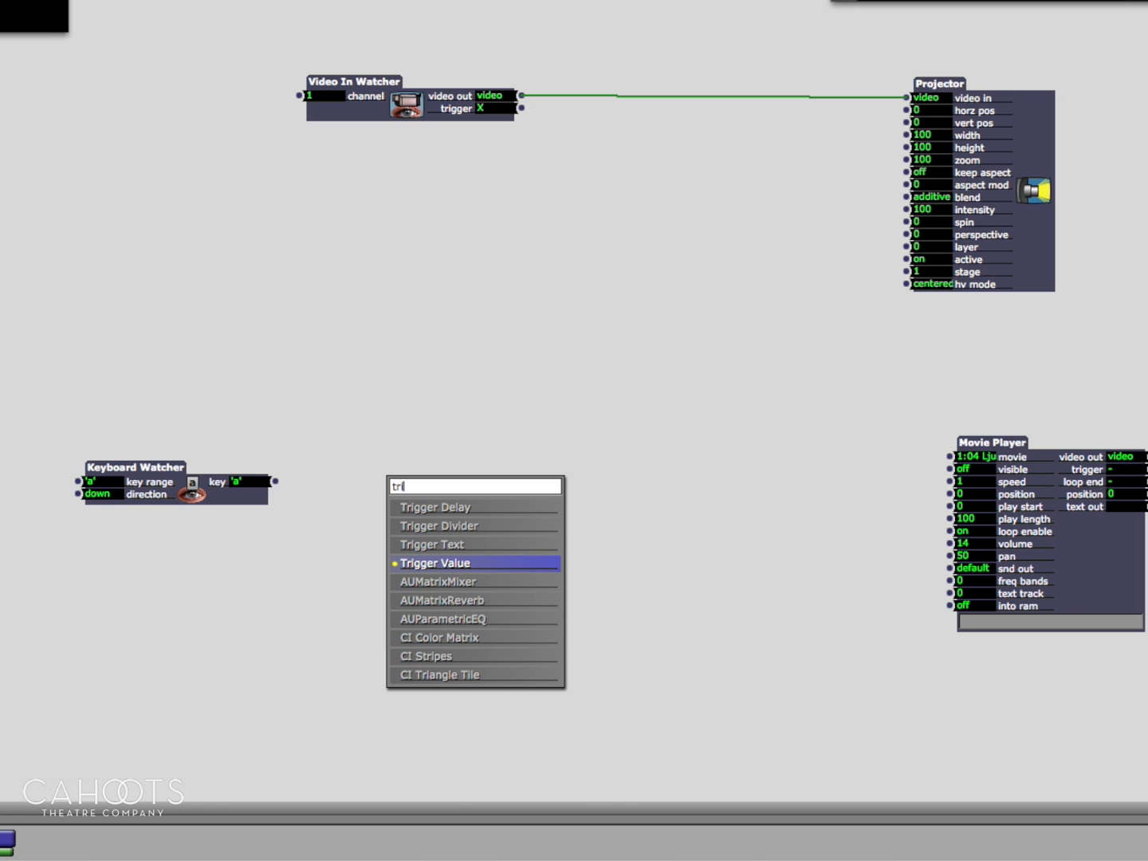
pyautogui.click(435, 562)
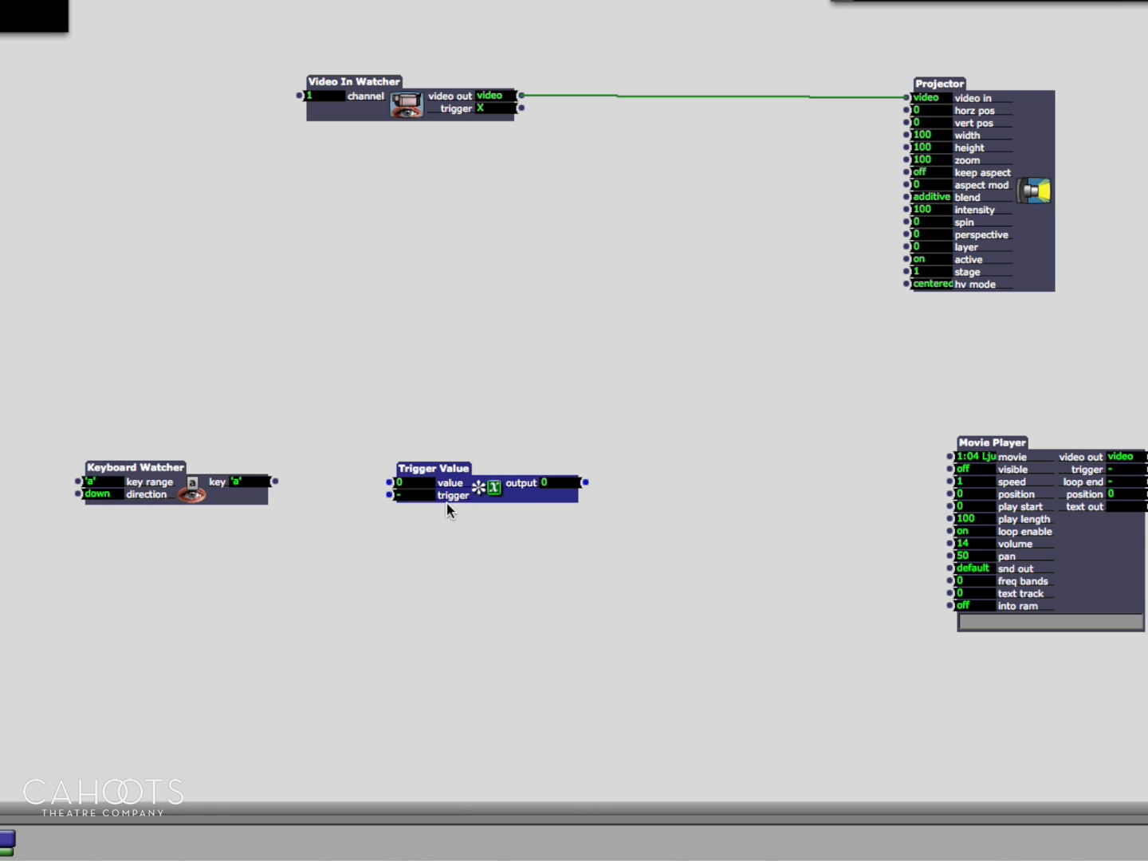
pyautogui.moveTo(433, 467); pyautogui.dragTo(444, 450)
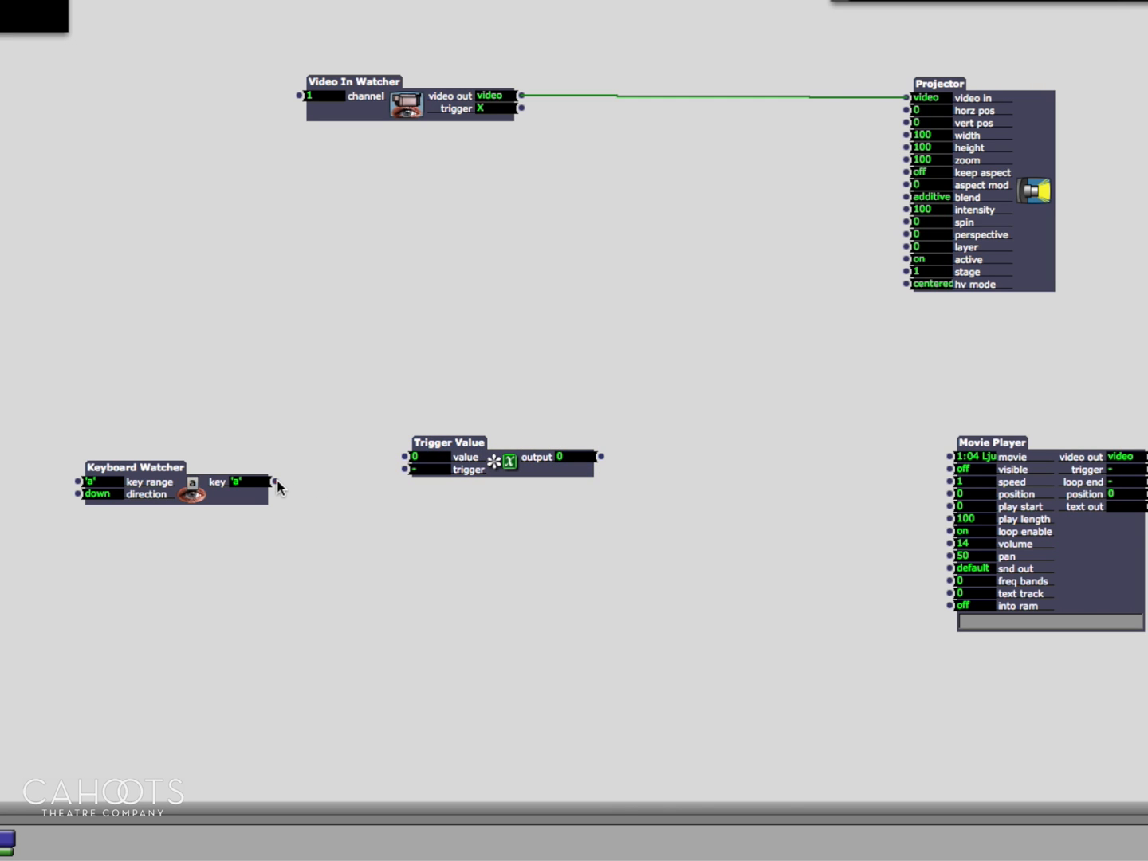
pyautogui.moveTo(271, 481); pyautogui.dragTo(406, 468)
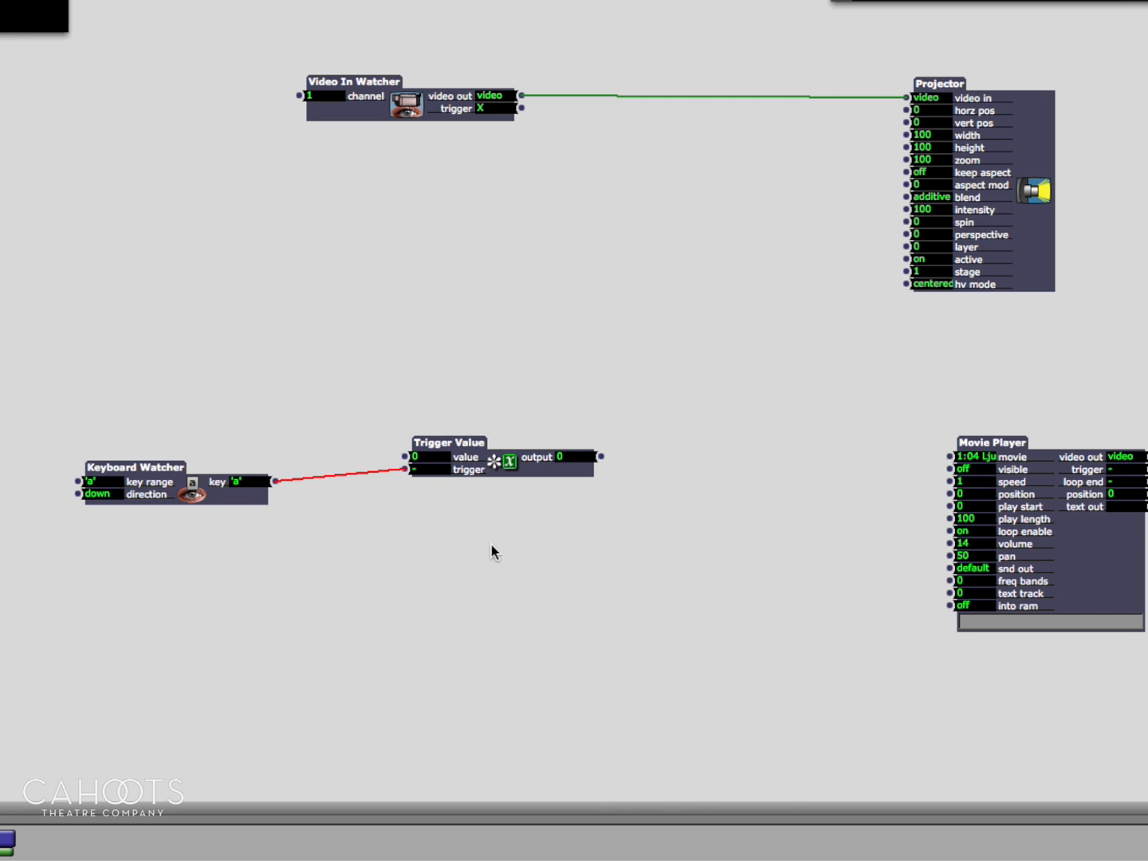
pyautogui.moveTo(460, 521)
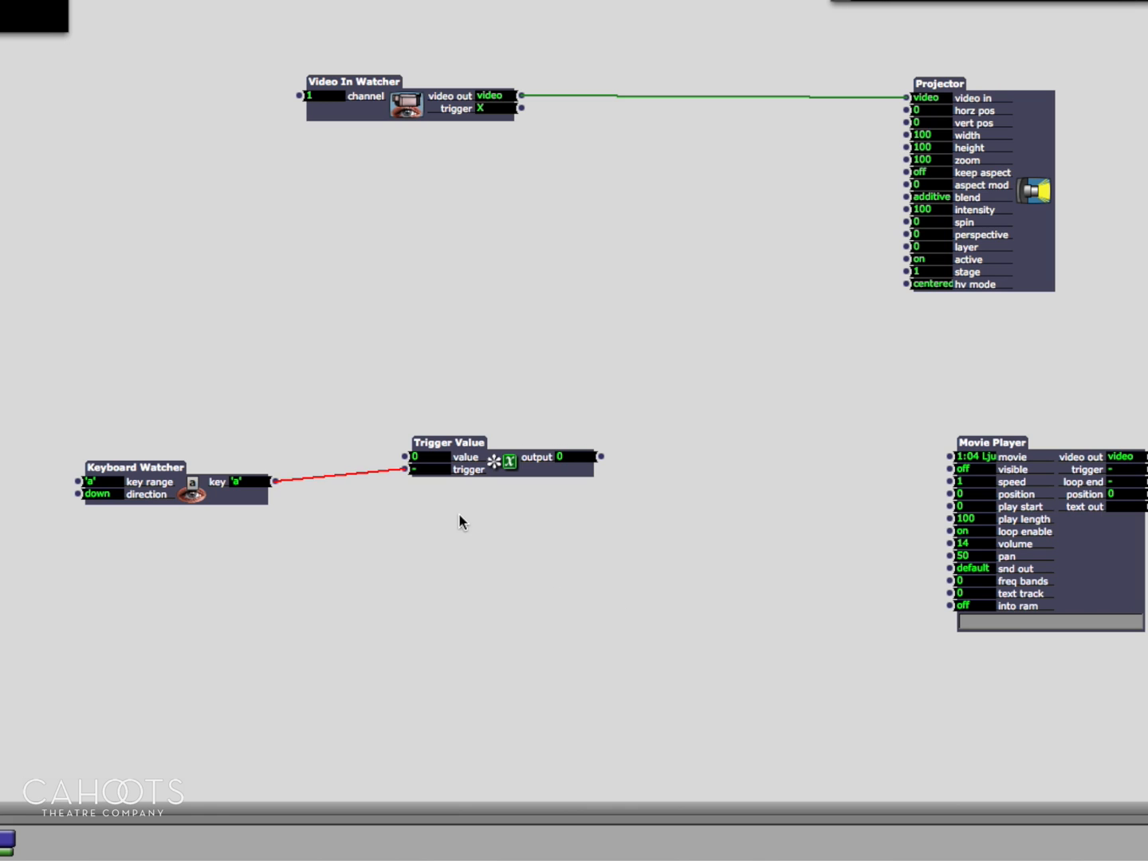
pyautogui.moveTo(441, 483)
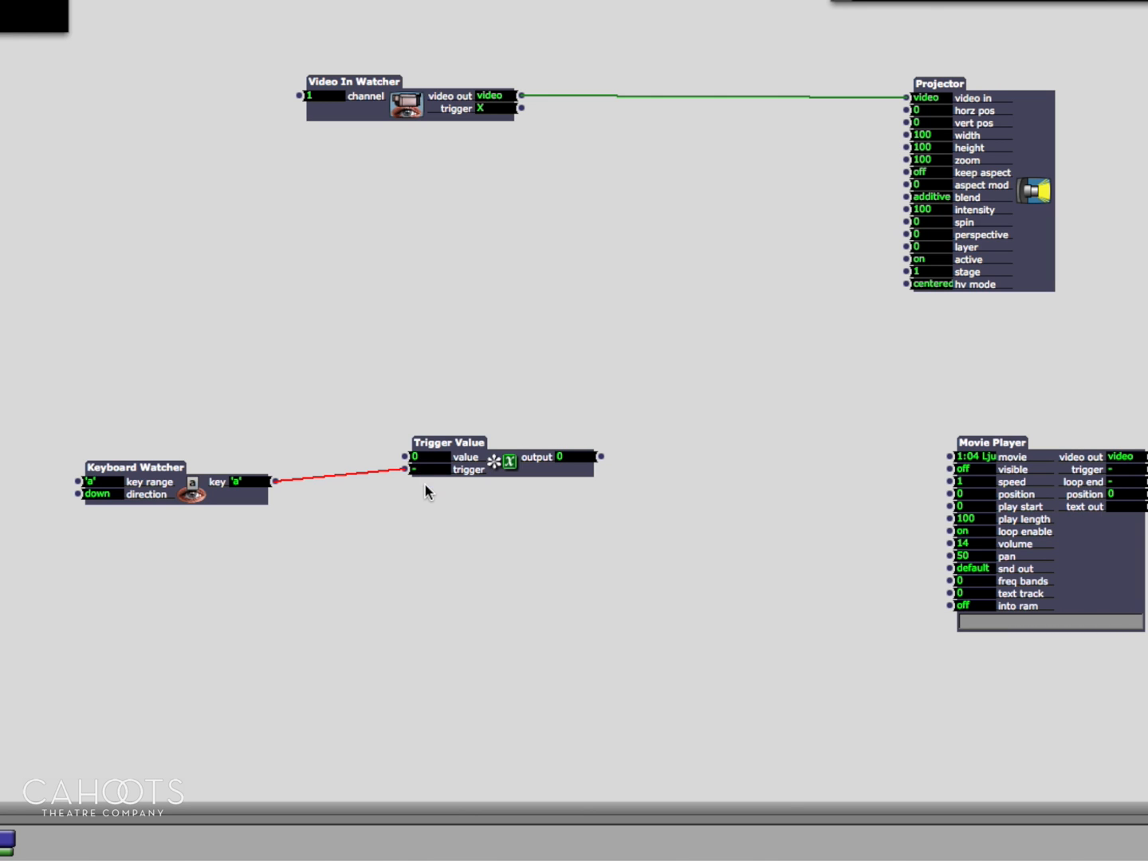
# - Wire the Trigger Value output to the Movie Player's visible input and set its value to 100
pyautogui.click(449, 443)
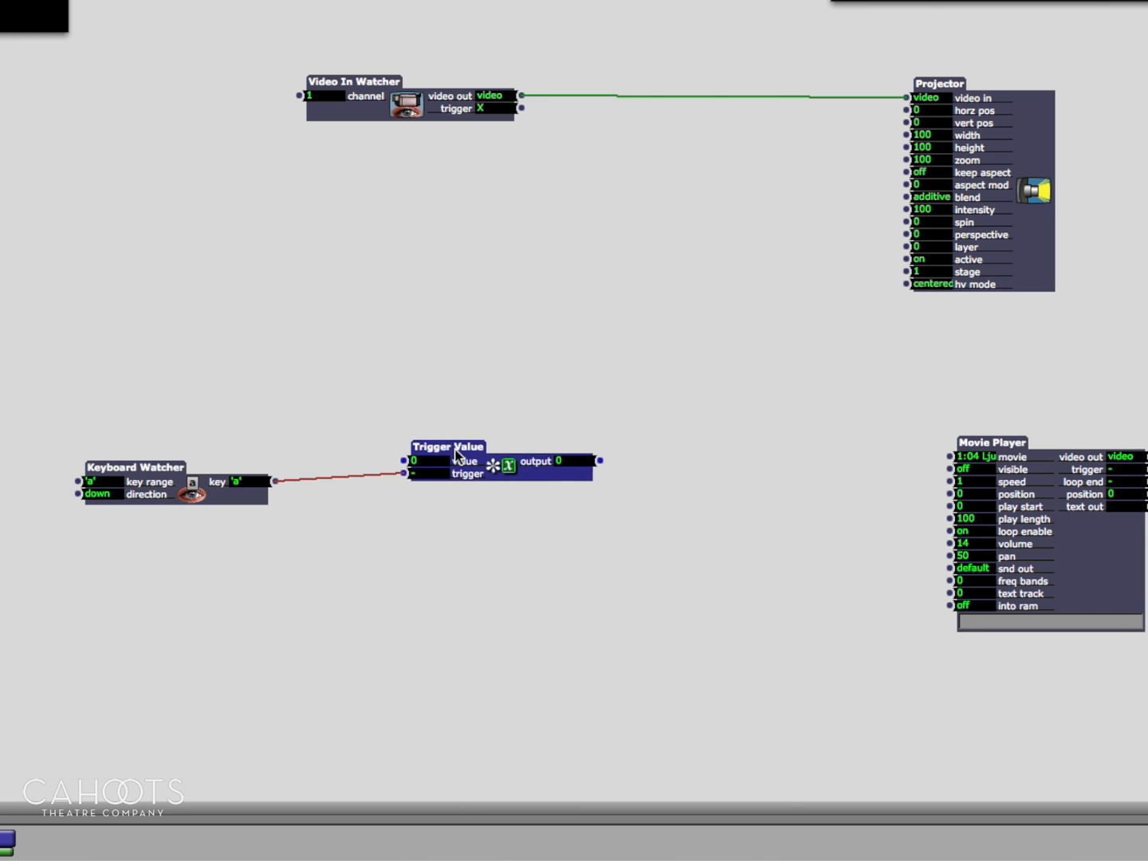
pyautogui.moveTo(446, 445); pyautogui.dragTo(439, 461)
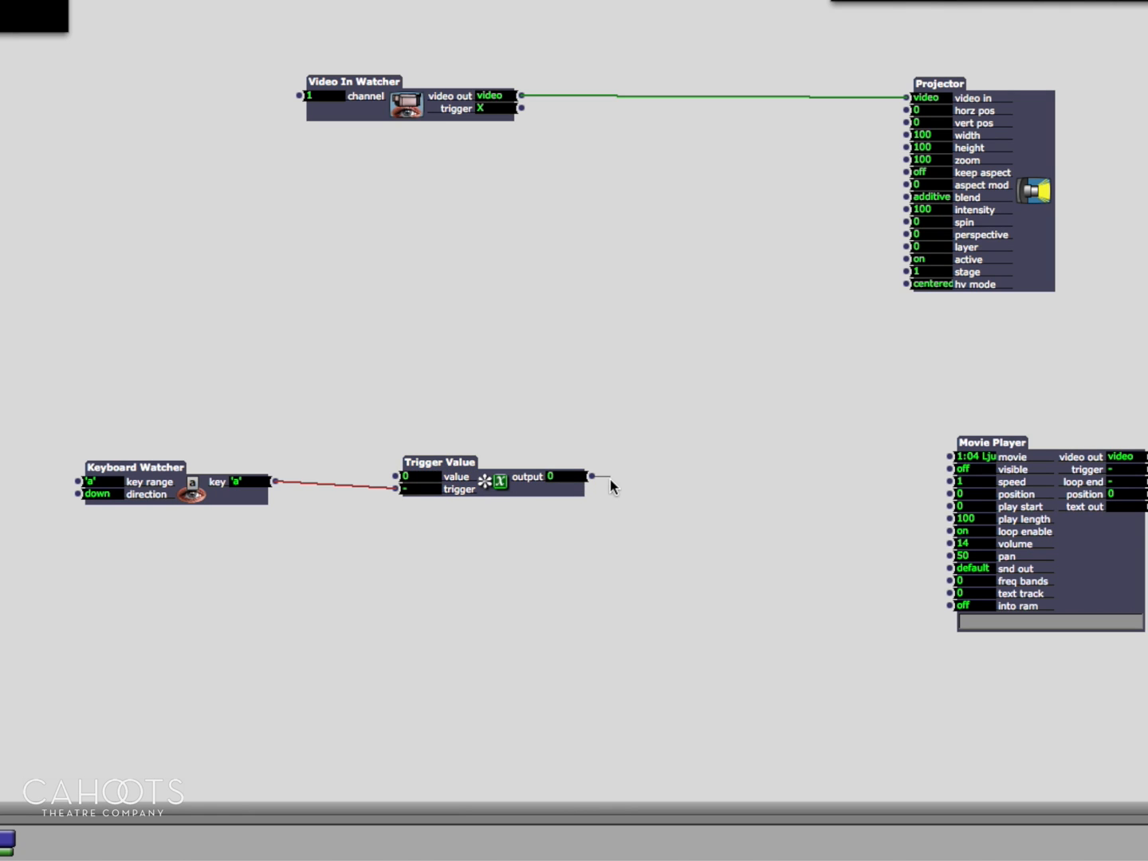
pyautogui.moveTo(586, 476); pyautogui.dragTo(944, 469)
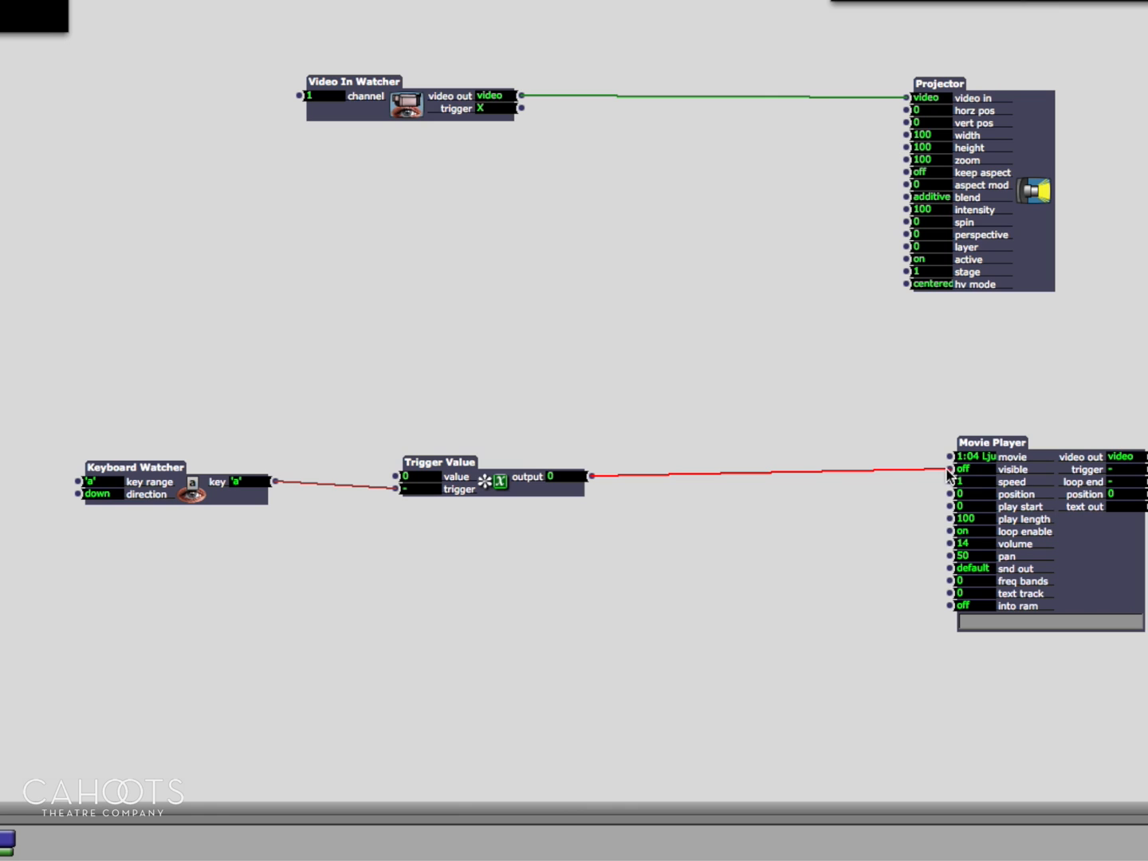
pyautogui.moveTo(531, 572)
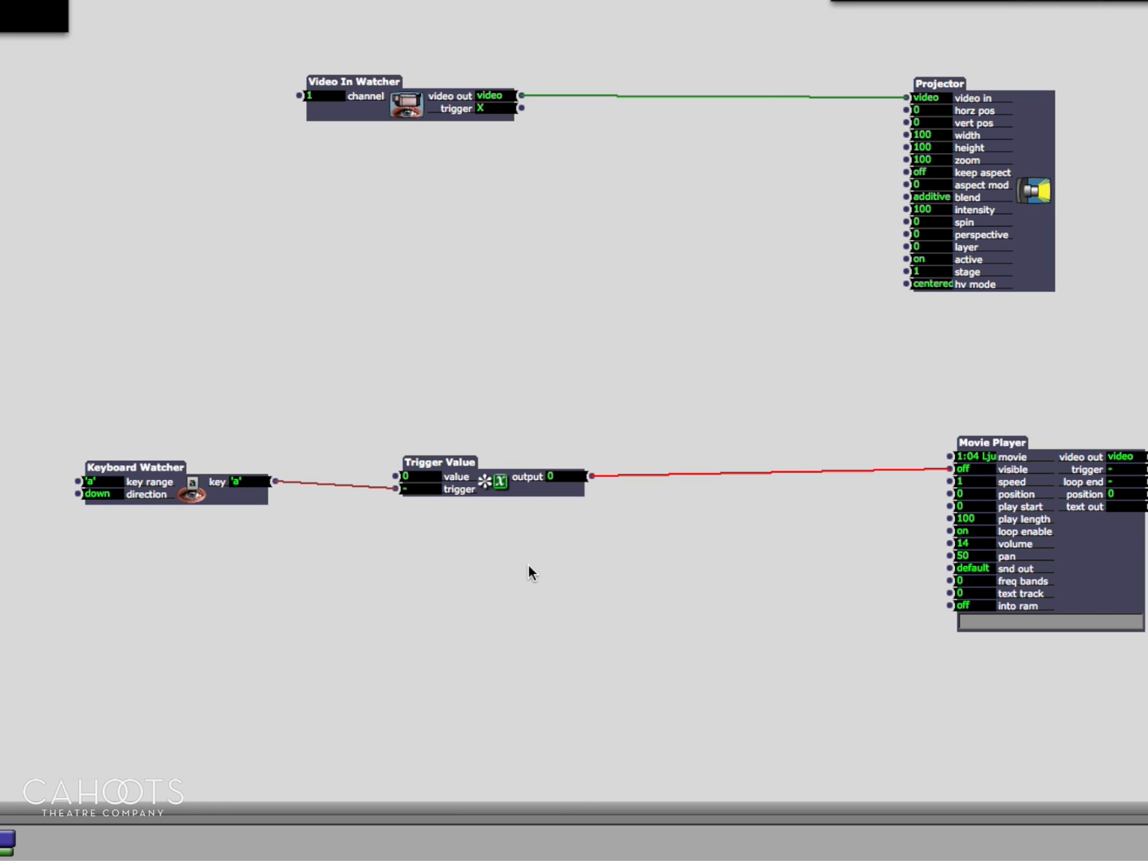
pyautogui.moveTo(513, 550)
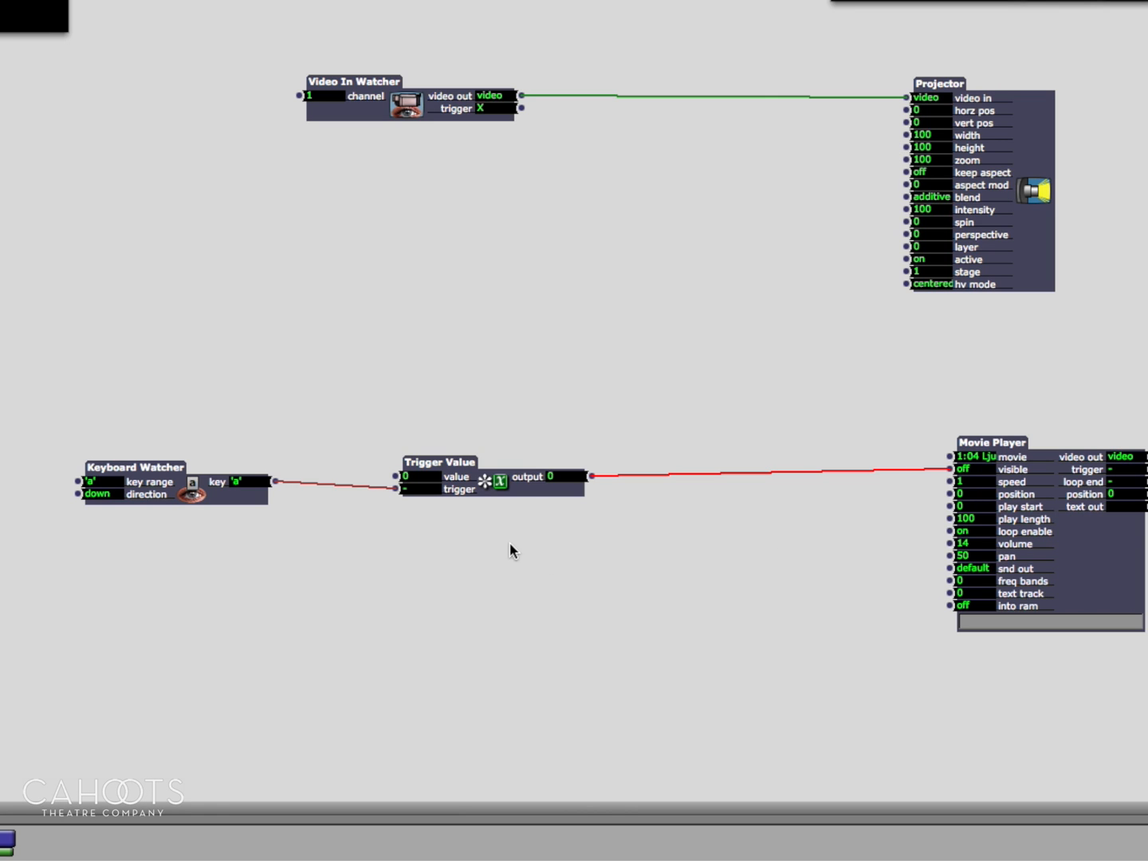
pyautogui.moveTo(517, 546)
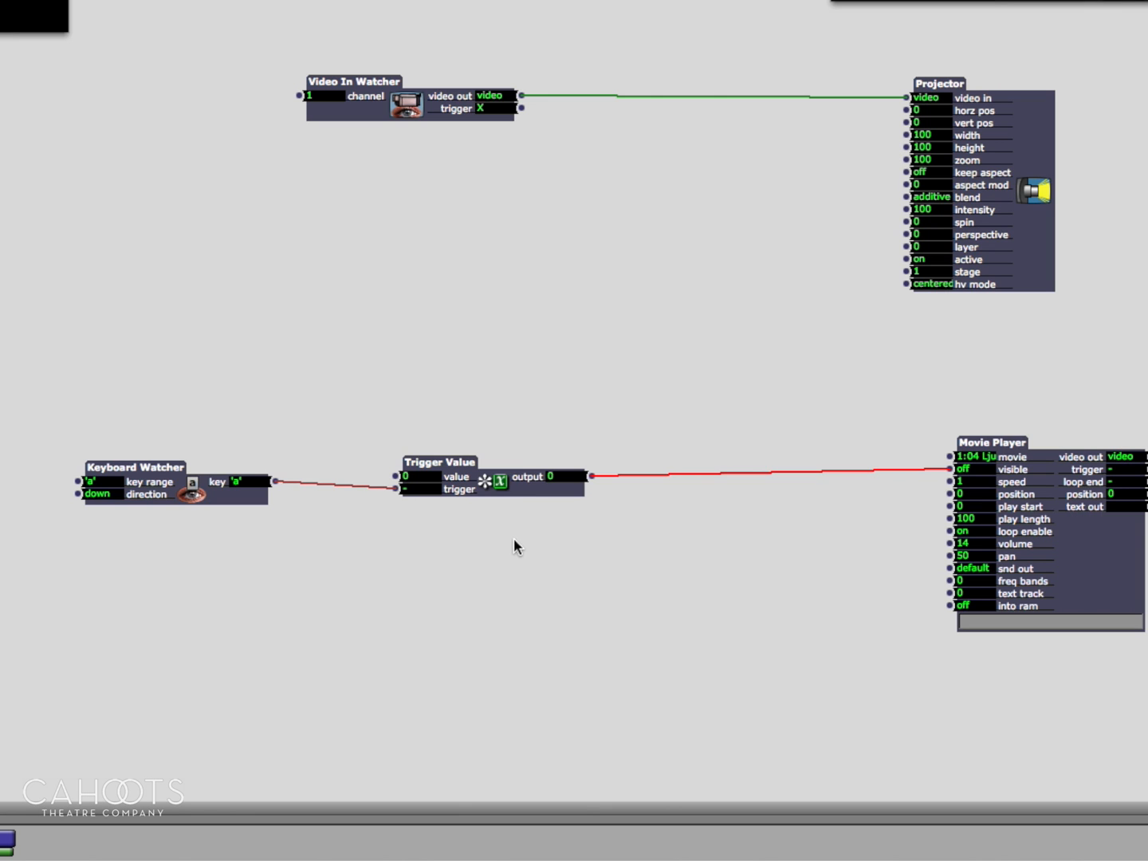
pyautogui.moveTo(288, 490)
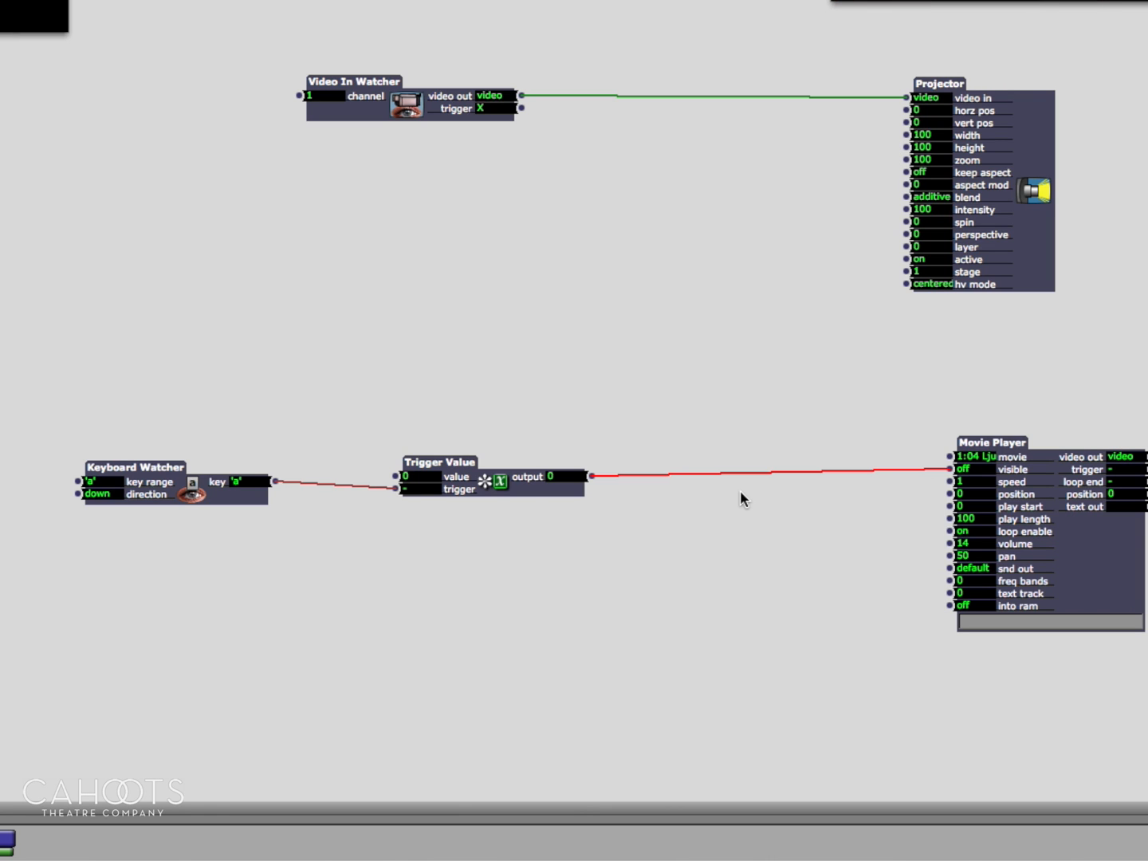
pyautogui.moveTo(510, 487)
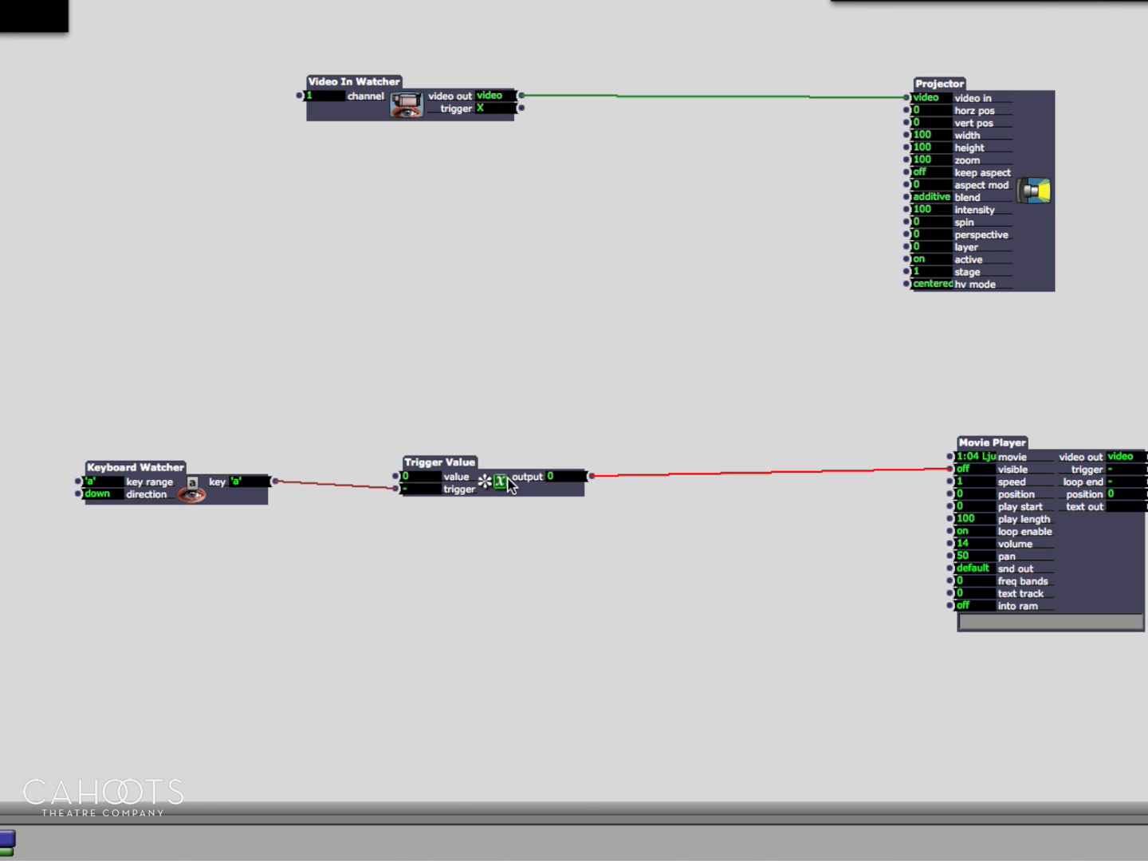
pyautogui.click(419, 477)
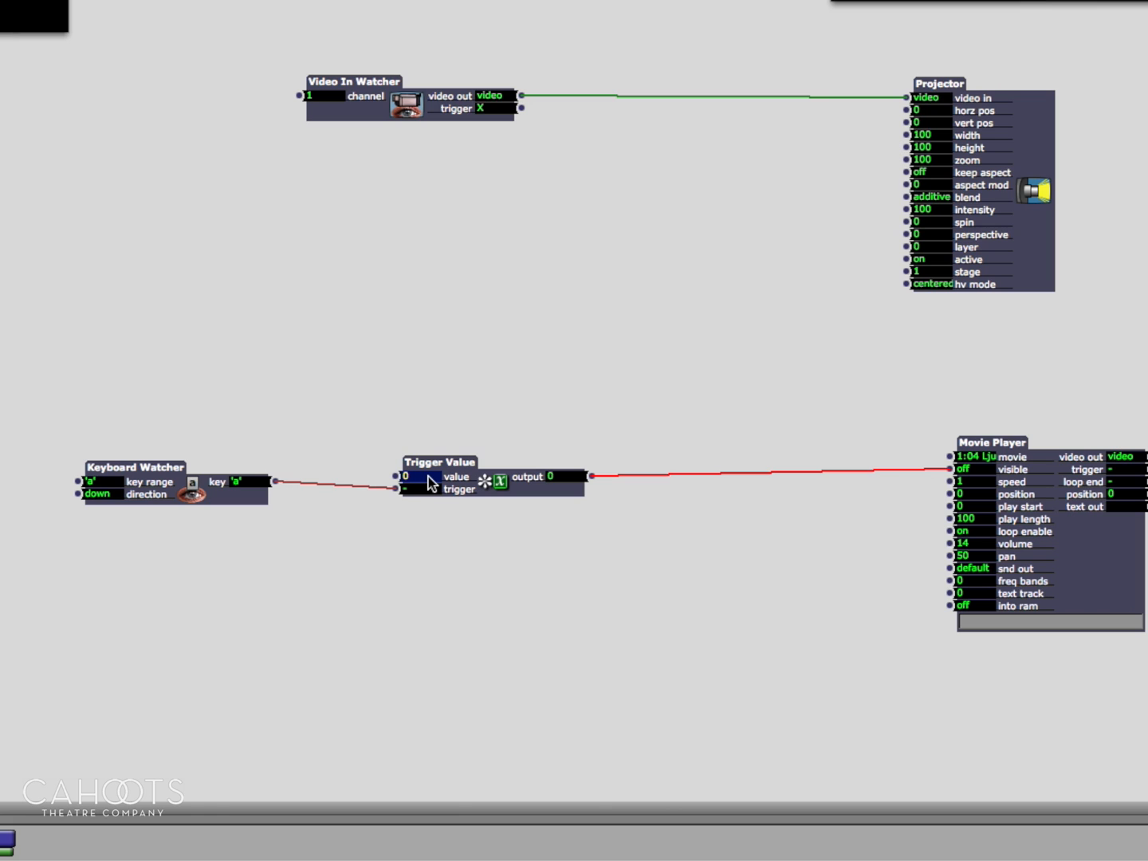
pyautogui.write('100')
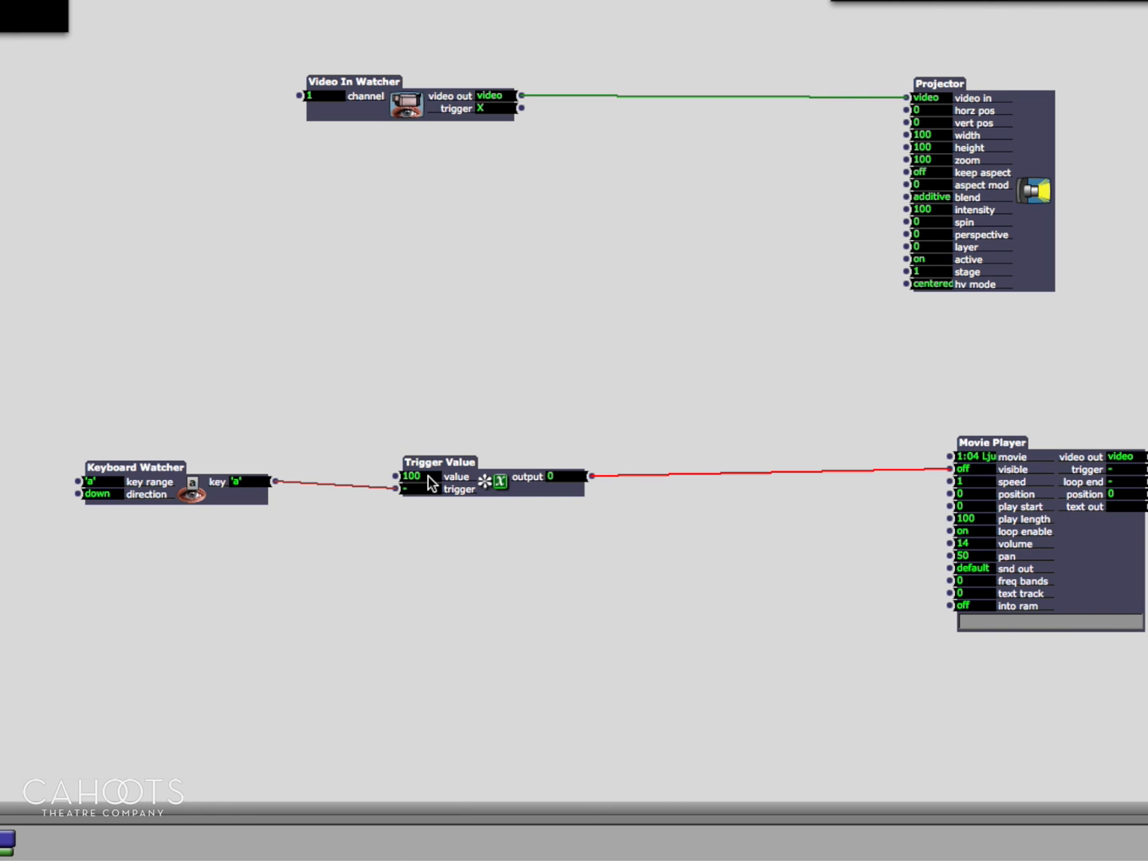
pyautogui.moveTo(779, 748)
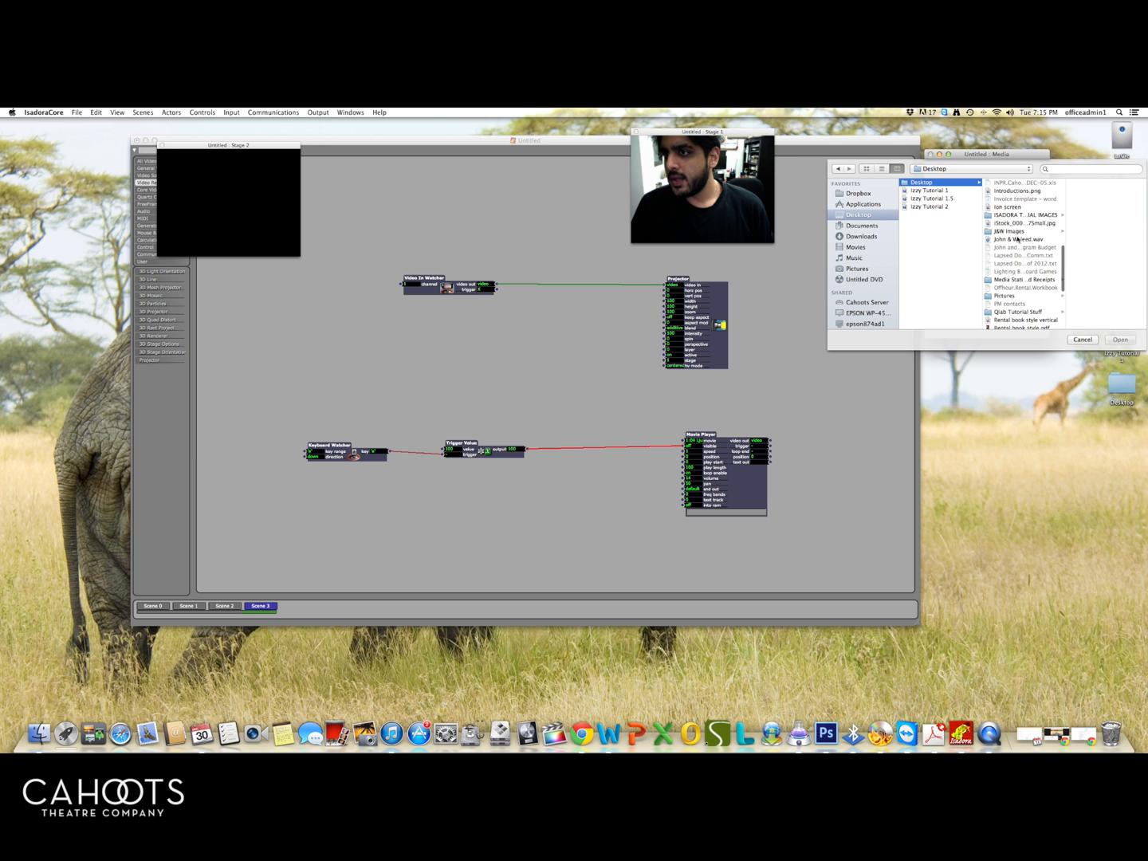
# - Import John & Waleed.wav from the Desktop into the project's audio files
pyautogui.click(1012, 238)
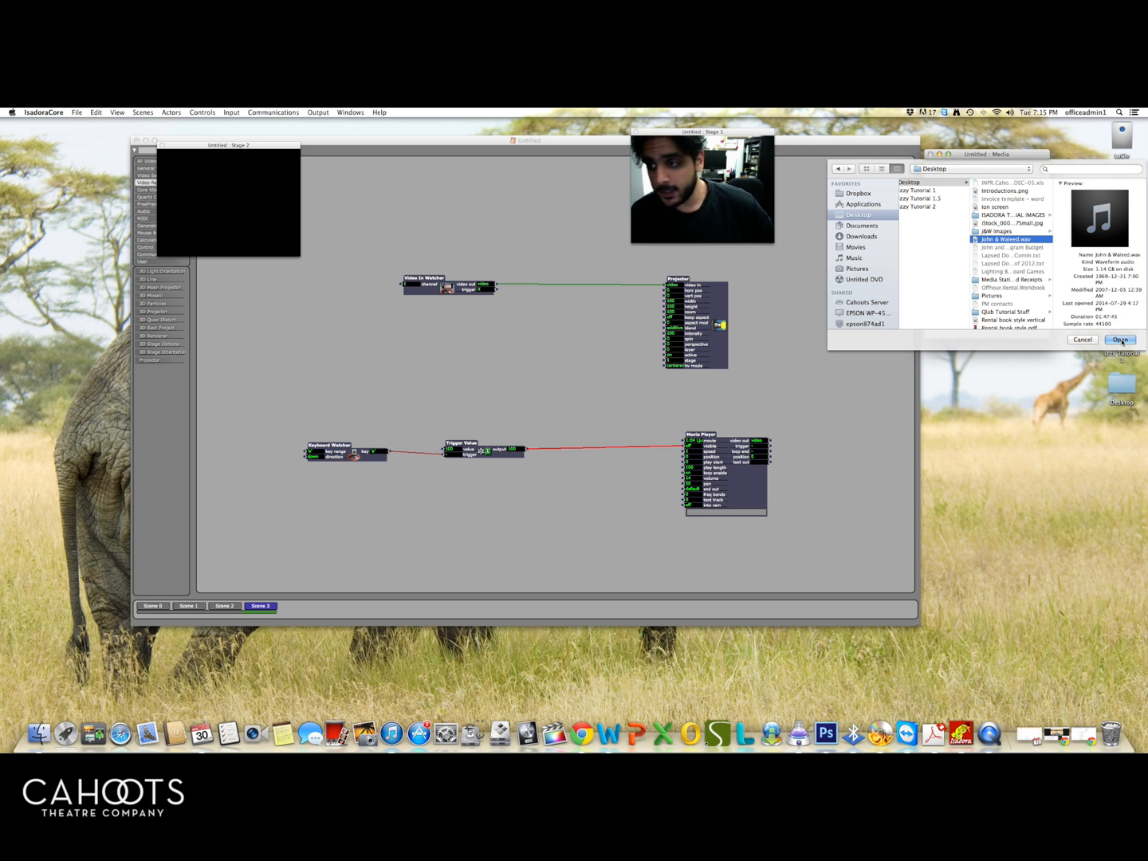
pyautogui.click(1120, 340)
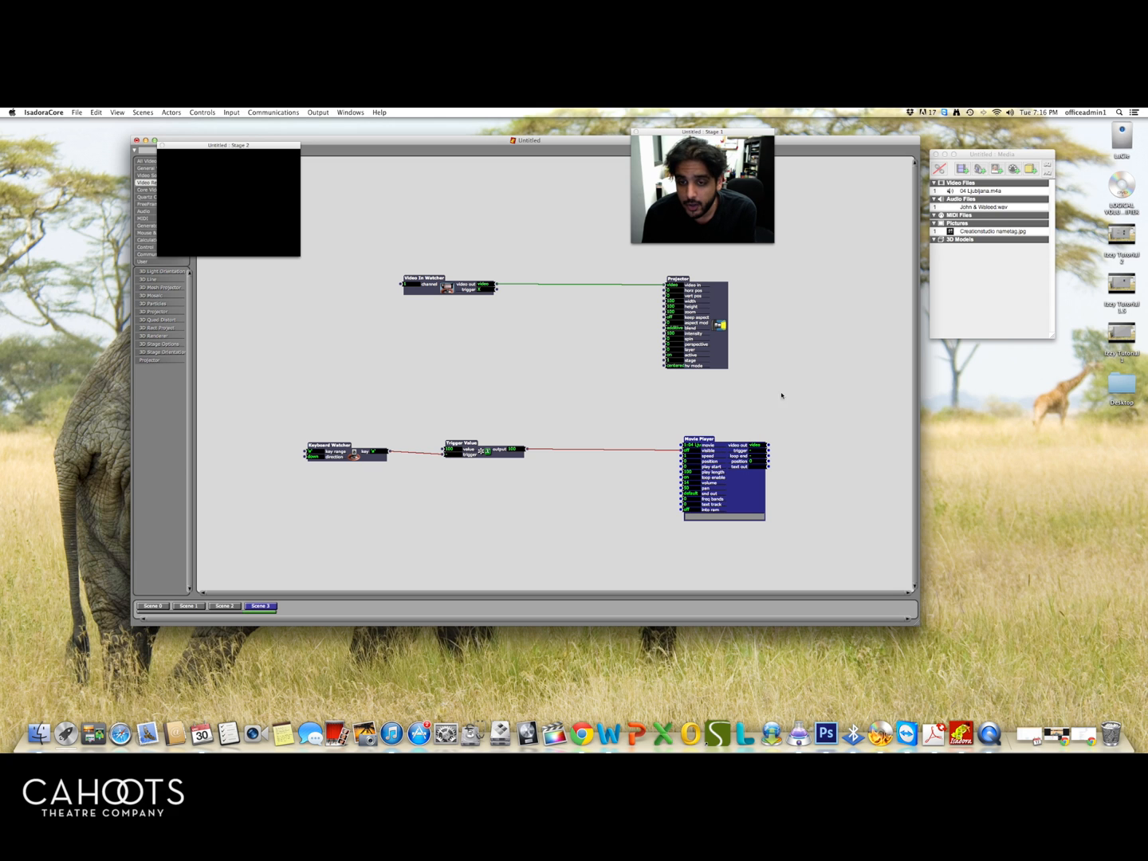
# - Place an AUAudioFilePlayer actor in Scene 3
pyautogui.moveTo(701, 479); pyautogui.dragTo(726, 458)
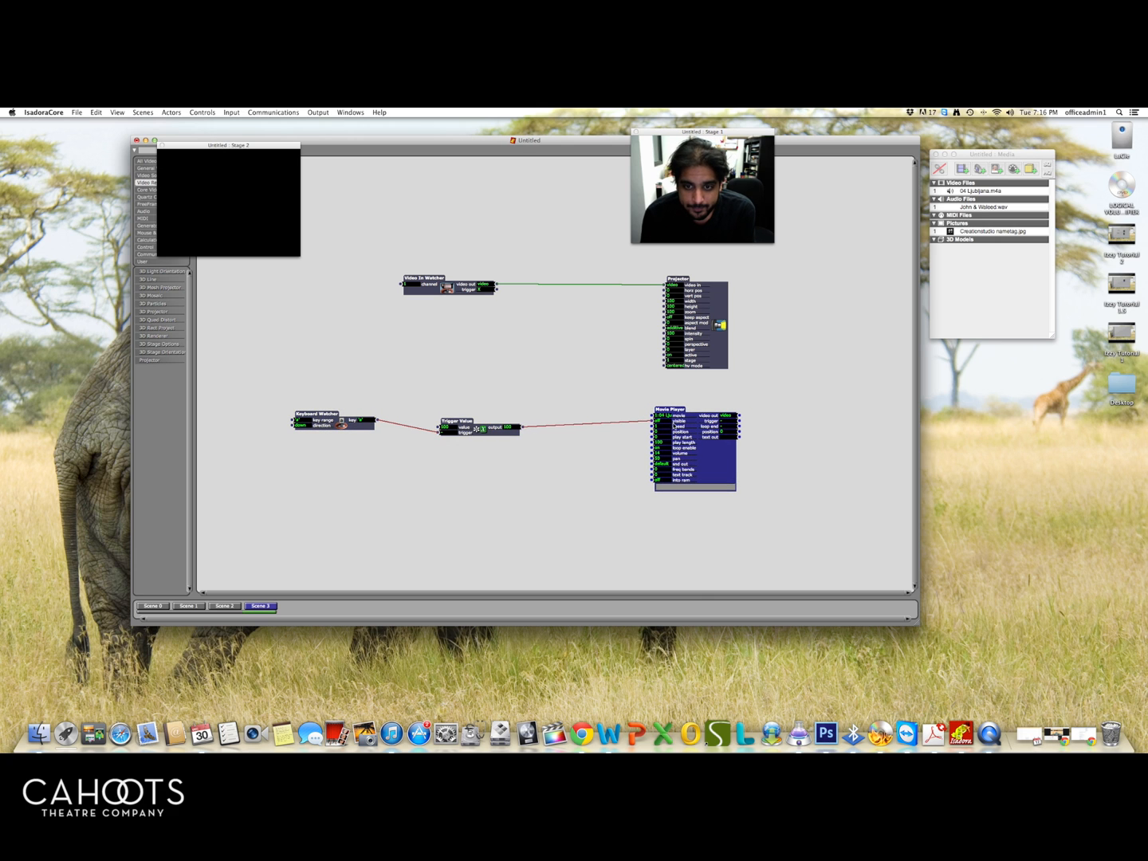
pyautogui.rightClick(658, 506)
pyautogui.write('mul')
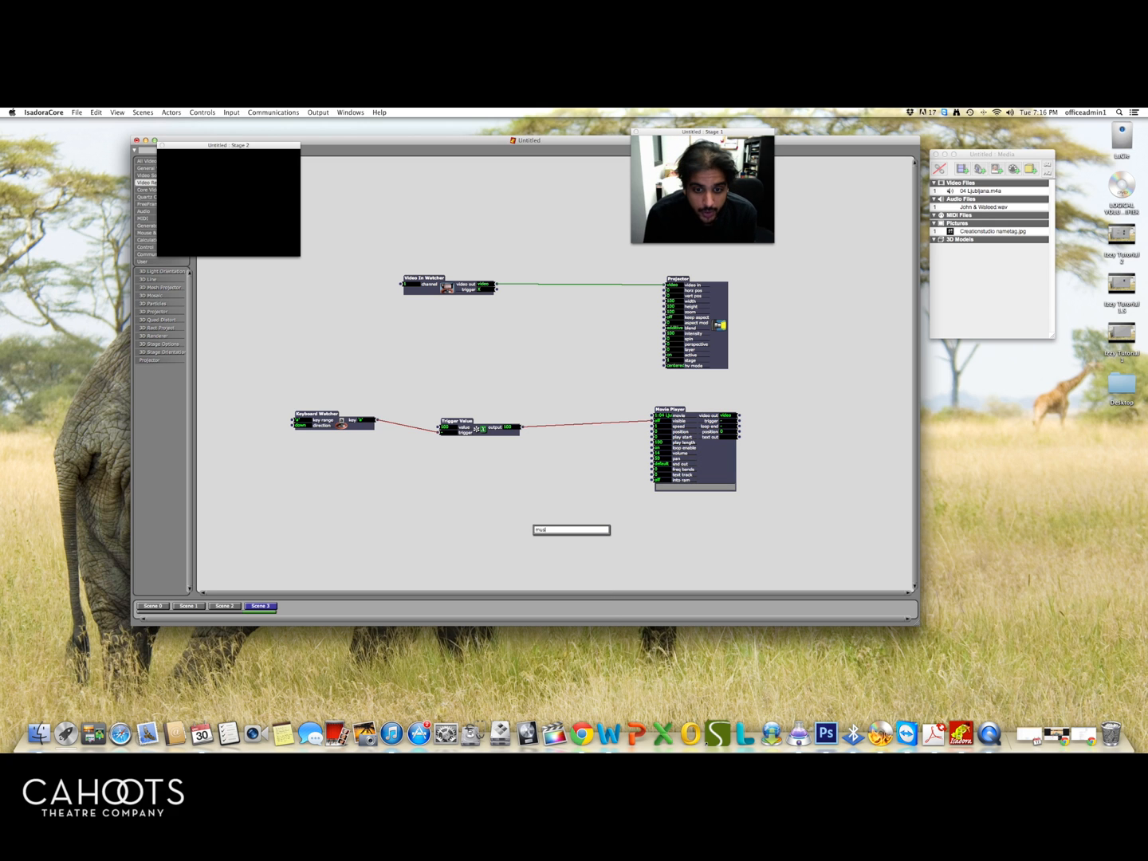
pyautogui.click(570, 529)
pyautogui.write('audi')
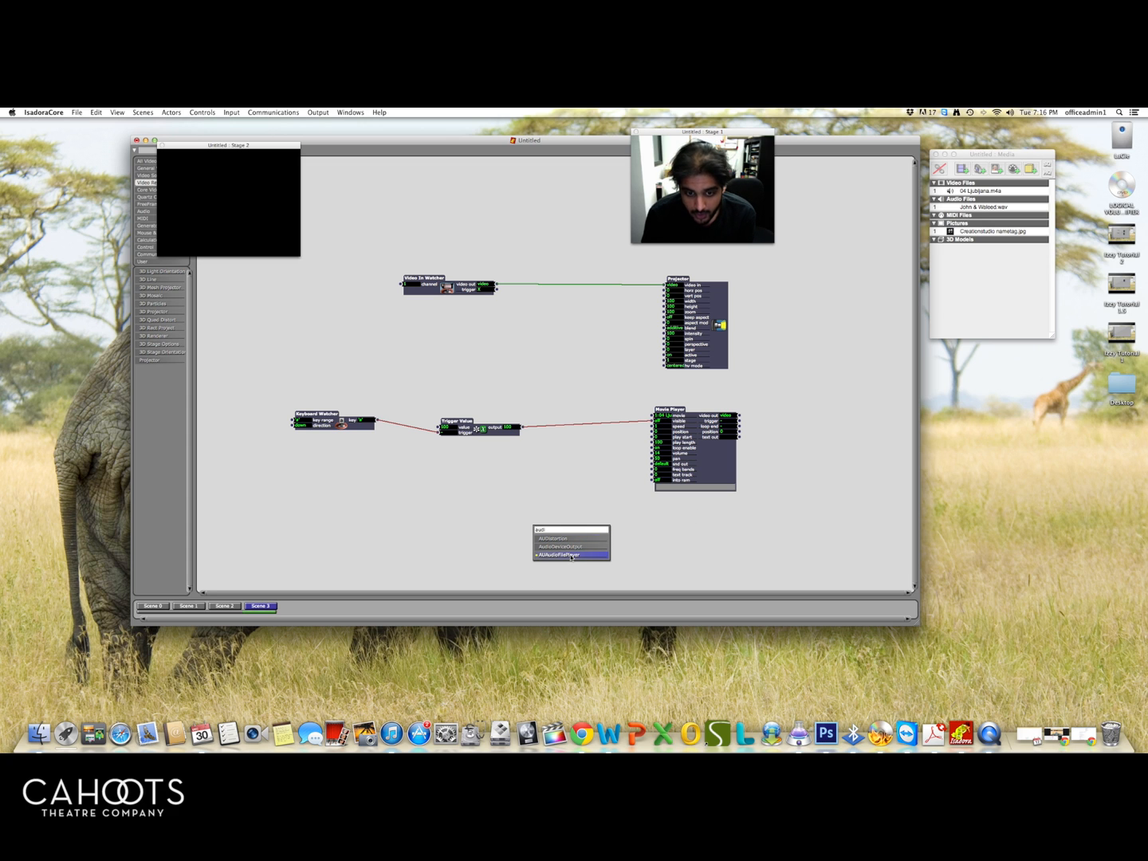
pyautogui.click(568, 555)
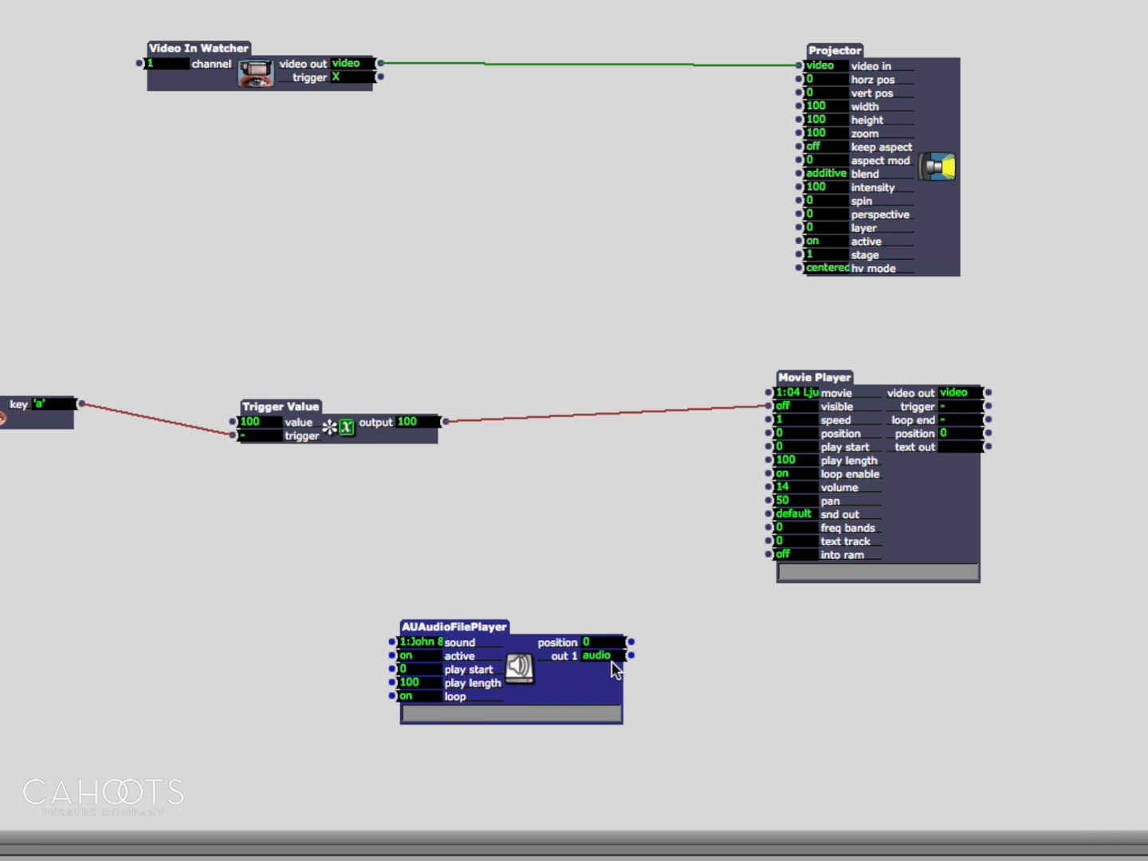
pyautogui.moveTo(637, 668)
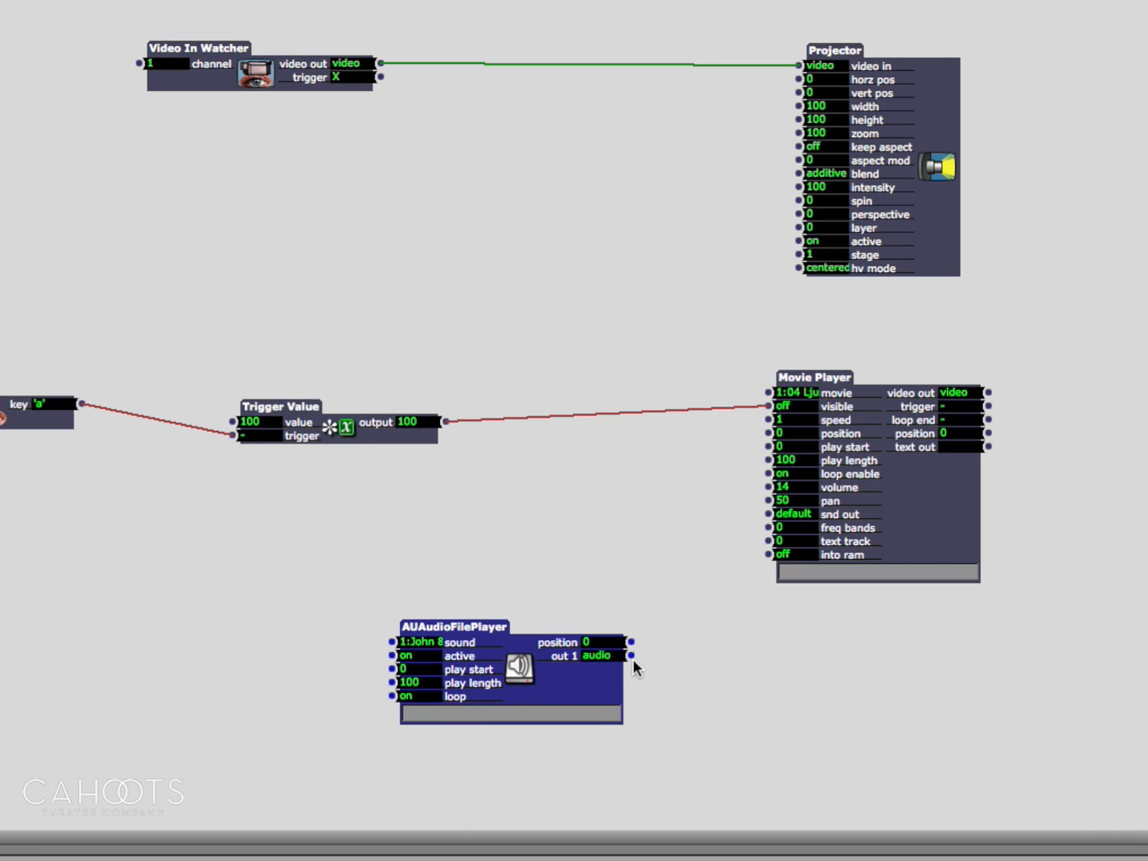
pyautogui.moveTo(488, 664)
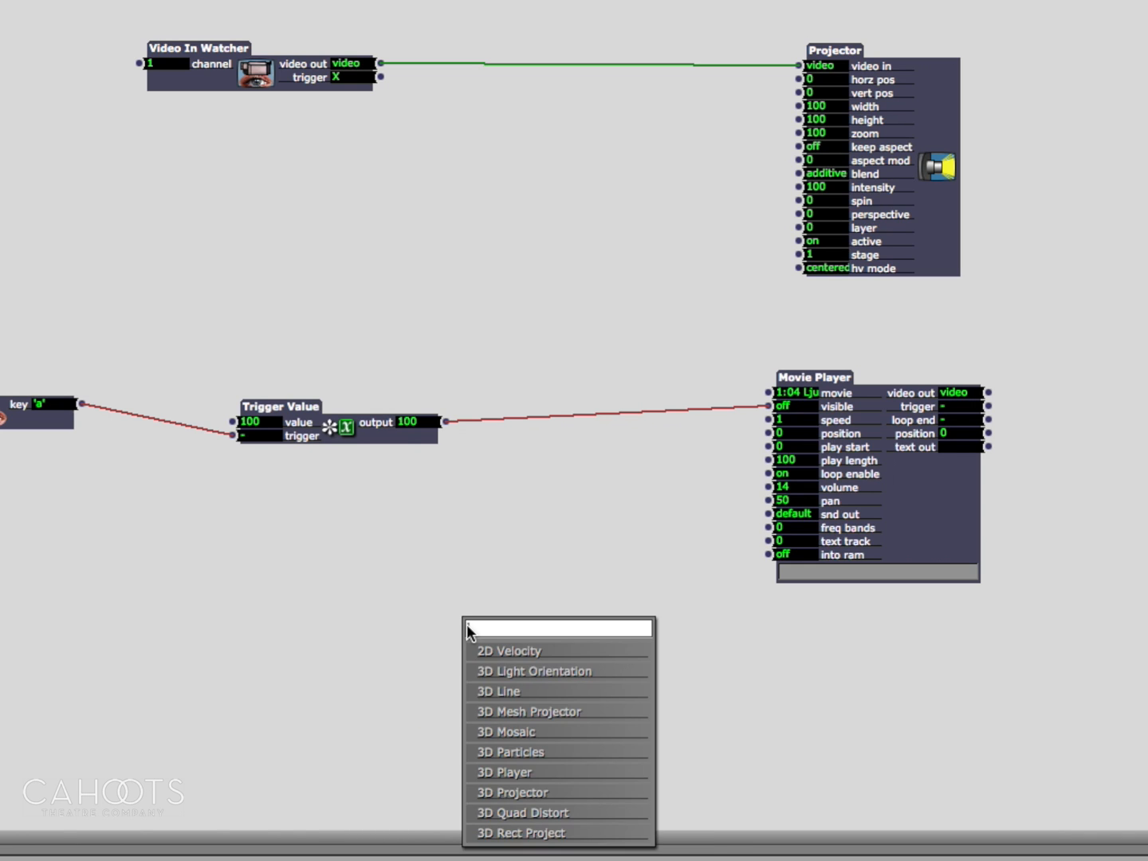
# - Search the actor list for 'audio' and add an AudioDeviceOutput actor
pyautogui.write('audio')
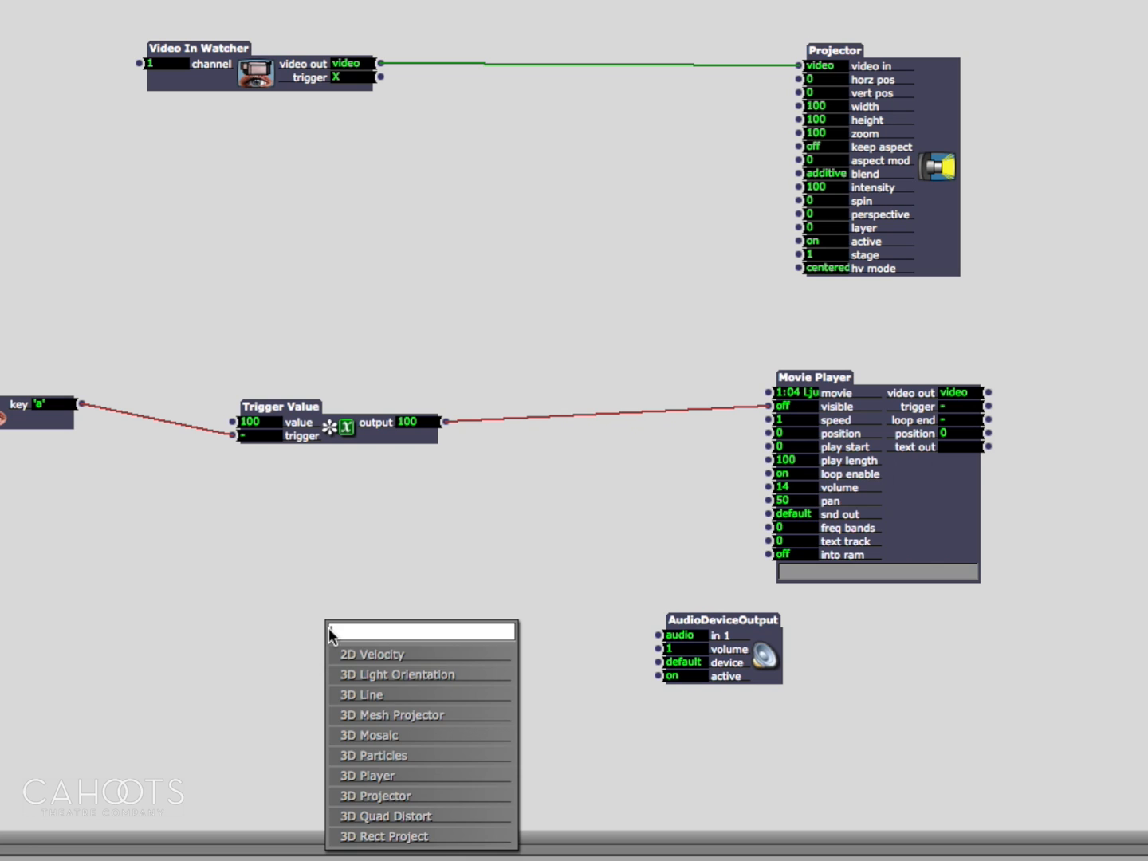
pyautogui.write('audio')
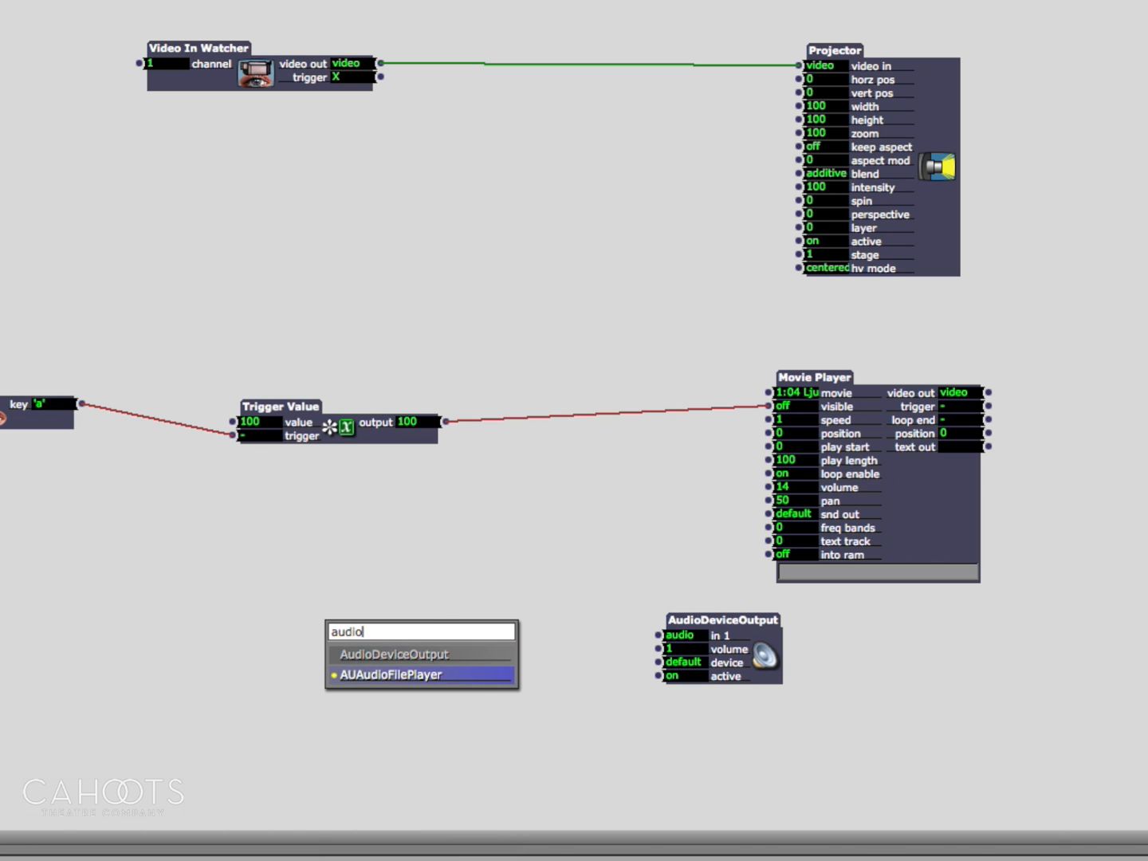
pyautogui.click(389, 675)
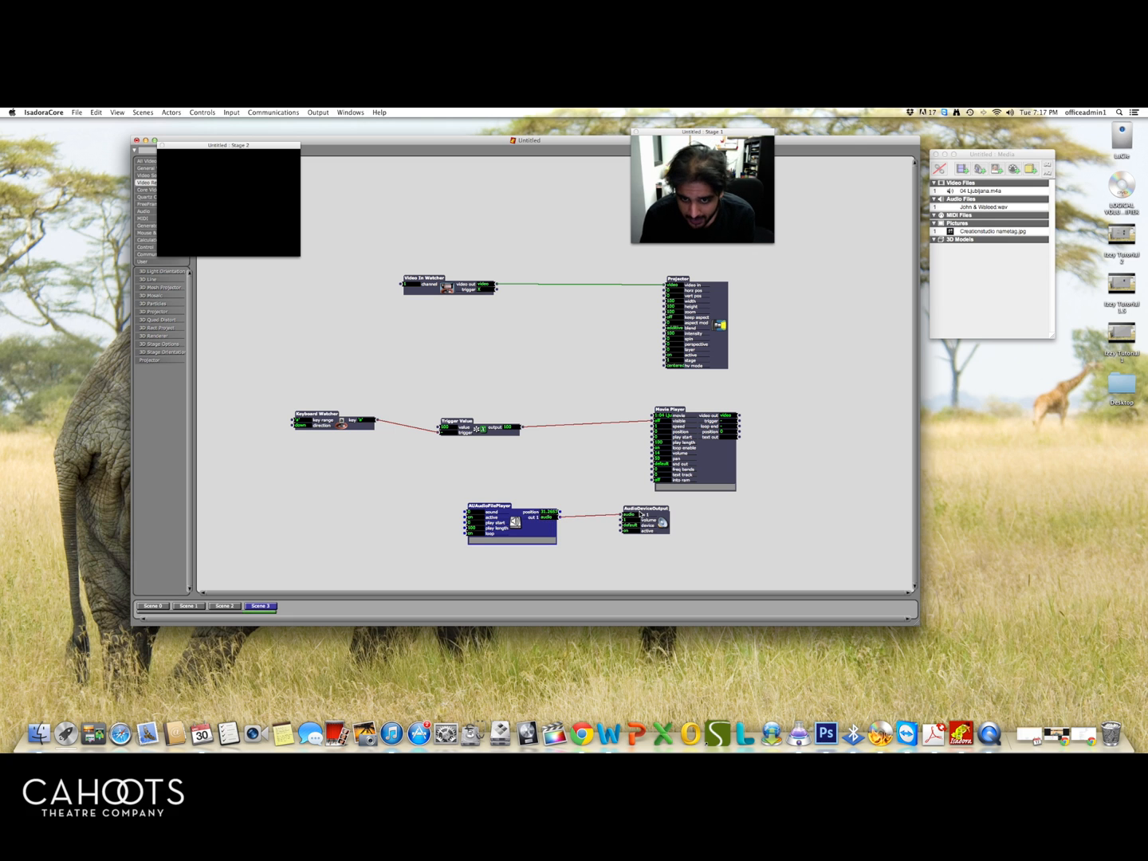
pyautogui.moveTo(638, 512)
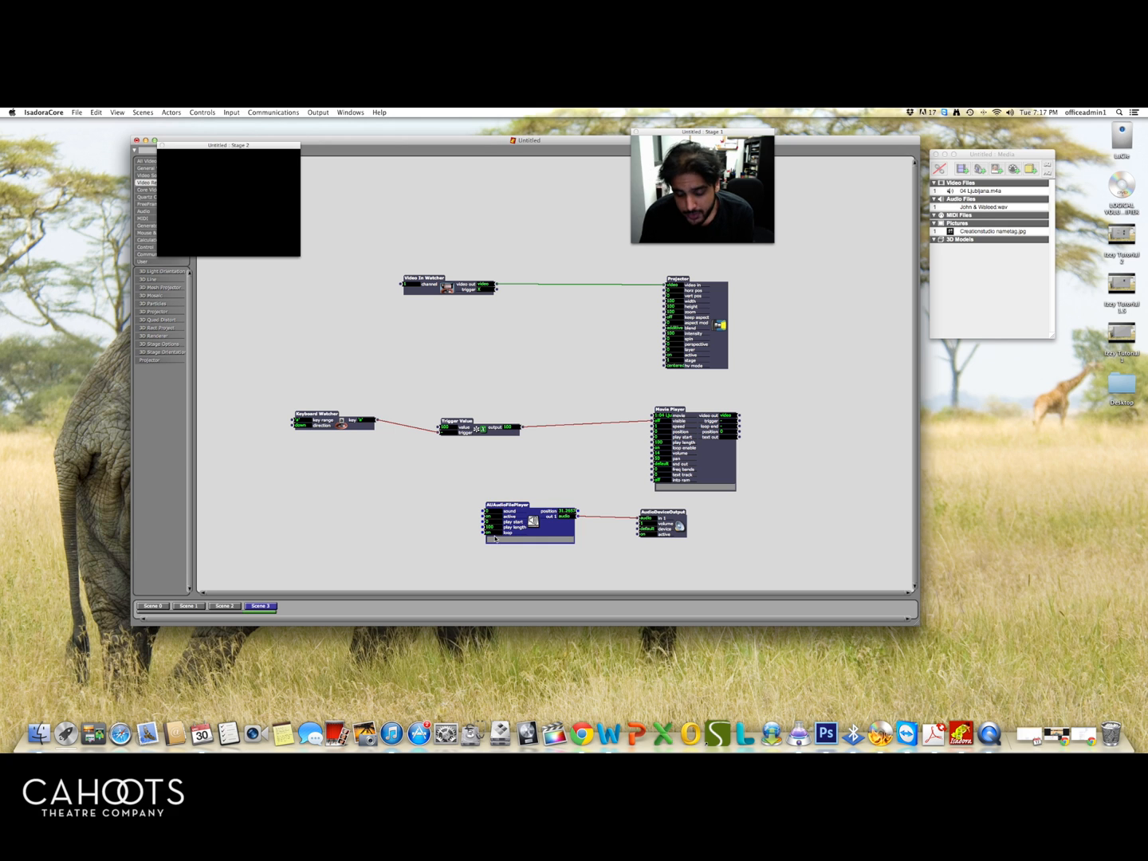
pyautogui.moveTo(314, 513)
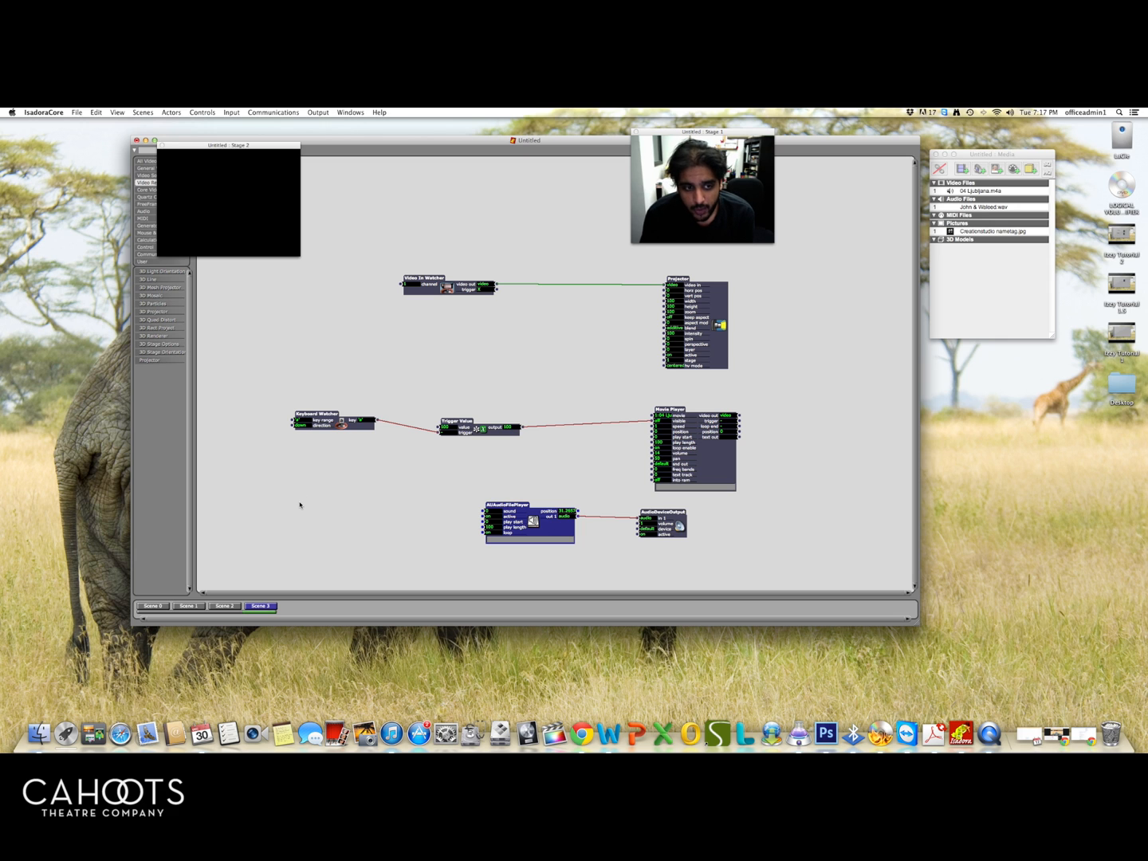
# - Select the Keyboard Watcher and Trigger Value pair and copy them
pyautogui.moveTo(266, 371); pyautogui.dragTo(514, 468)
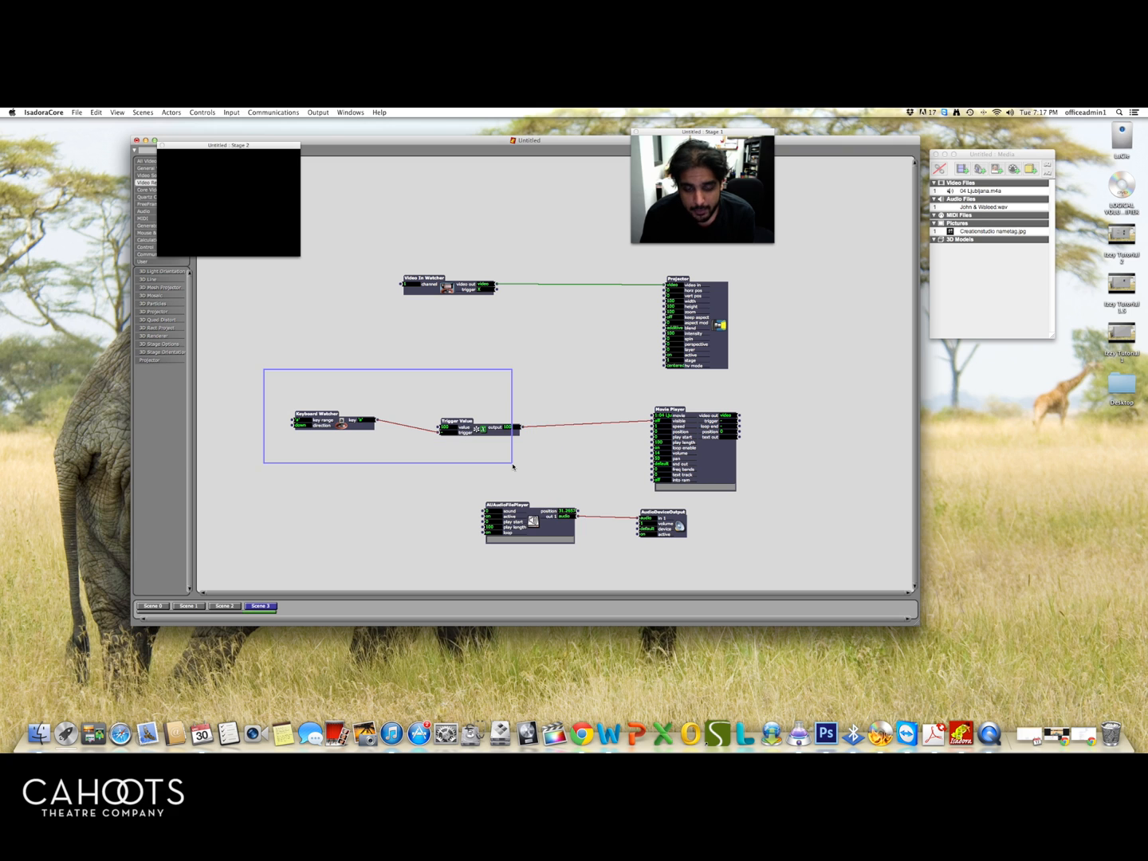
pyautogui.rightClick(478, 429)
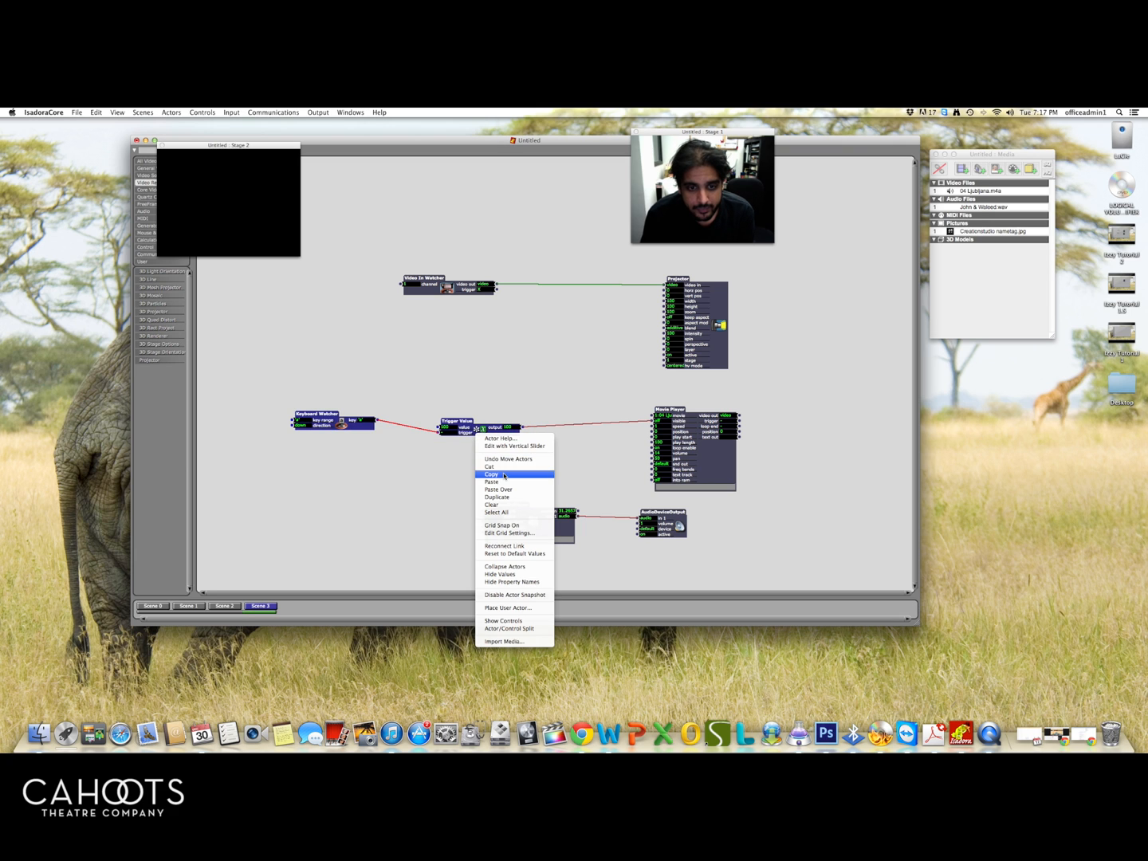
pyautogui.click(491, 474)
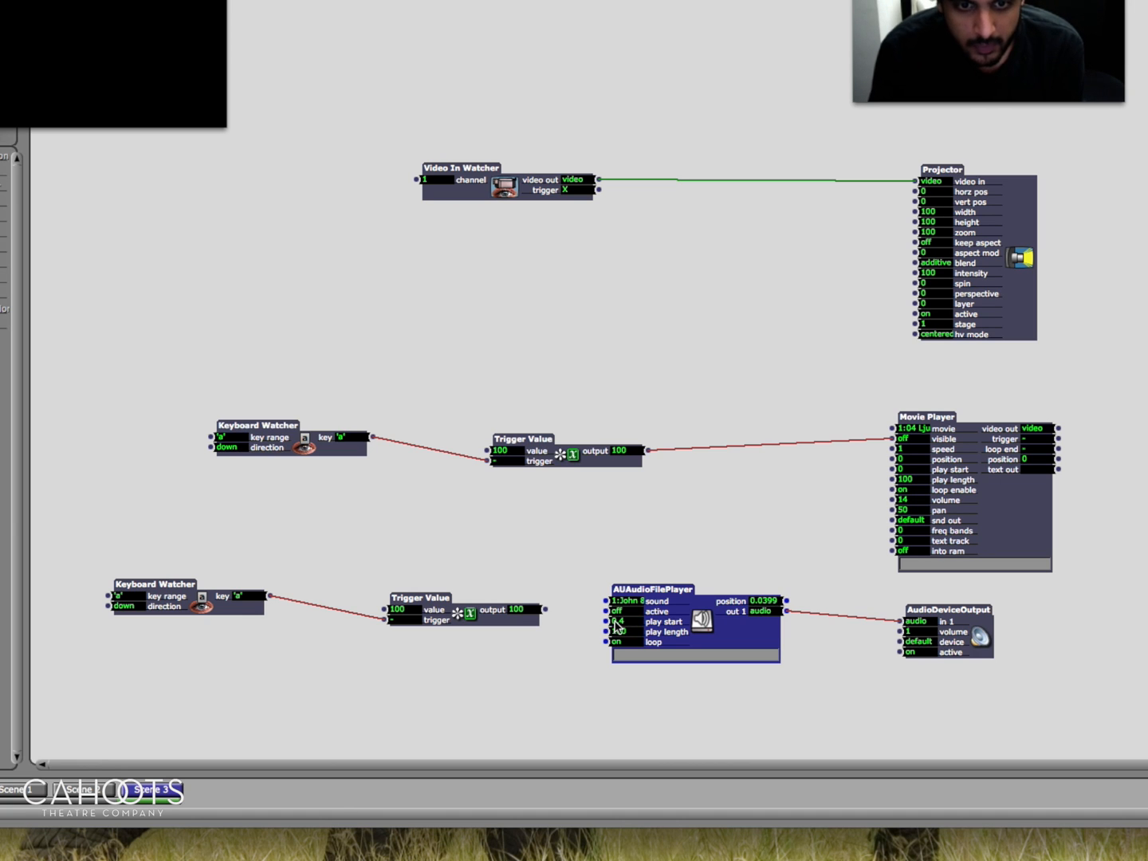
# - Set the AUAudioFilePlayer's play start value to 42
pyautogui.click(620, 620)
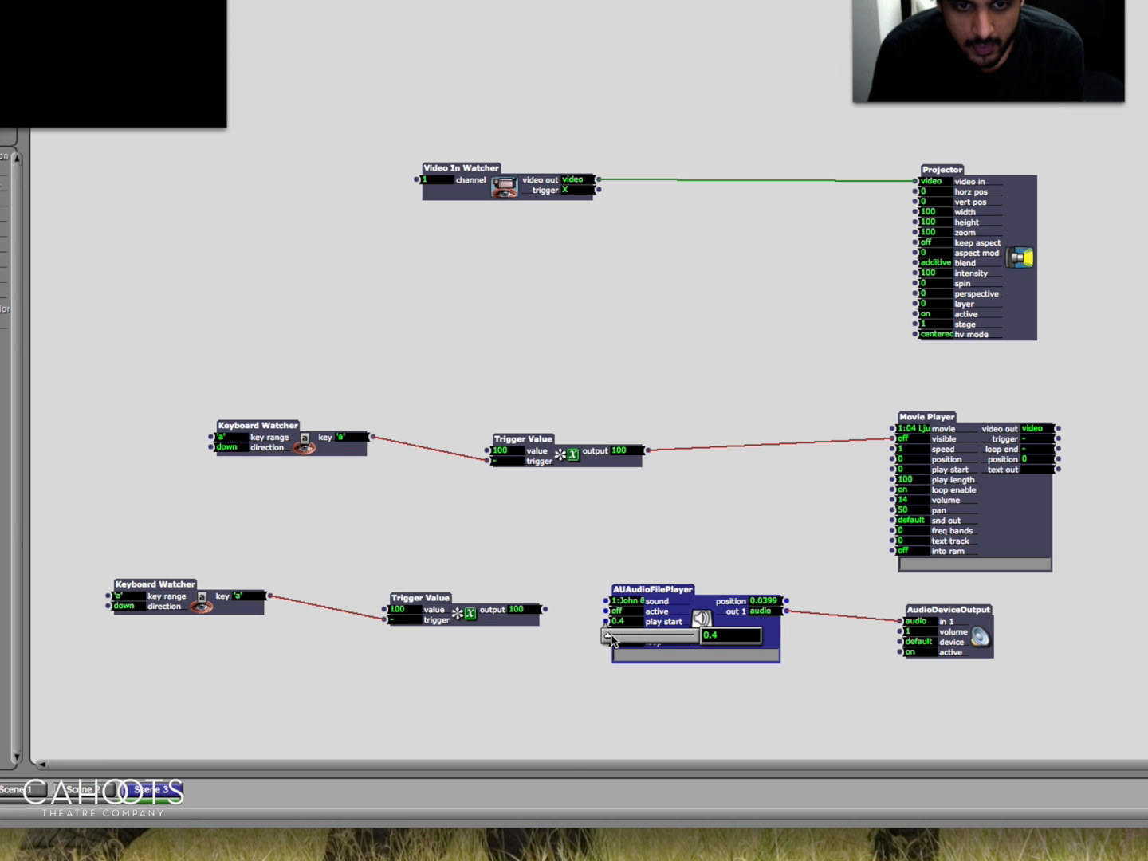
pyautogui.moveTo(615, 630); pyautogui.dragTo(646, 629)
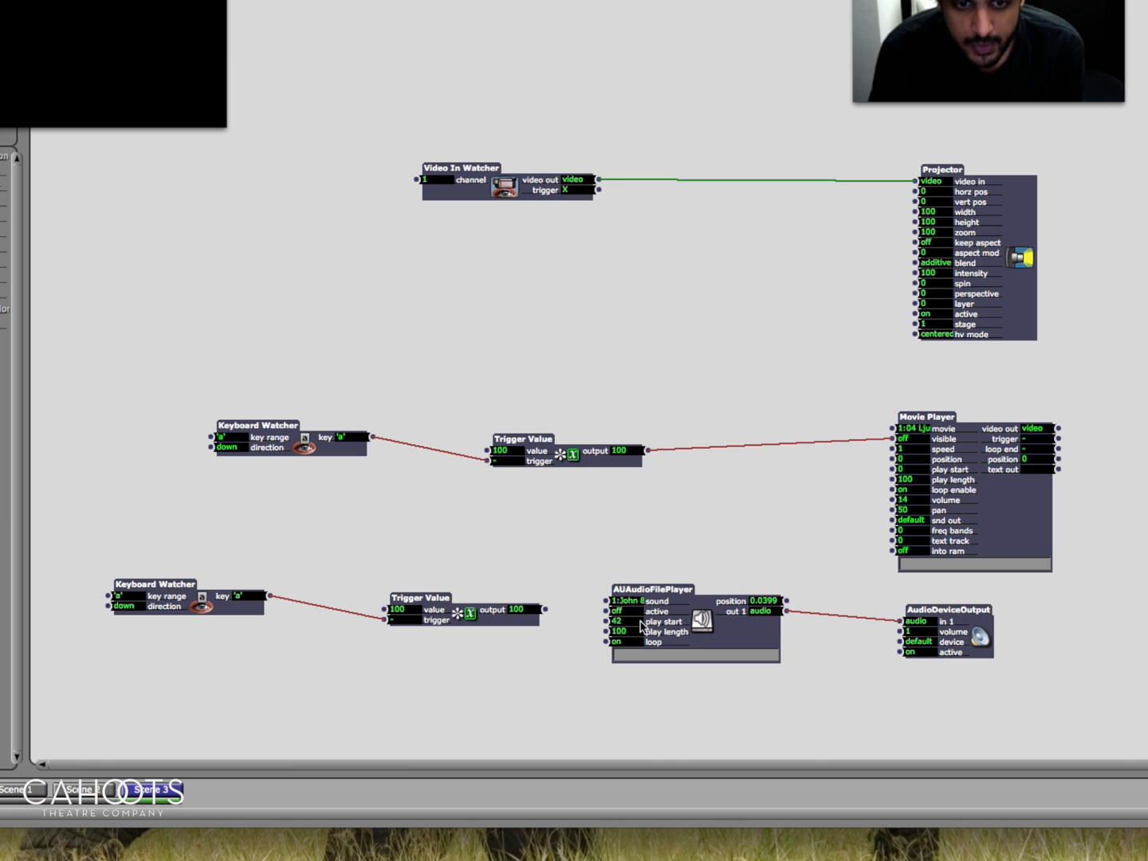
pyautogui.click(619, 610)
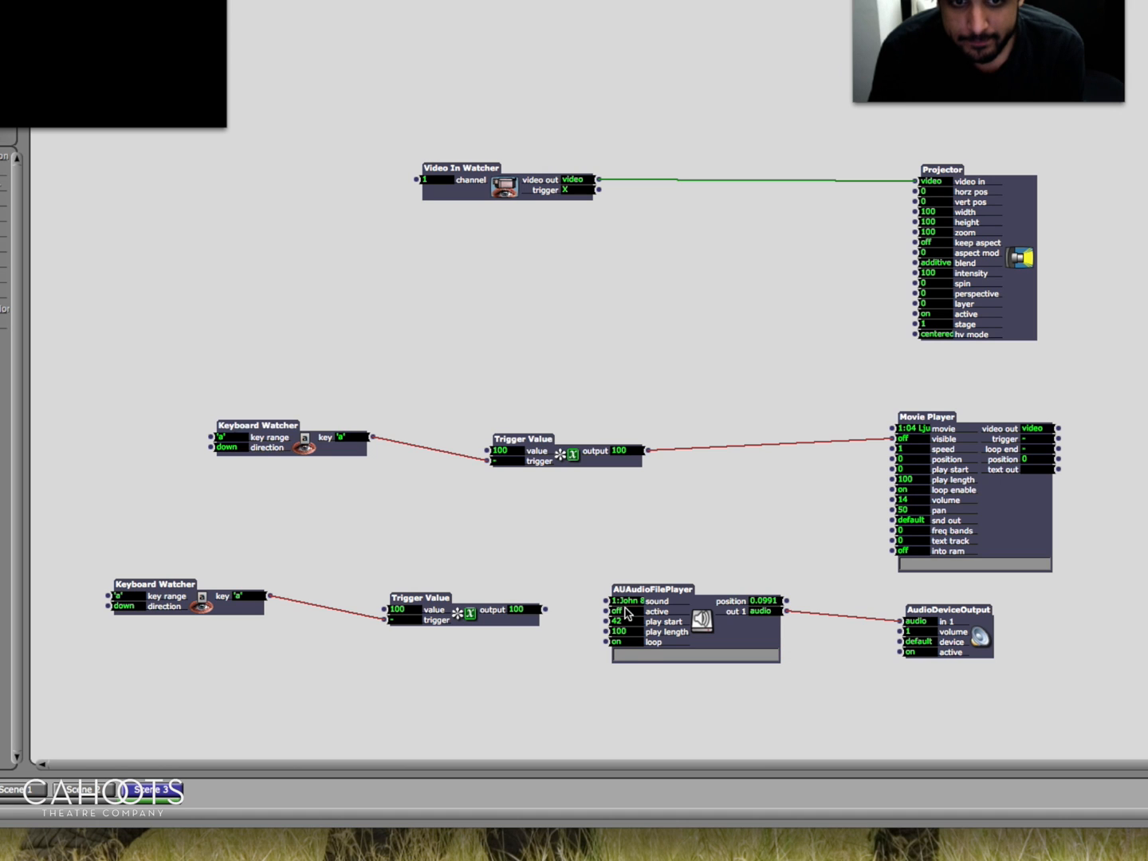
pyautogui.click(653, 589)
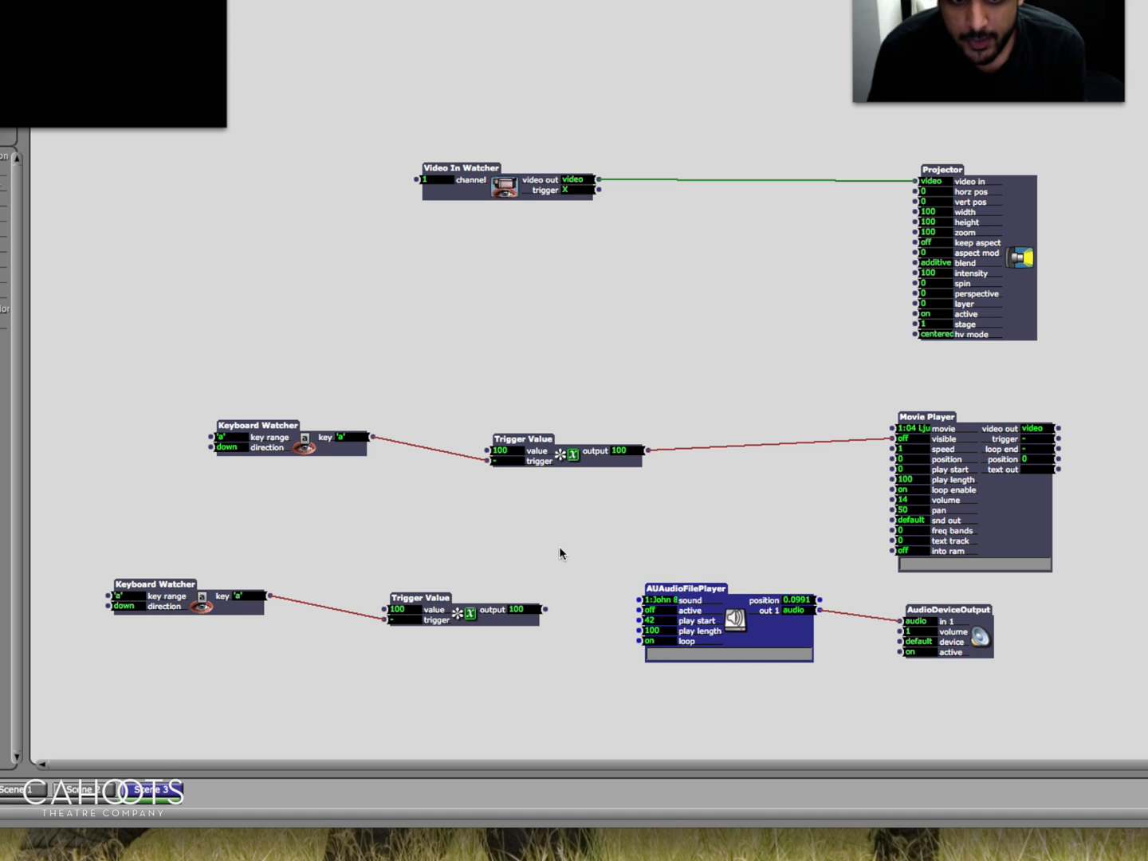
pyautogui.moveTo(416, 622)
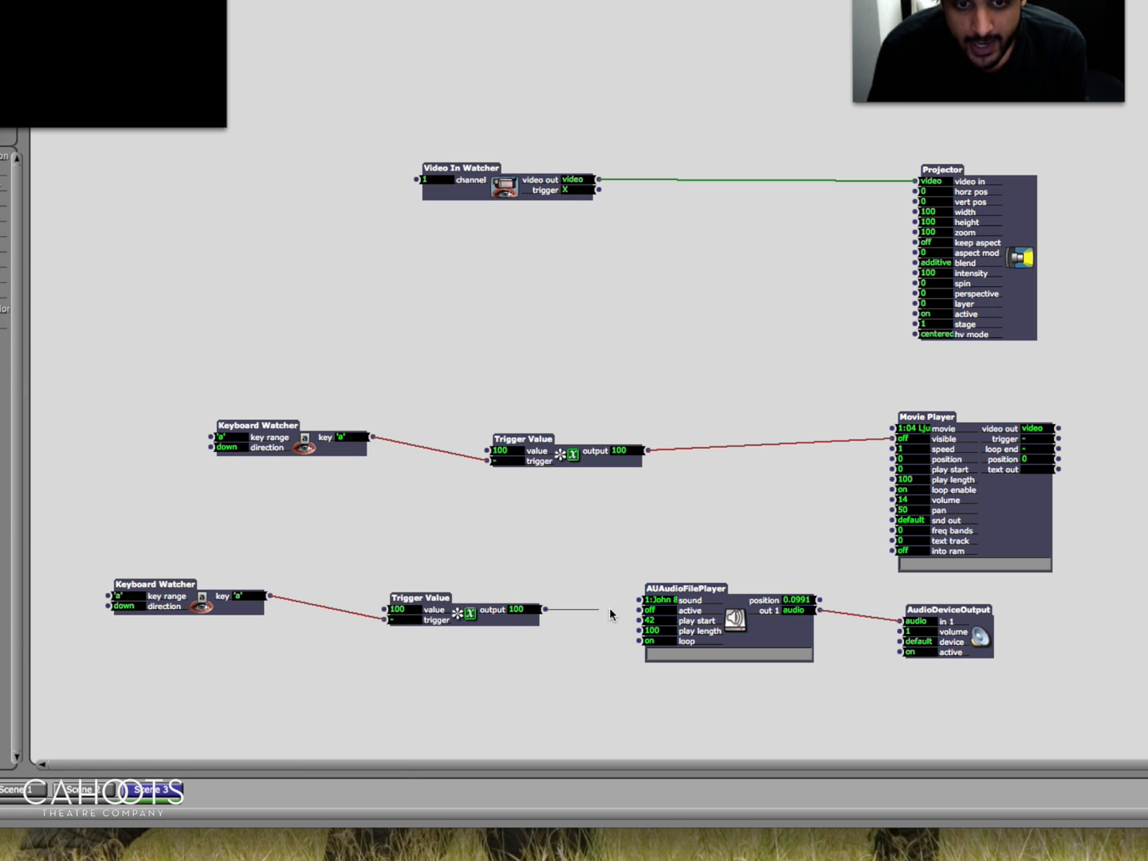
# - Link the second Trigger Value's output into the AUAudioFilePlayer input
pyautogui.moveTo(548, 609); pyautogui.dragTo(647, 599)
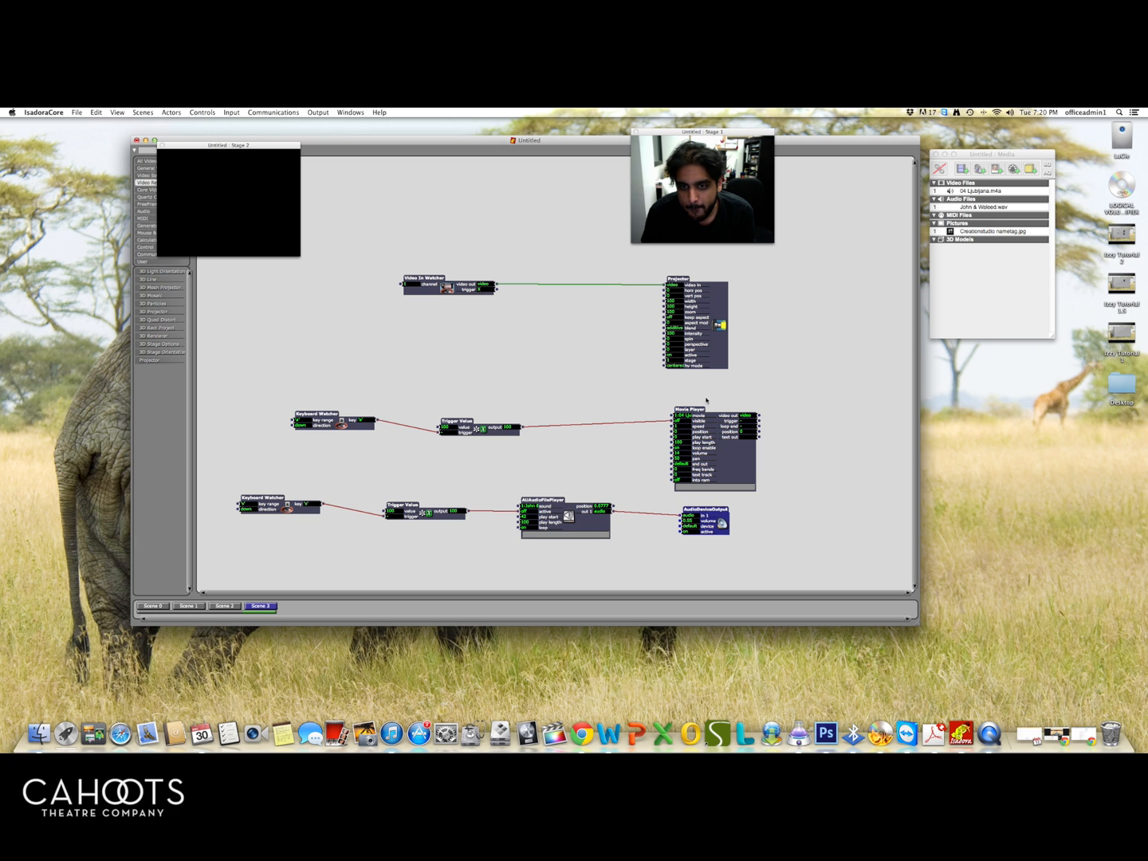
pyautogui.click(709, 410)
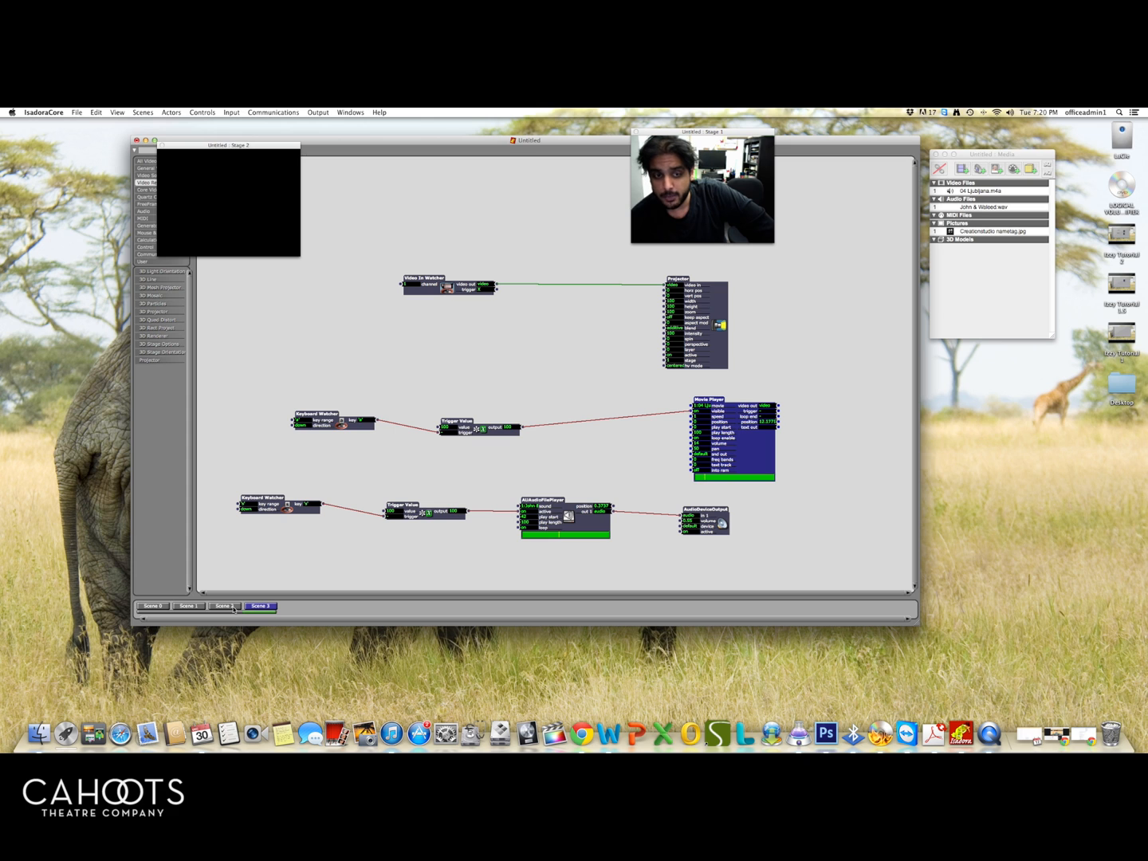
# - Switch to Scene 2
pyautogui.click(224, 606)
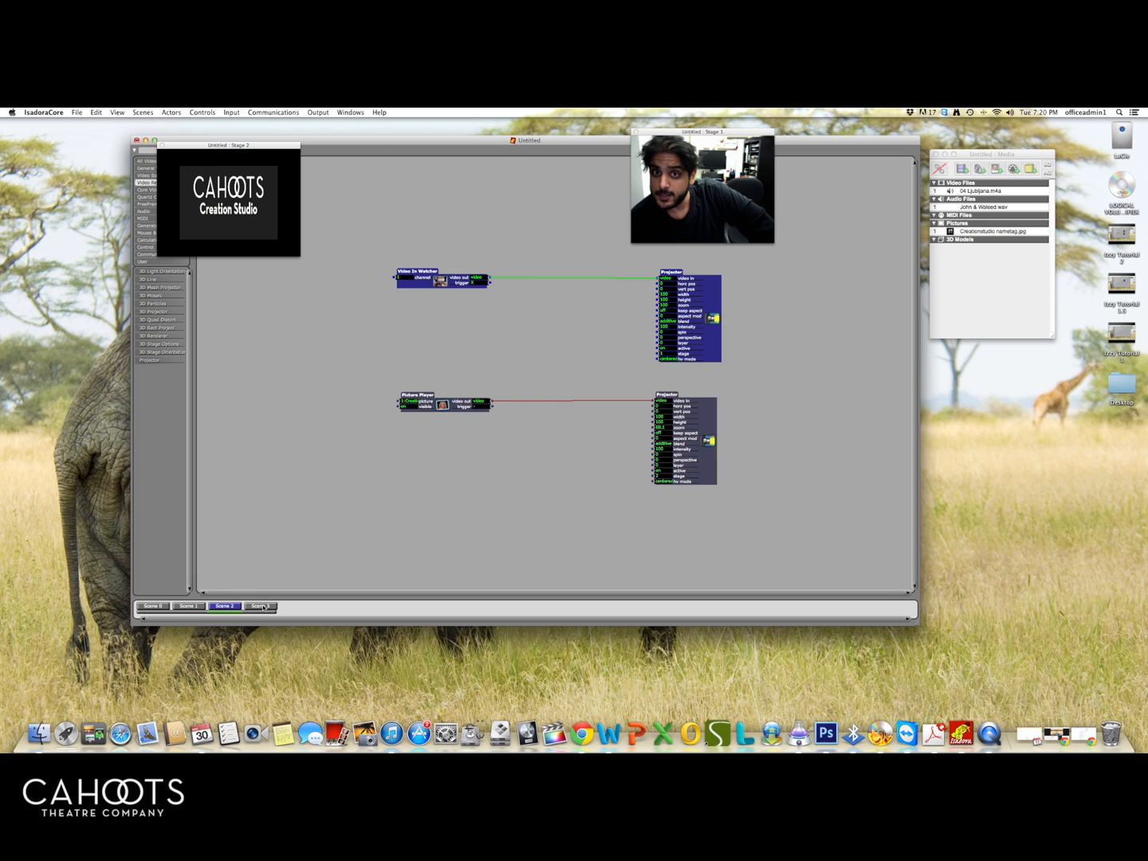
pyautogui.click(259, 605)
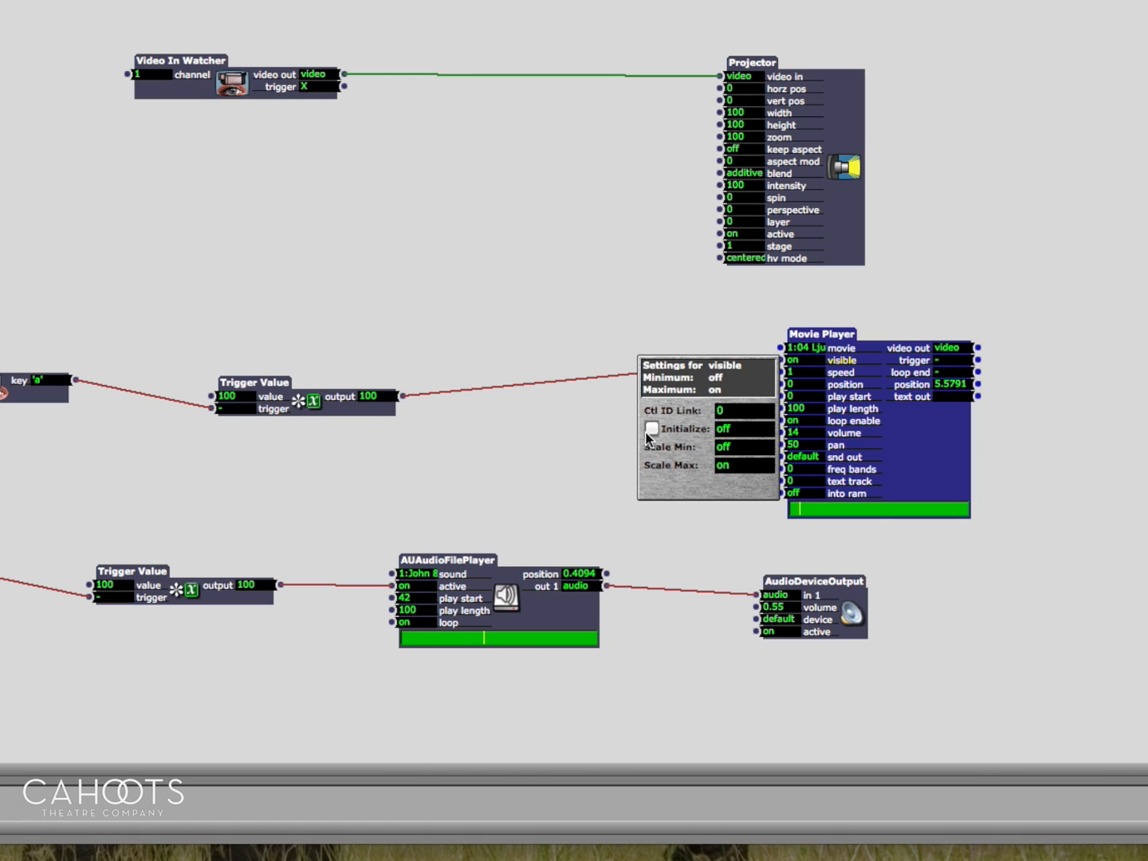
# - Make the Movie Player's visible input initialize off, then return to Scene 3 to test
pyautogui.click(650, 428)
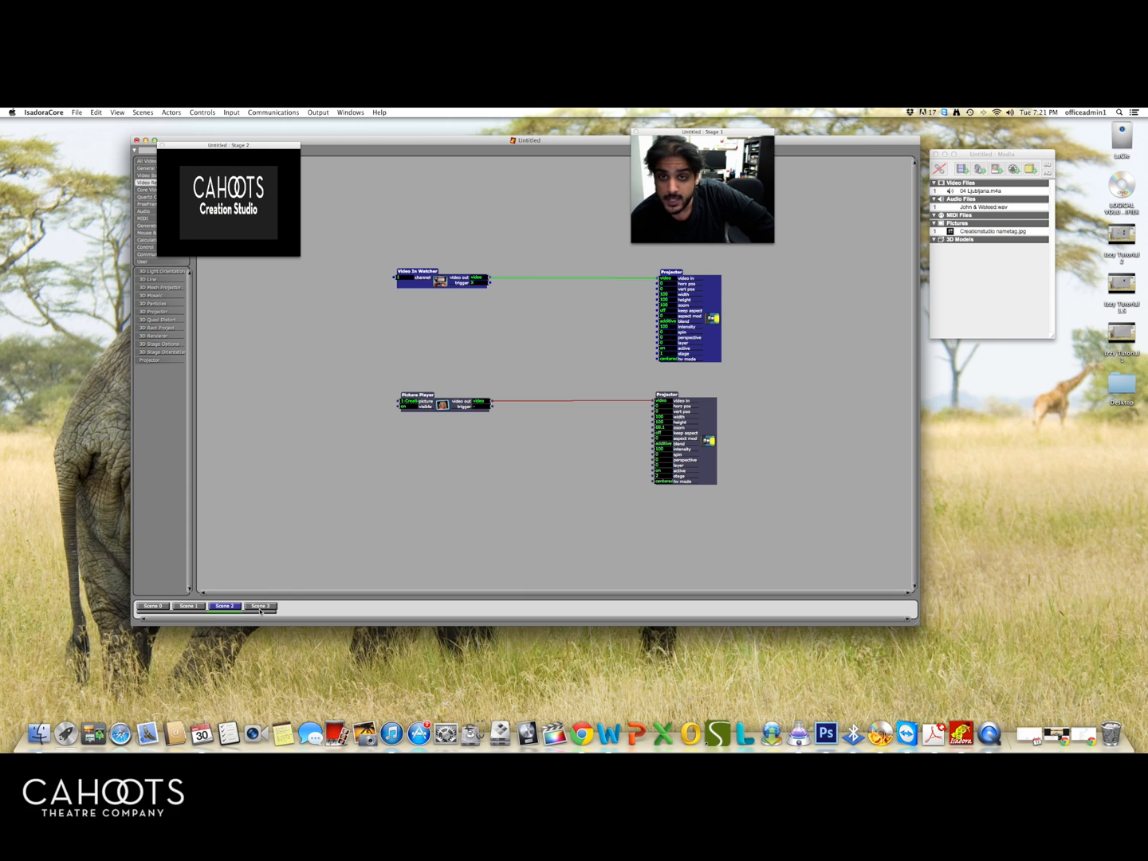
pyautogui.click(260, 605)
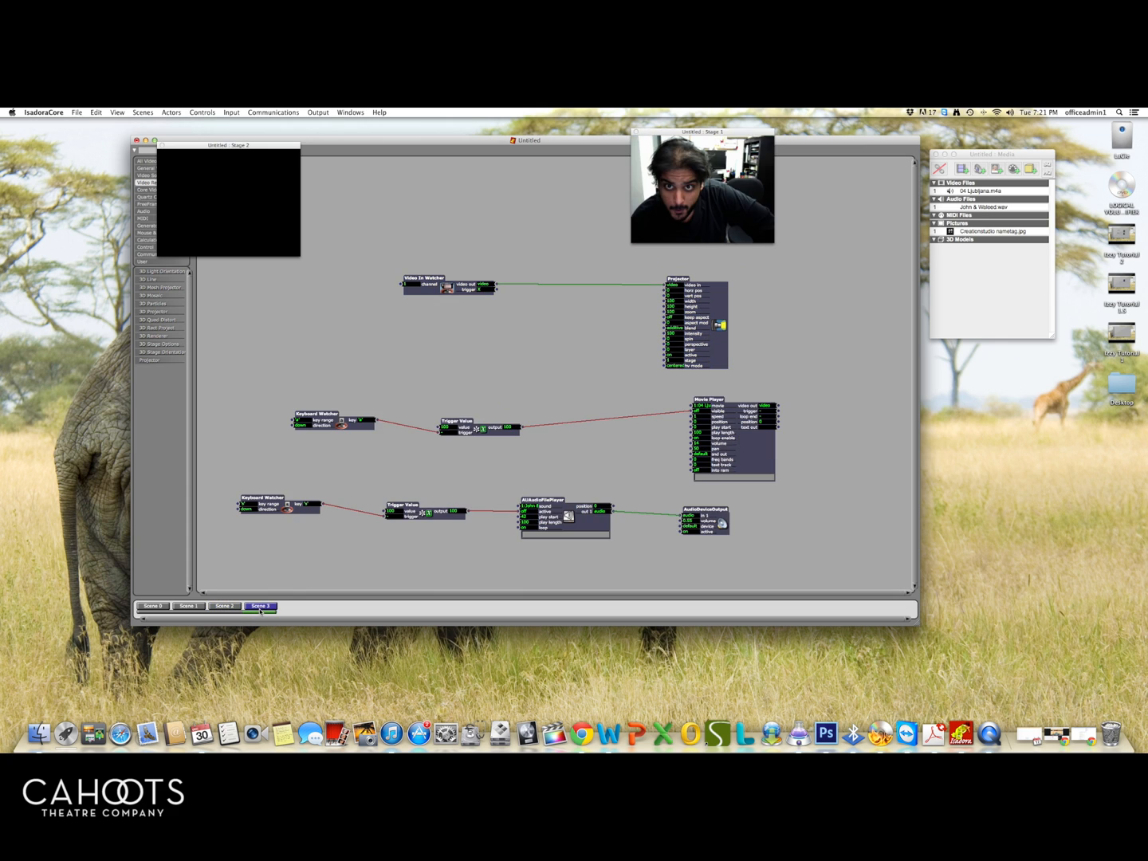